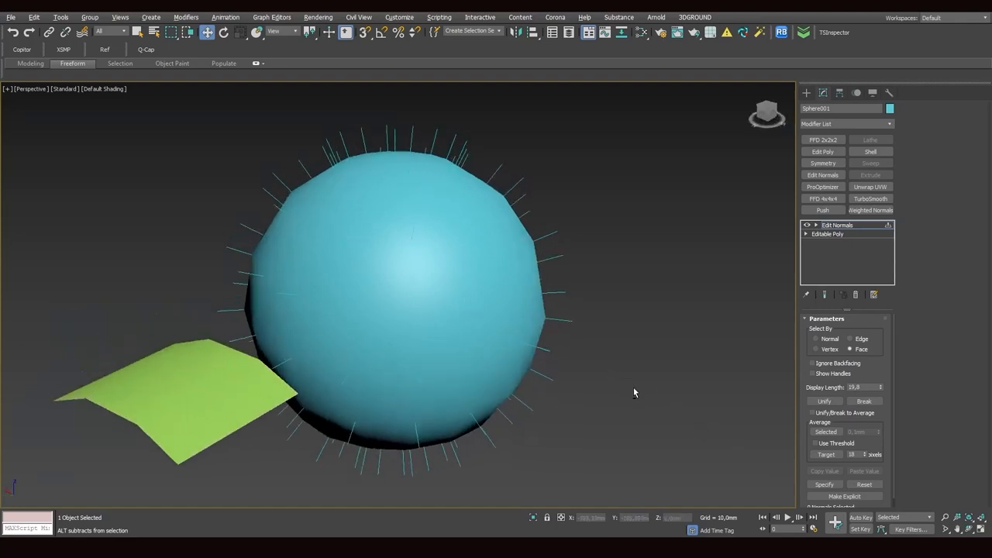
Turn on edged faces with F4 and orbit around the sphere
key("F4")
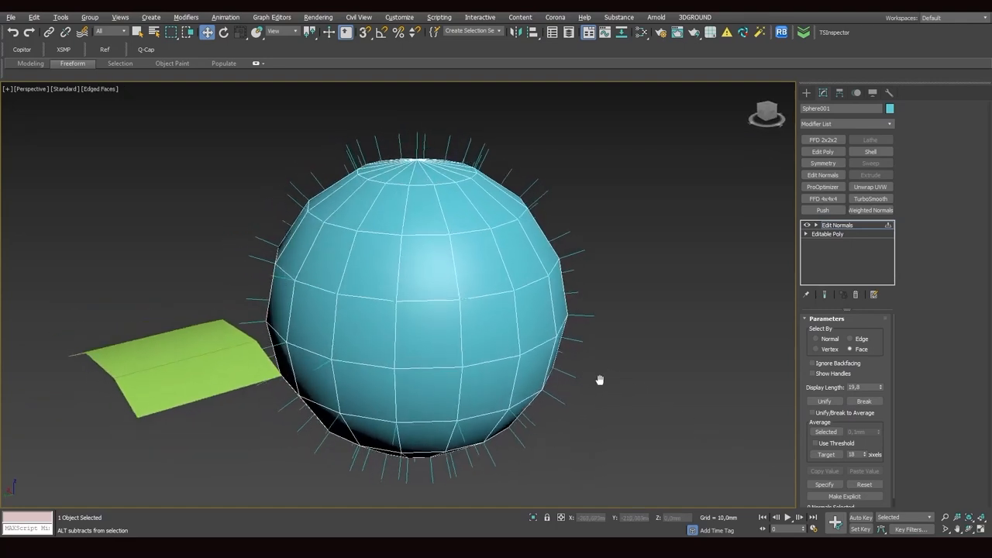
left_click_drag(599, 379, 586, 277)
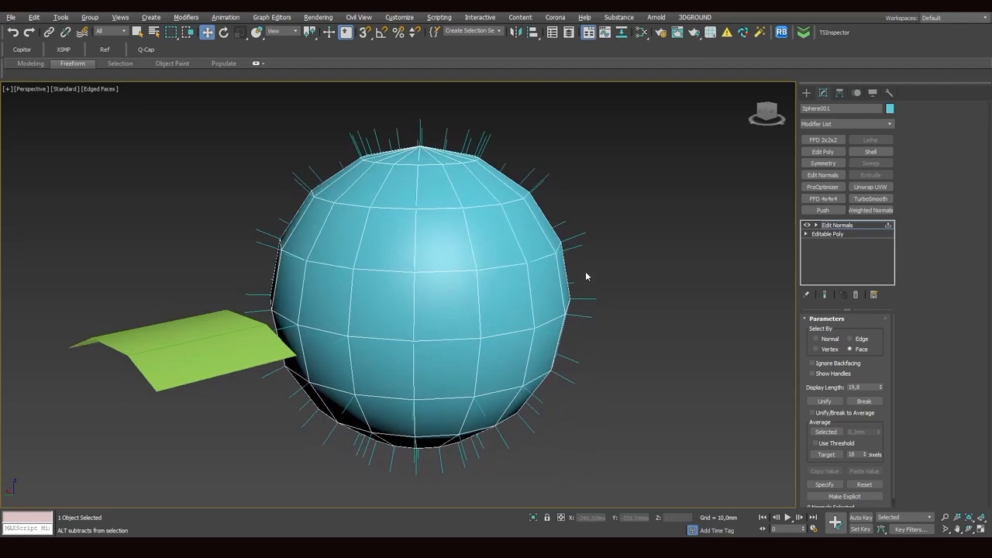
mouse_move(432, 421)
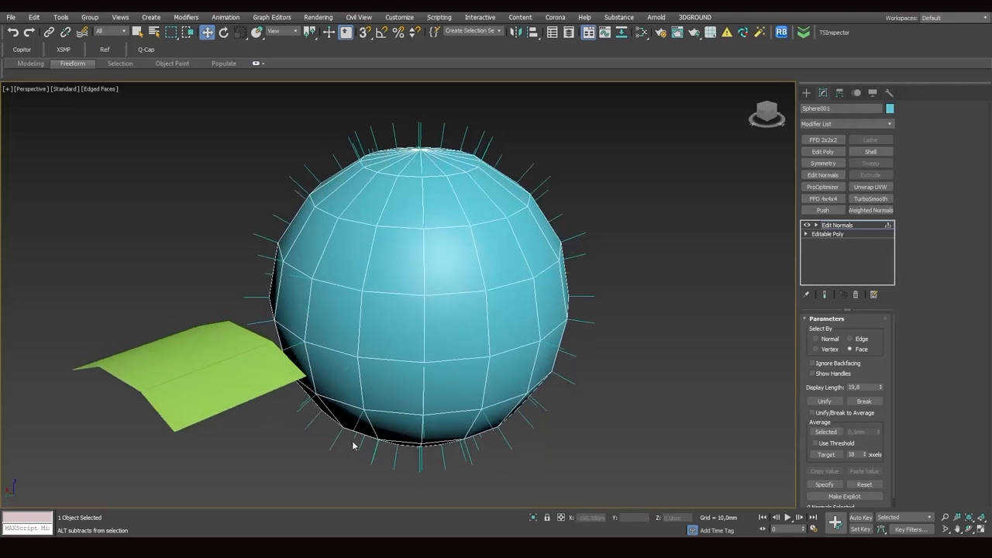
mouse_move(576, 332)
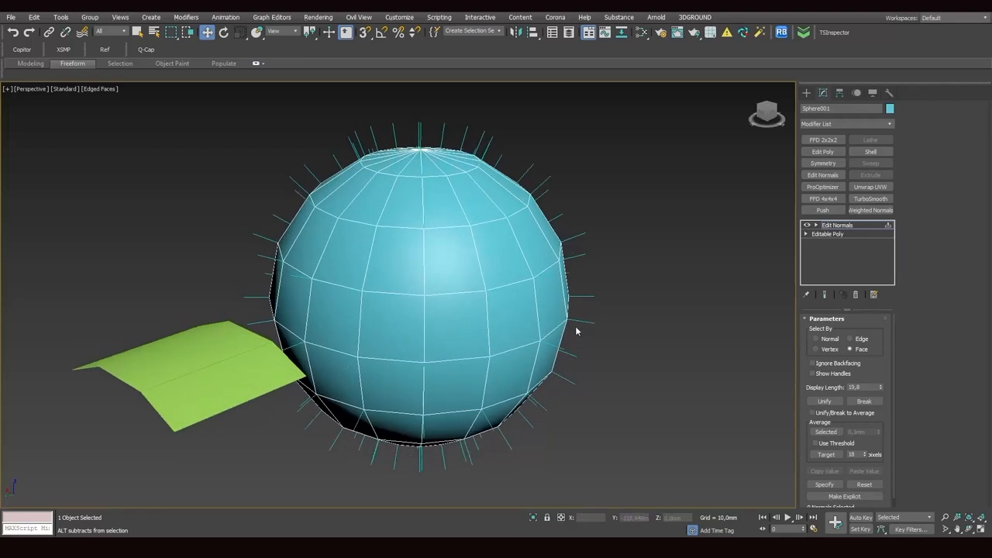
mouse_move(266, 268)
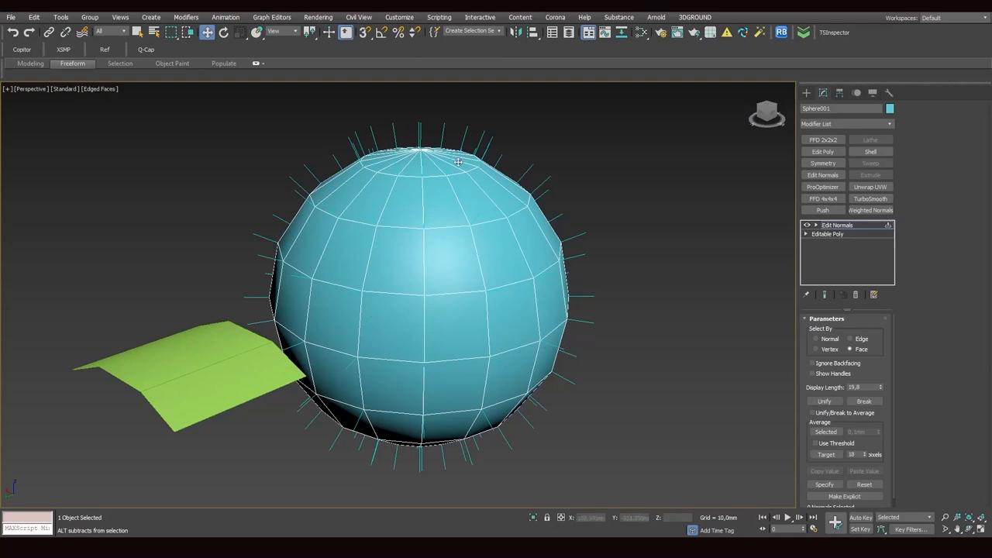
mouse_move(528, 411)
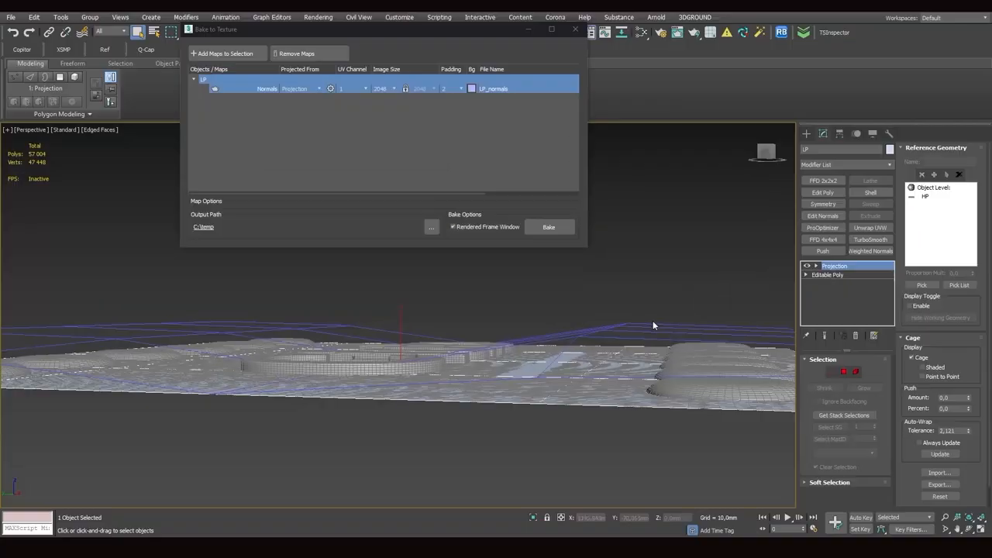
mouse_move(630, 318)
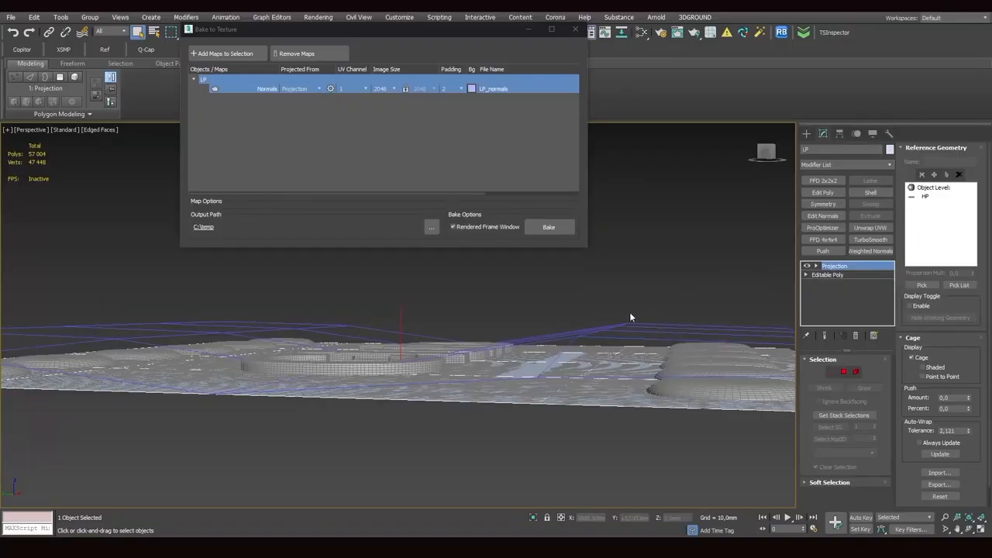
mouse_move(634, 327)
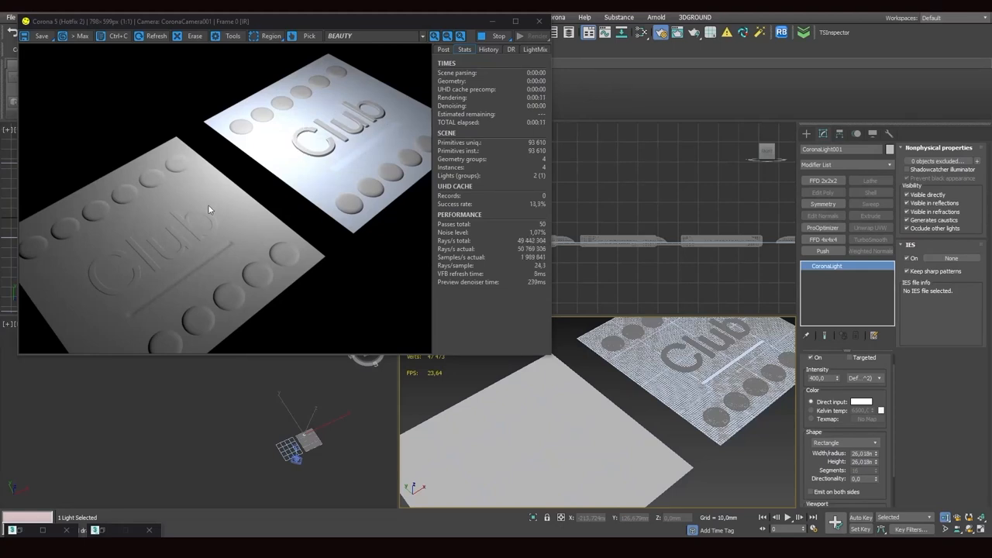
mouse_move(117, 234)
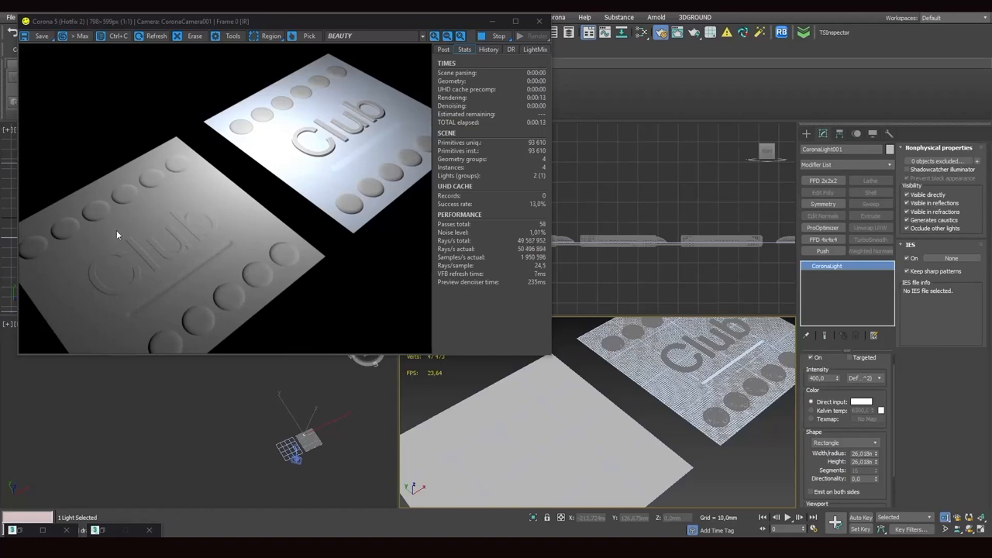
mouse_move(167, 282)
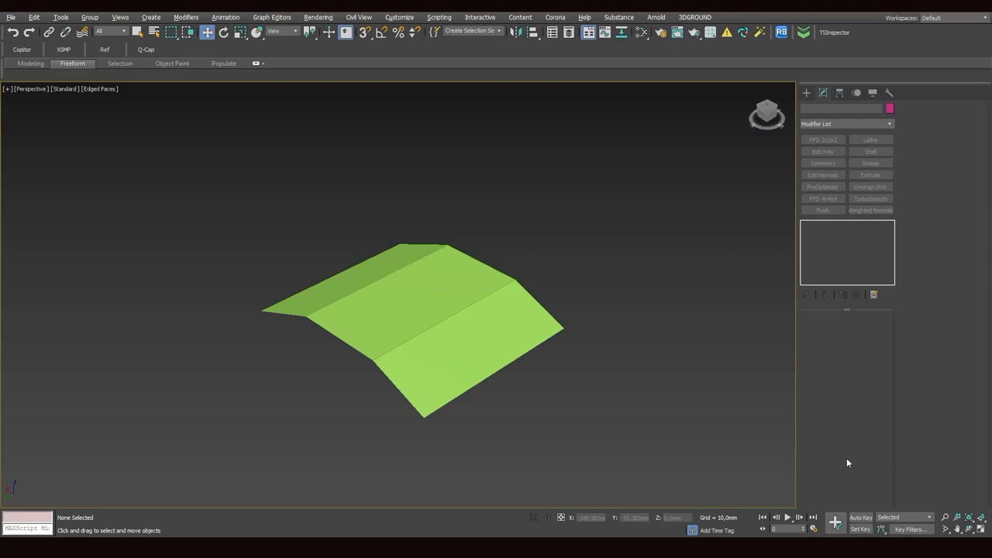
mouse_move(522, 401)
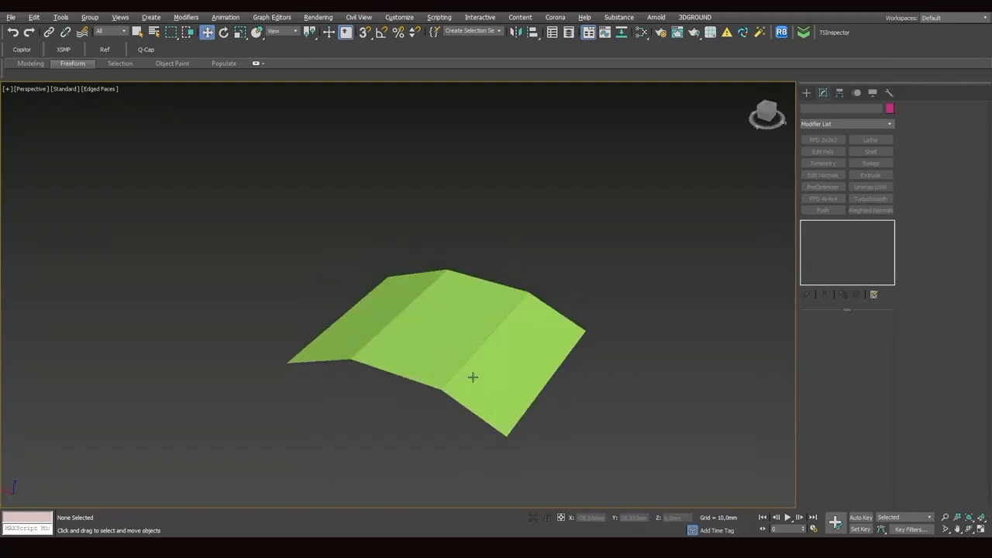
Select Plane001, orbit around it, and enter Polygon sub-object level to pick its three faces
left_click(473, 378)
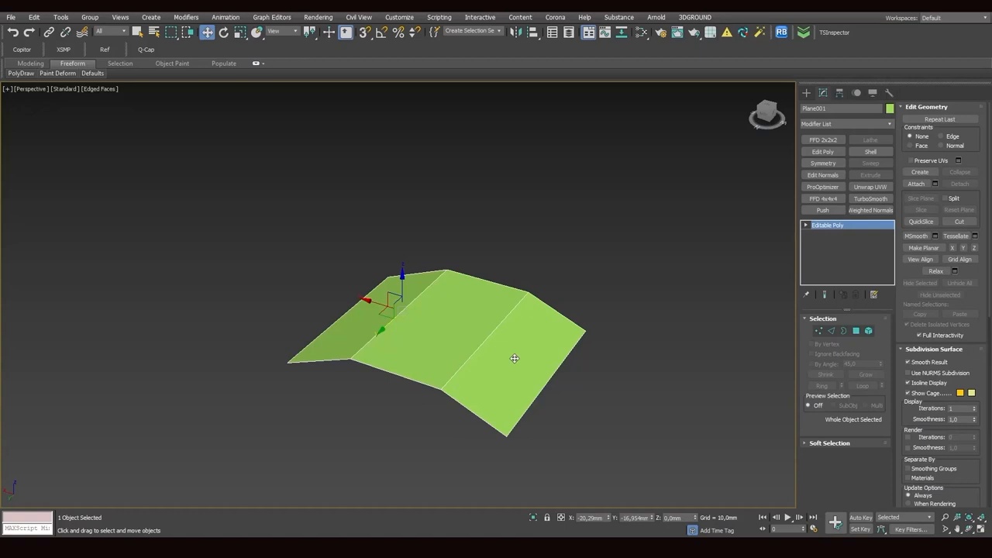
mouse_move(456, 337)
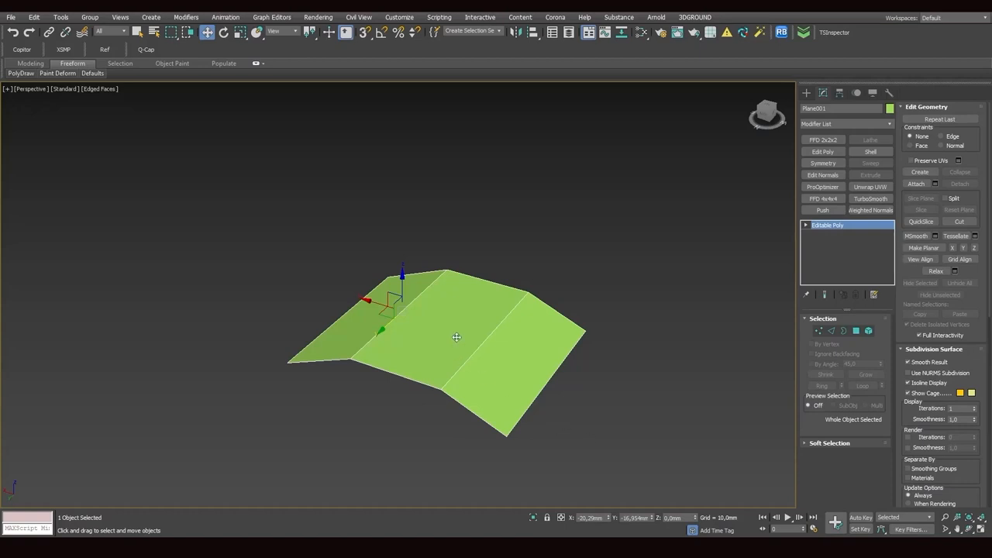
left_click_drag(456, 337, 555, 407)
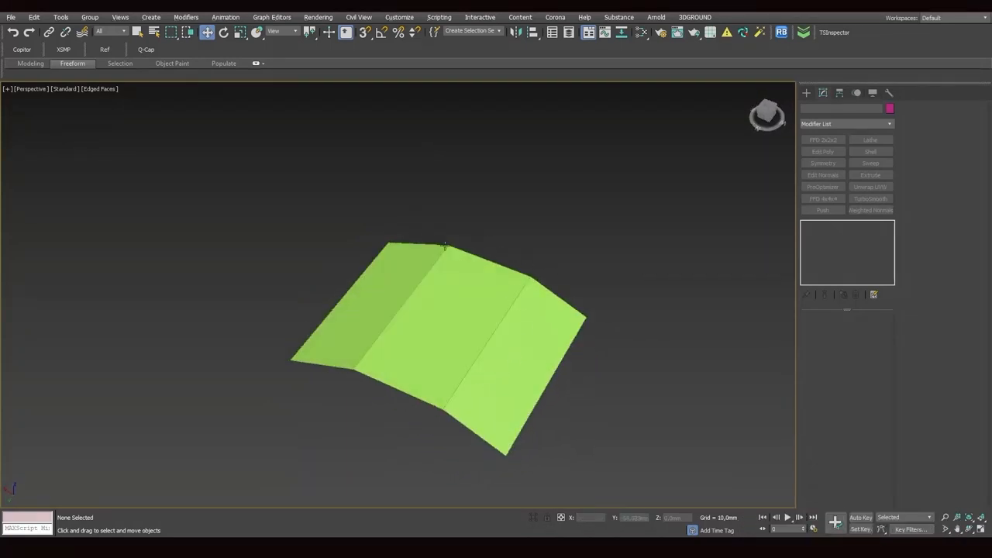
mouse_move(446, 261)
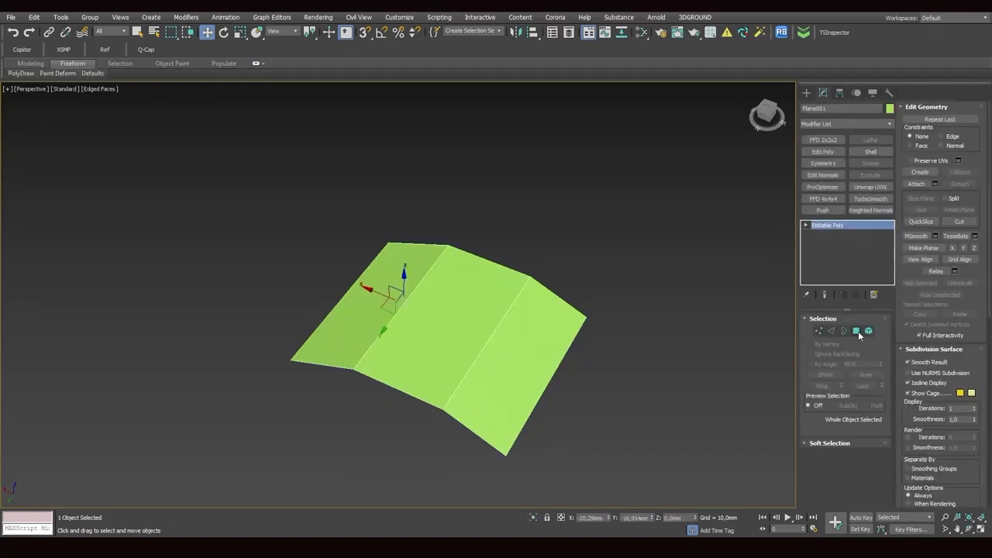
left_click(856, 331)
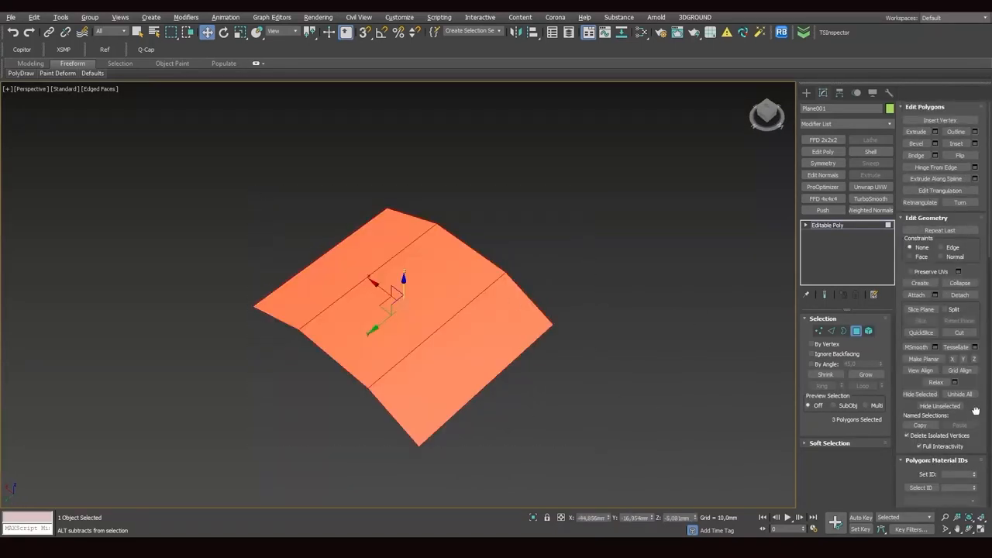
Assign smoothing group 1 to the plane's three faces and orbit to inspect the shading
scroll("down", 3)
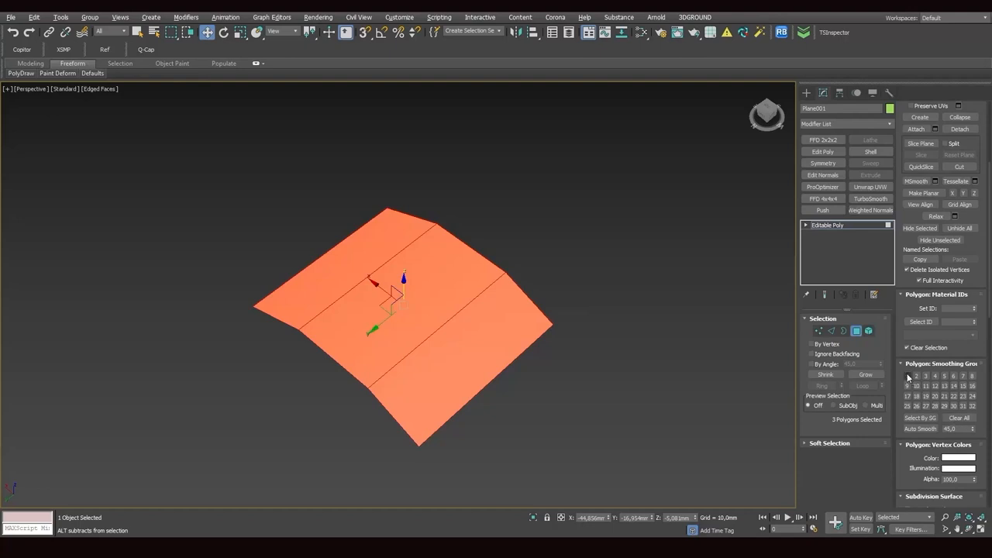
left_click(560, 400)
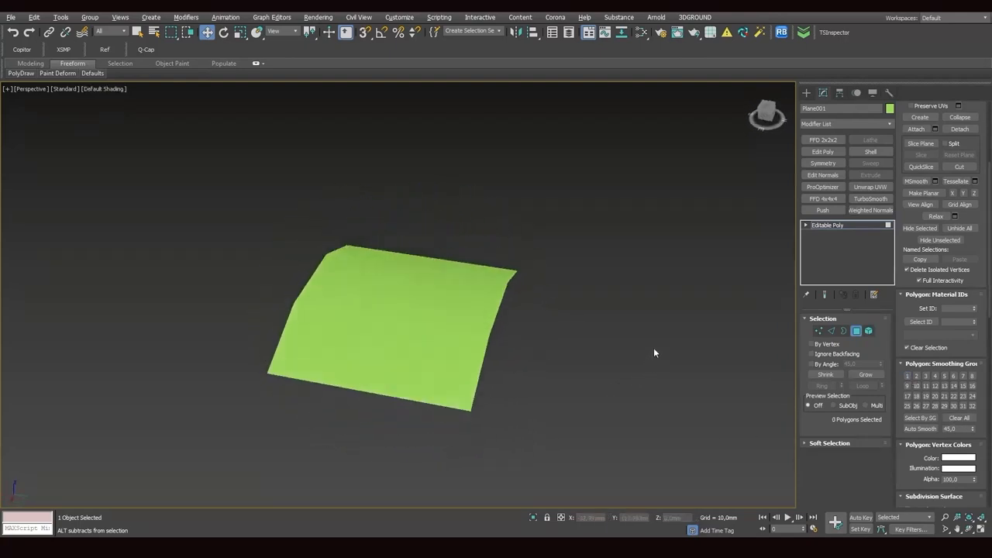
left_click_drag(655, 353, 549, 391)
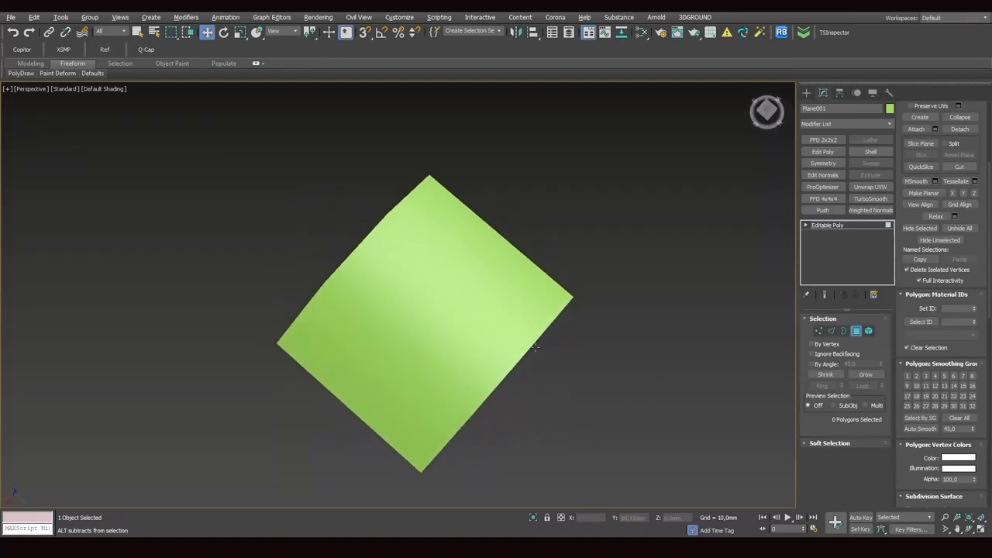
left_click_drag(534, 349, 506, 334)
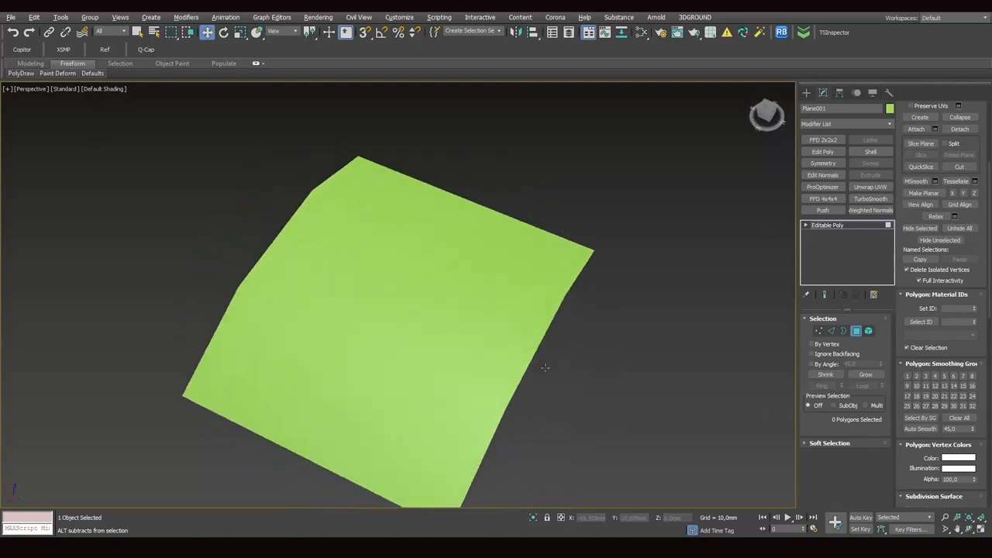
left_click_drag(544, 368, 462, 350)
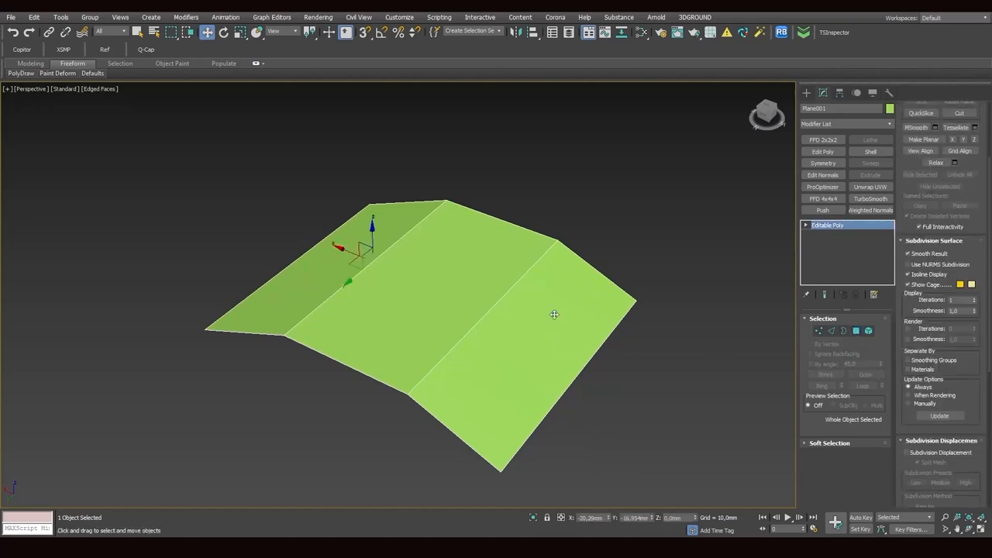
mouse_move(800, 261)
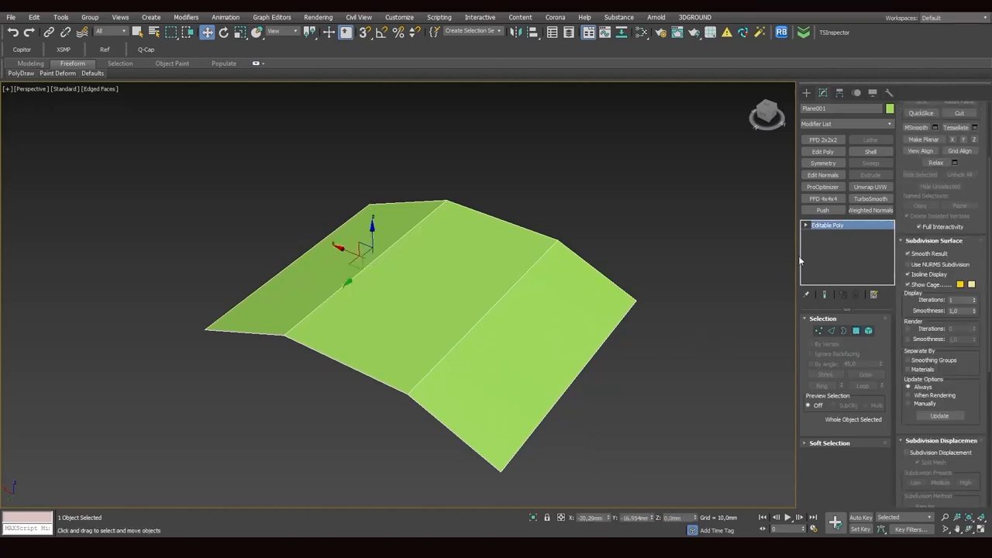
Add an Edit Normals modifier to Plane001 and select the normals along its left fold
left_click(823, 174)
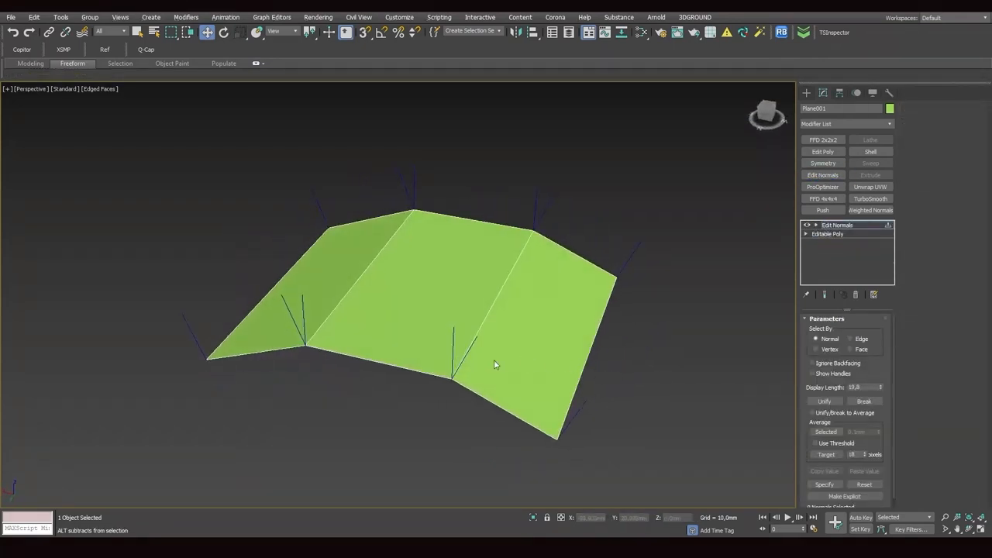
left_click_drag(496, 364, 624, 410)
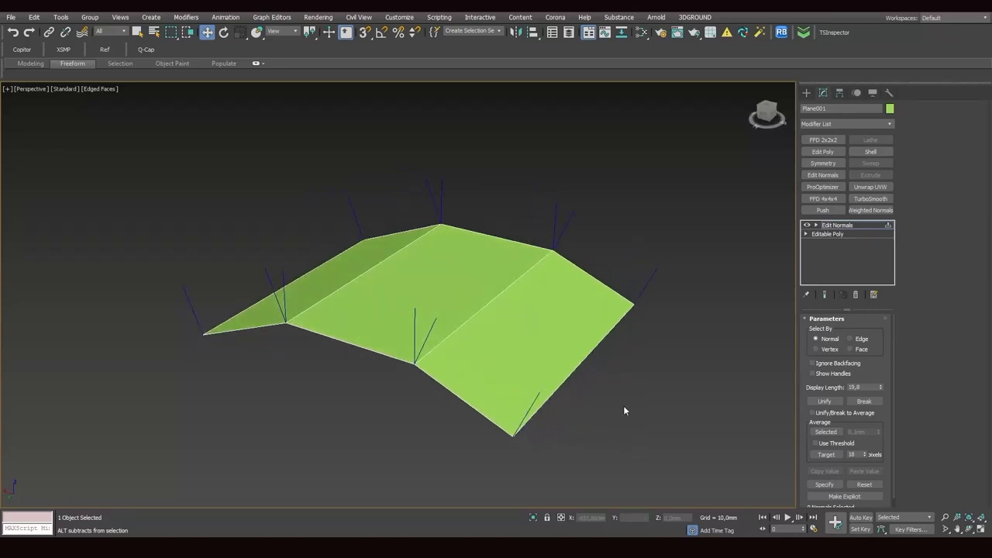
mouse_move(564, 319)
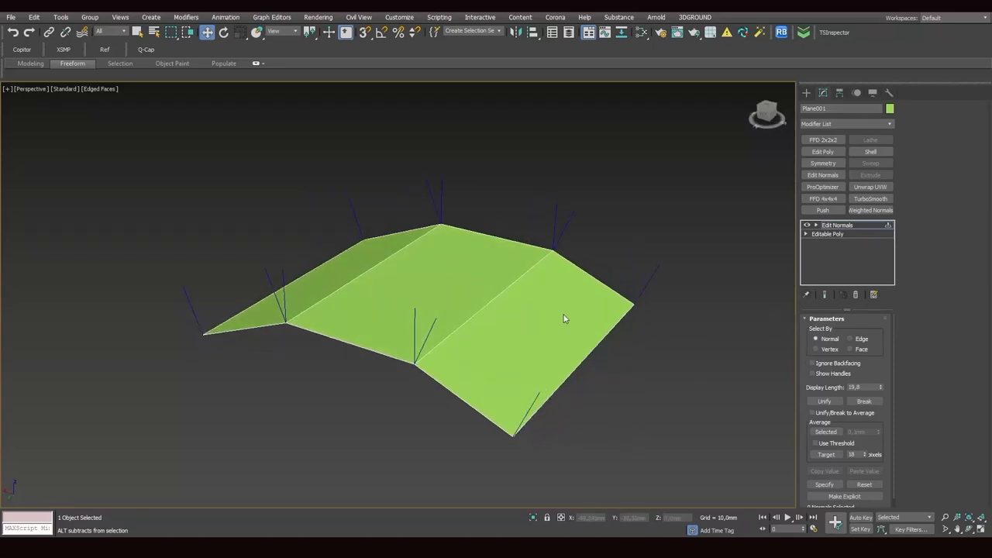
mouse_move(618, 306)
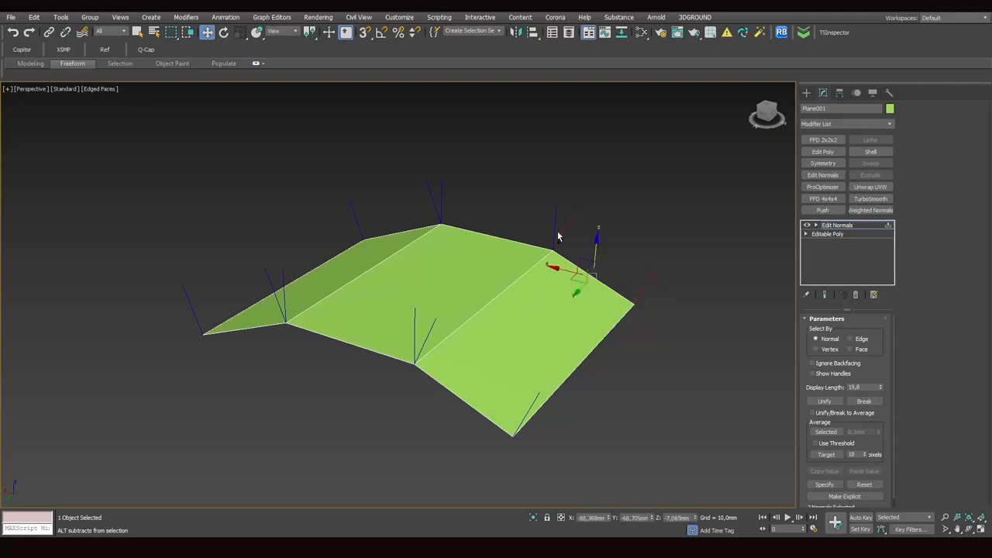
left_click_drag(557, 237, 640, 281)
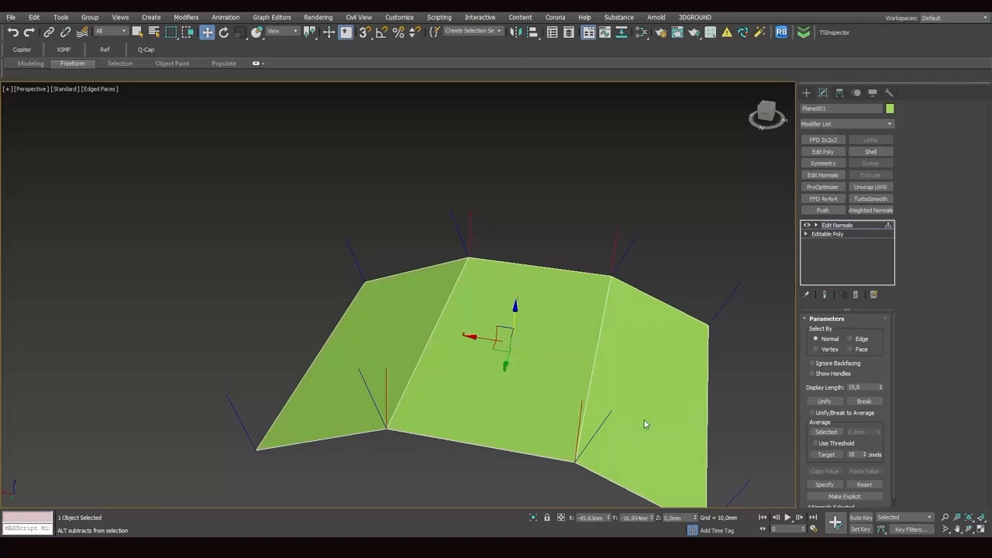
left_click_drag(644, 424, 572, 417)
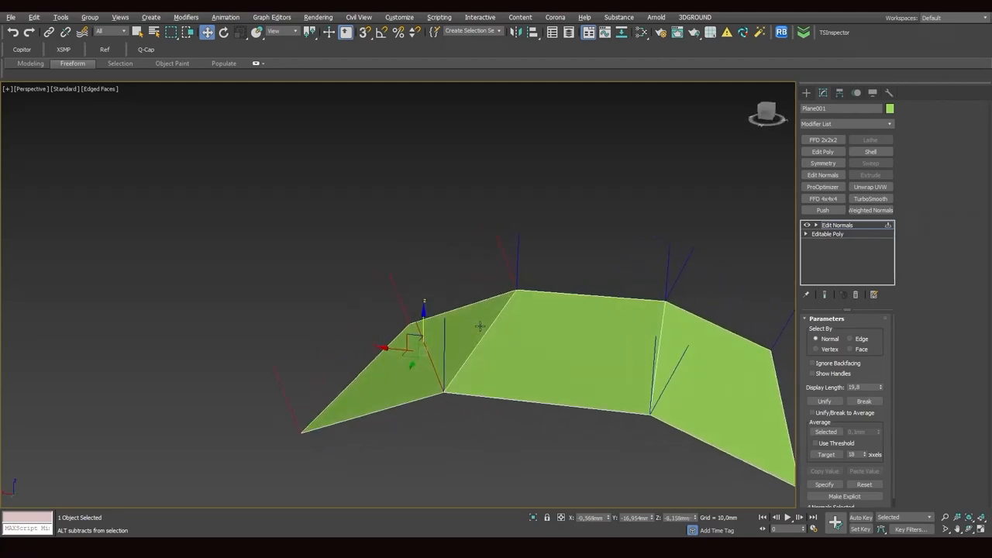
left_click_drag(480, 325, 512, 318)
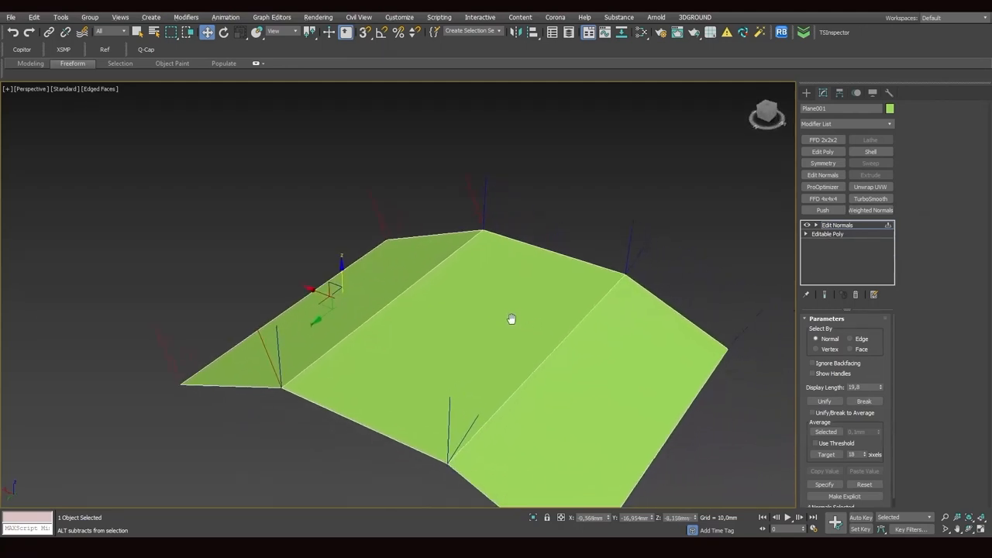
Orbit closer to Plane001 and drag-select the normals along both folds
left_click_drag(512, 317, 509, 362)
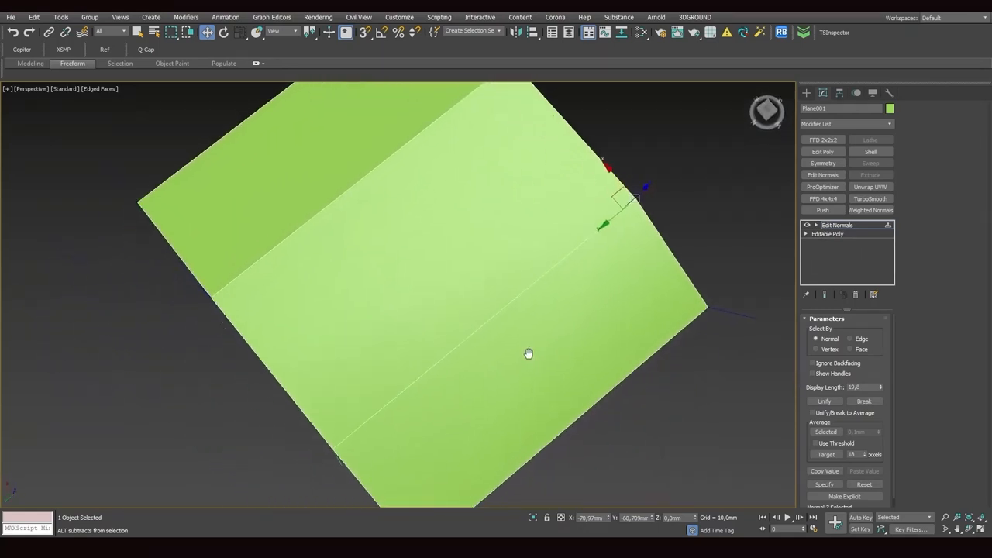
left_click_drag(528, 353, 351, 430)
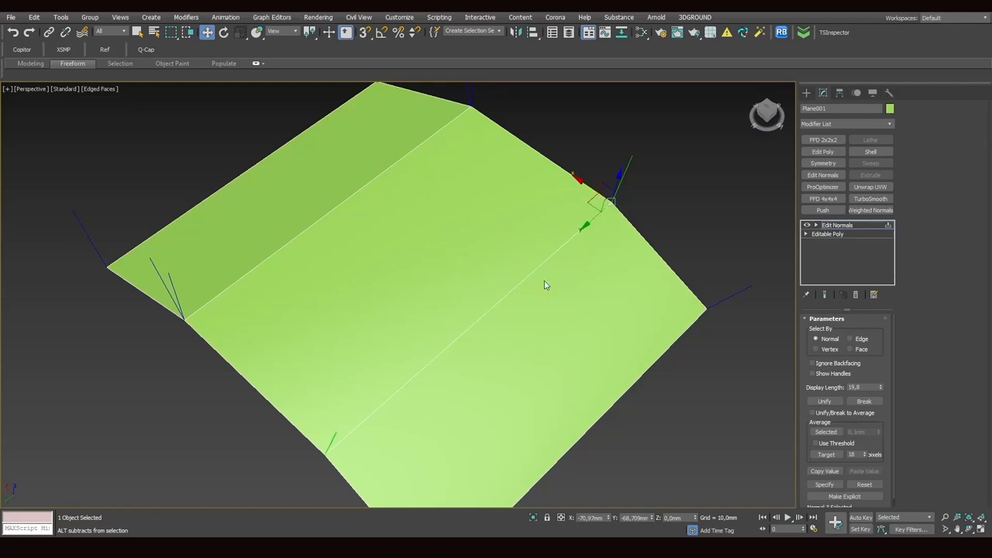
left_click_drag(544, 284, 604, 304)
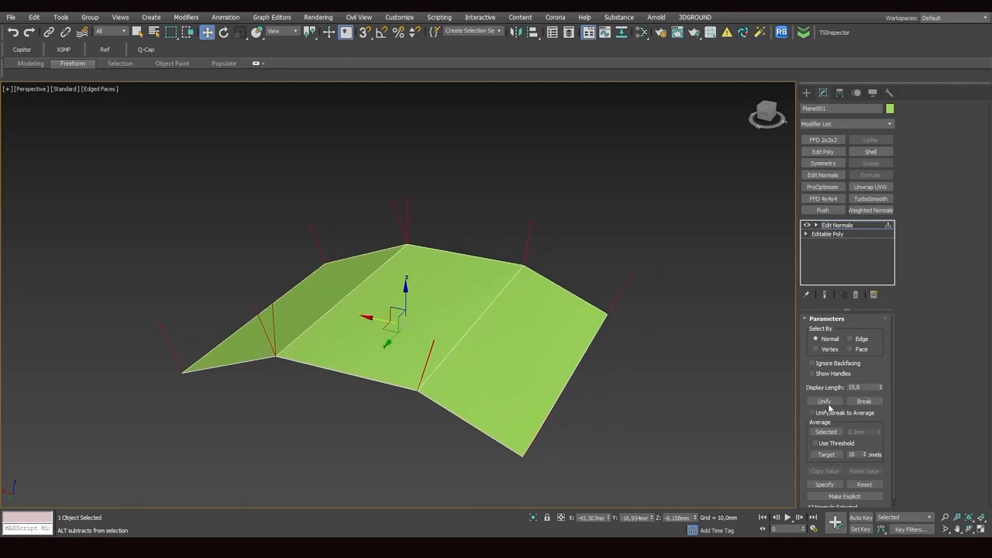
Unify the selected fold normals, then Break them, and orbit to check the creased shading
left_click(824, 402)
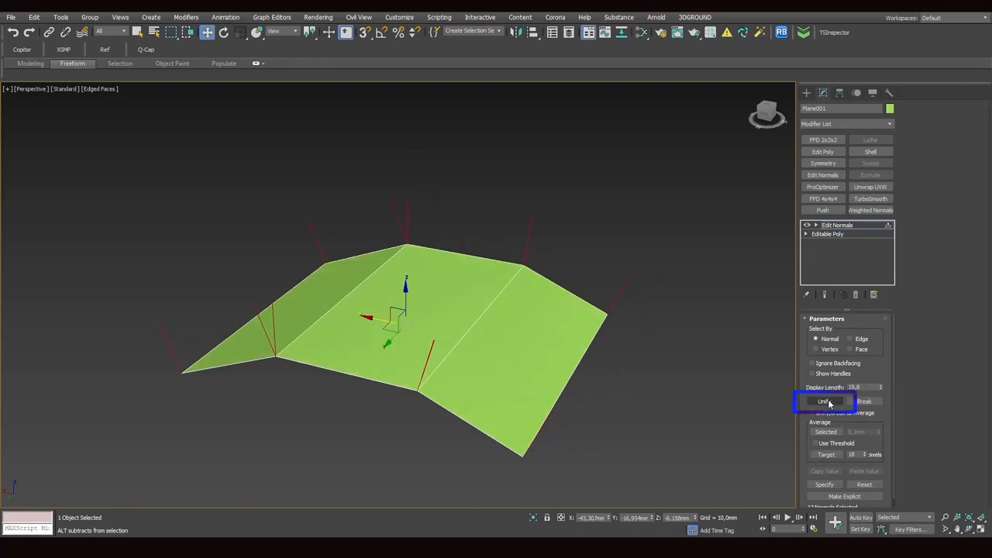
left_click(824, 401)
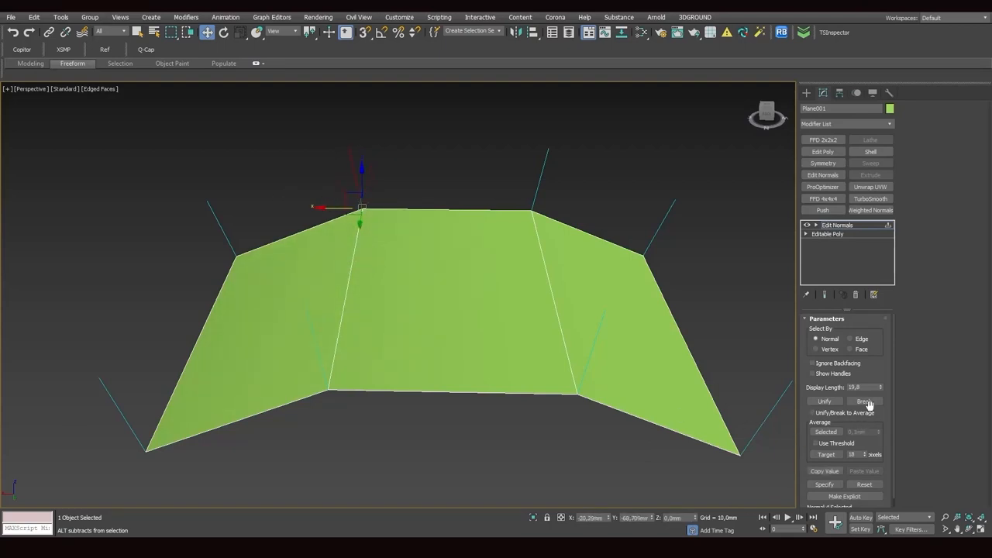
left_click(863, 401)
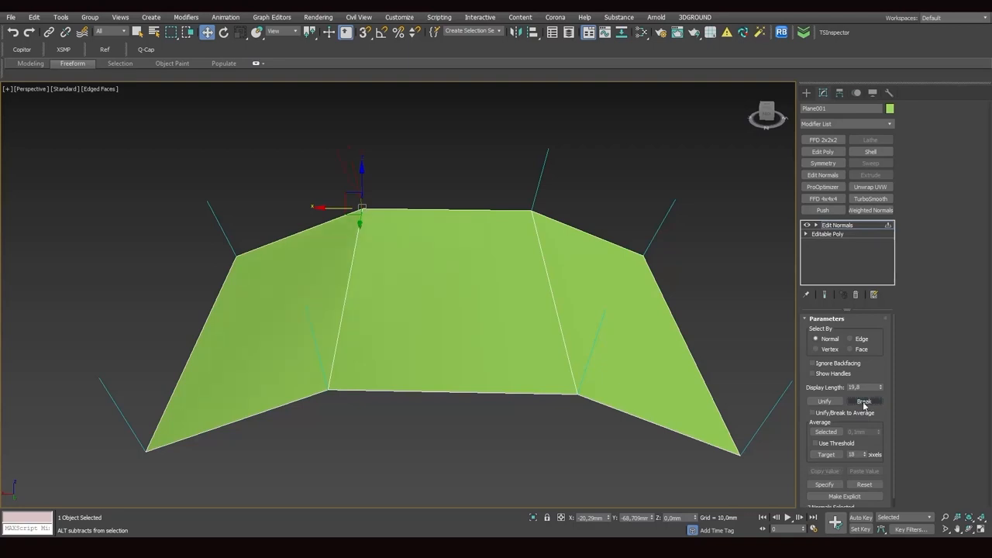
left_click(864, 401)
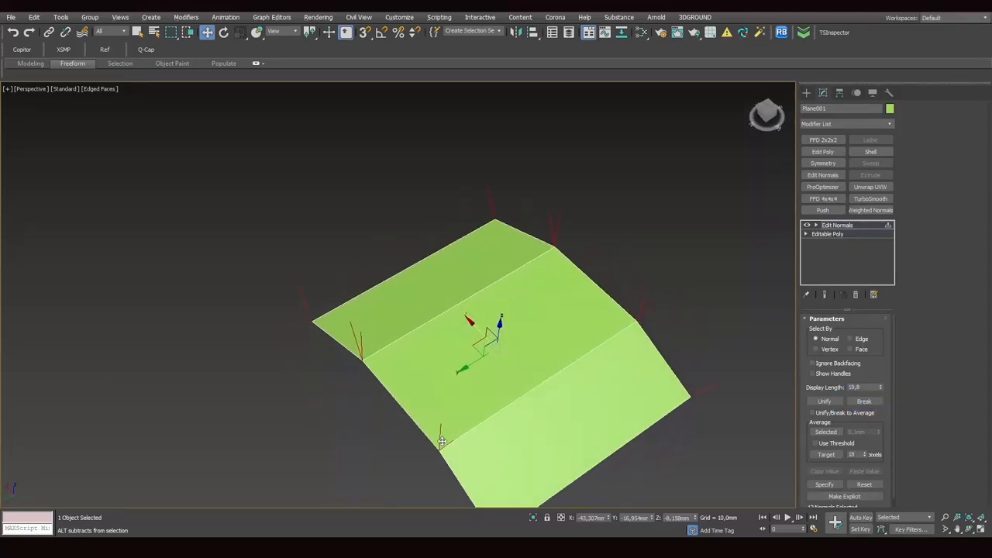
left_click_drag(442, 442, 441, 384)
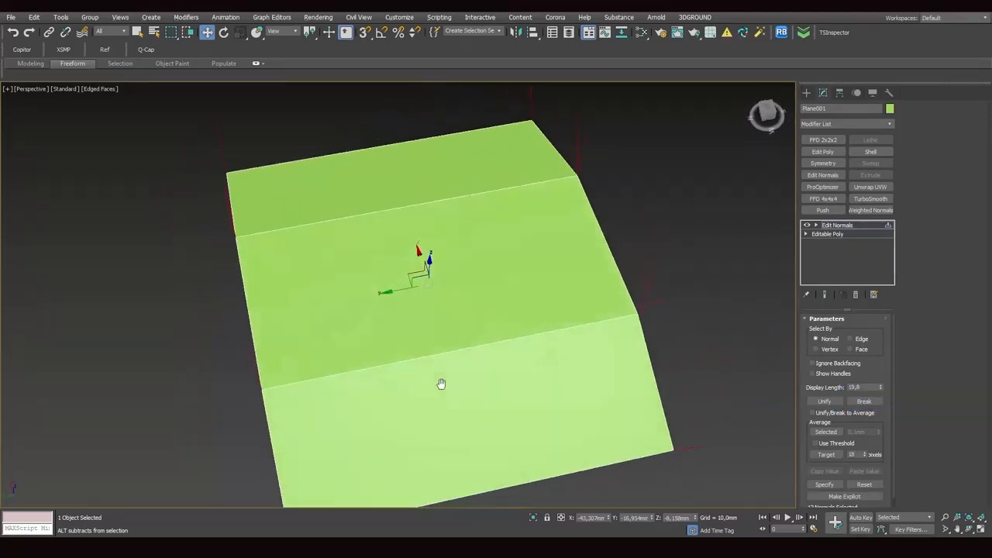
left_click_drag(441, 383, 511, 254)
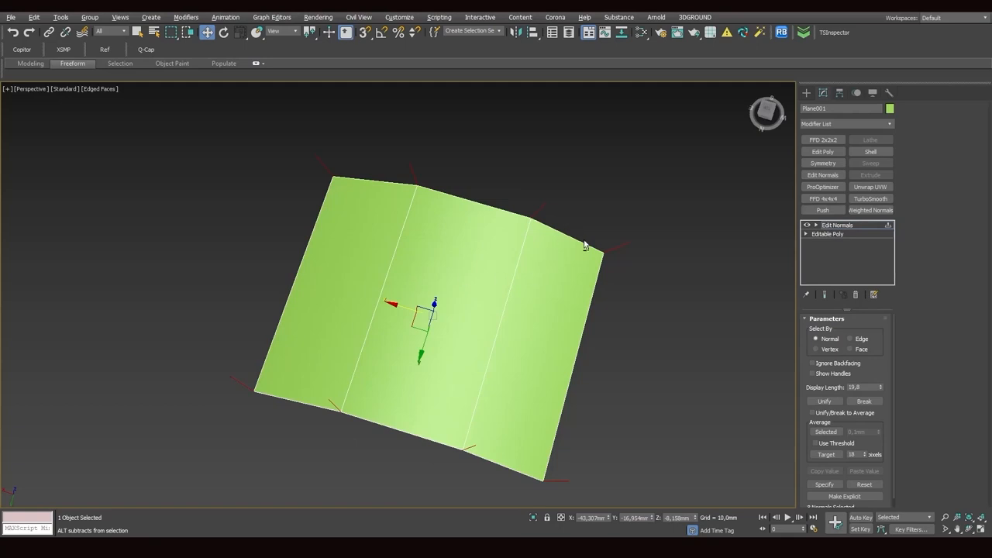
Delete the Edit Normals modifier from Plane001 and choose Sphere under Standard Primitives
left_click(827, 235)
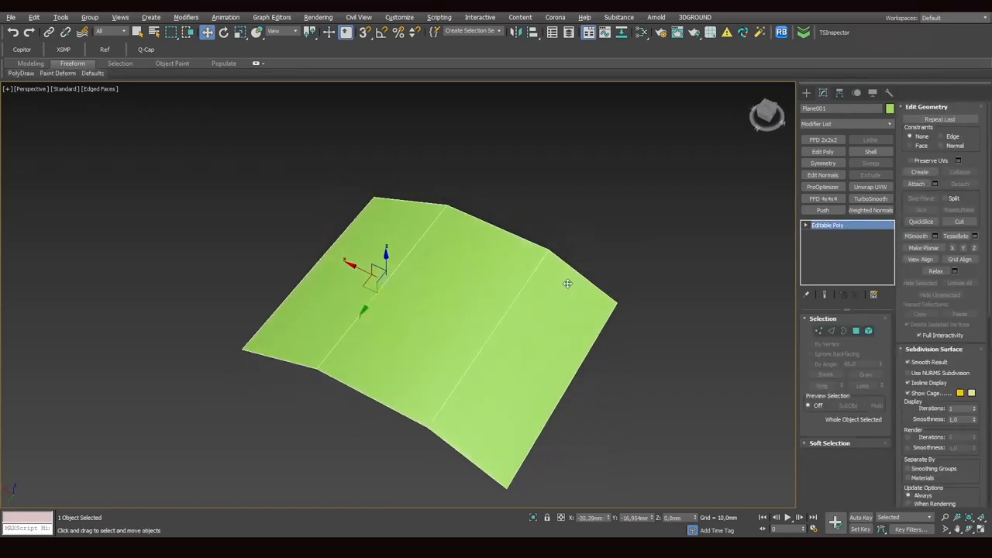
mouse_move(672, 475)
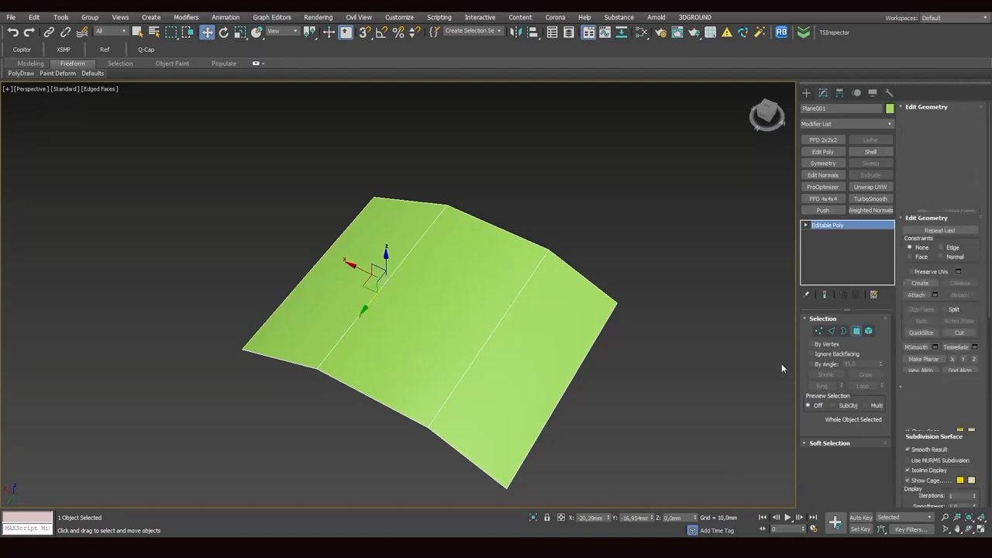
left_click(856, 331)
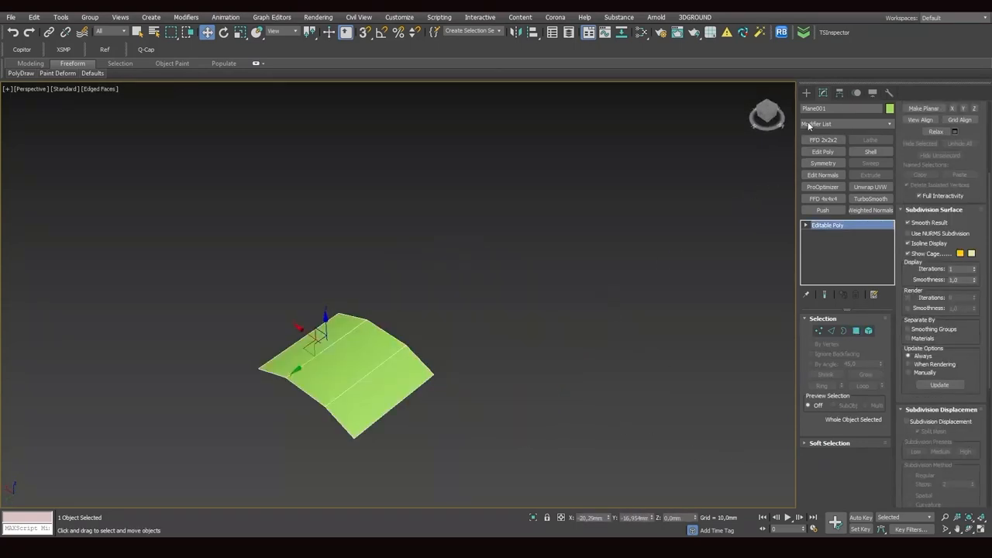
left_click(805, 92)
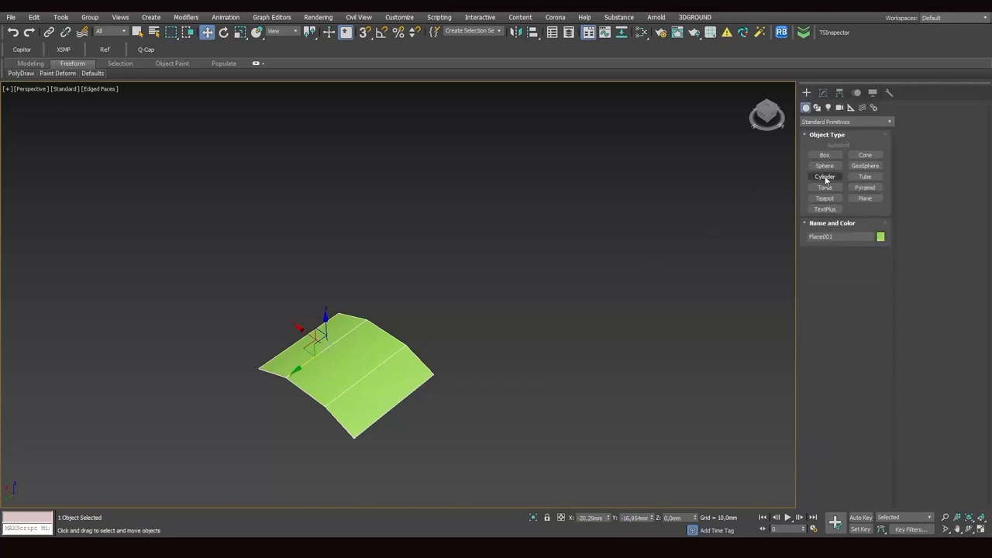
left_click(824, 165)
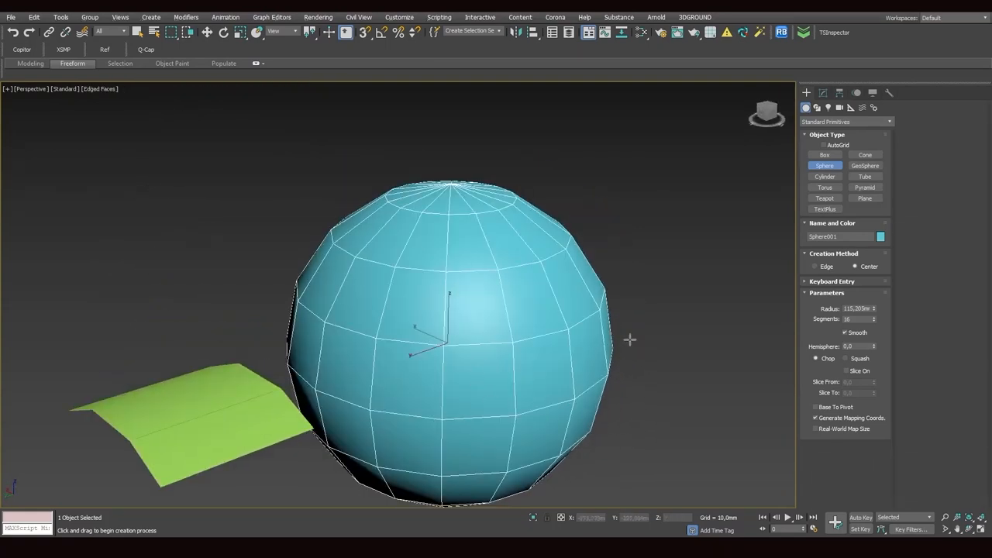
mouse_move(633, 394)
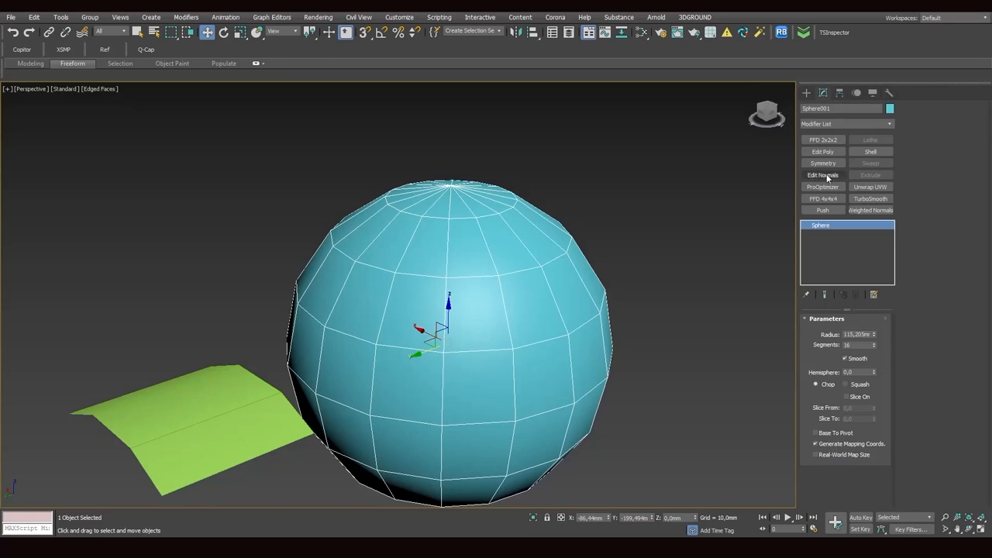
Add Edit Normals to Sphere001, select all normals, Unify then Break them, and inspect the facets
left_click(822, 176)
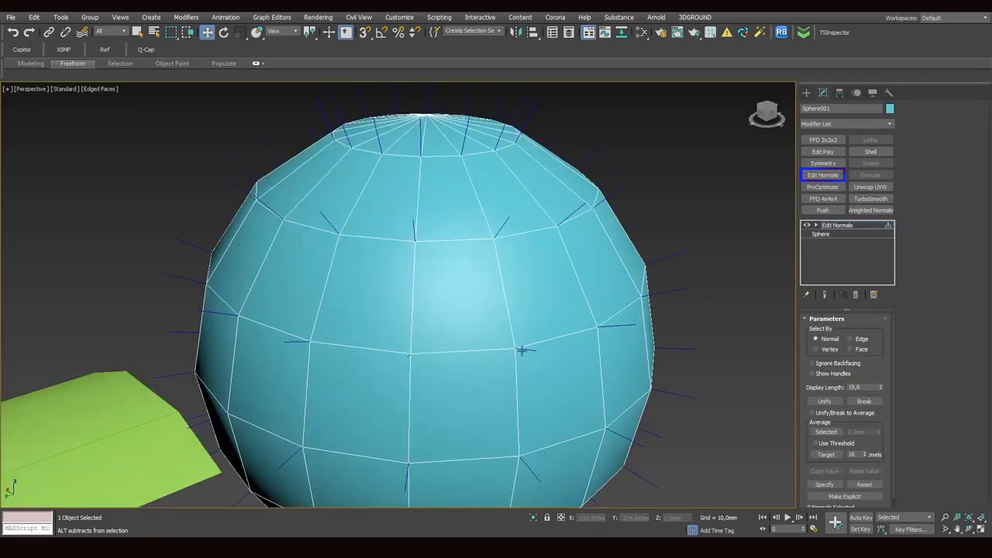
left_click_drag(523, 350, 536, 324)
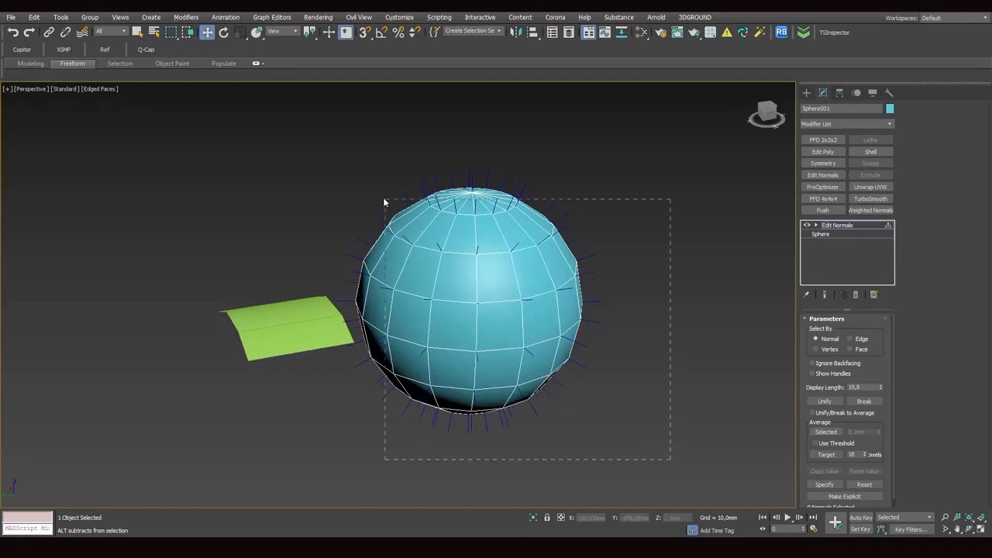
left_click(823, 402)
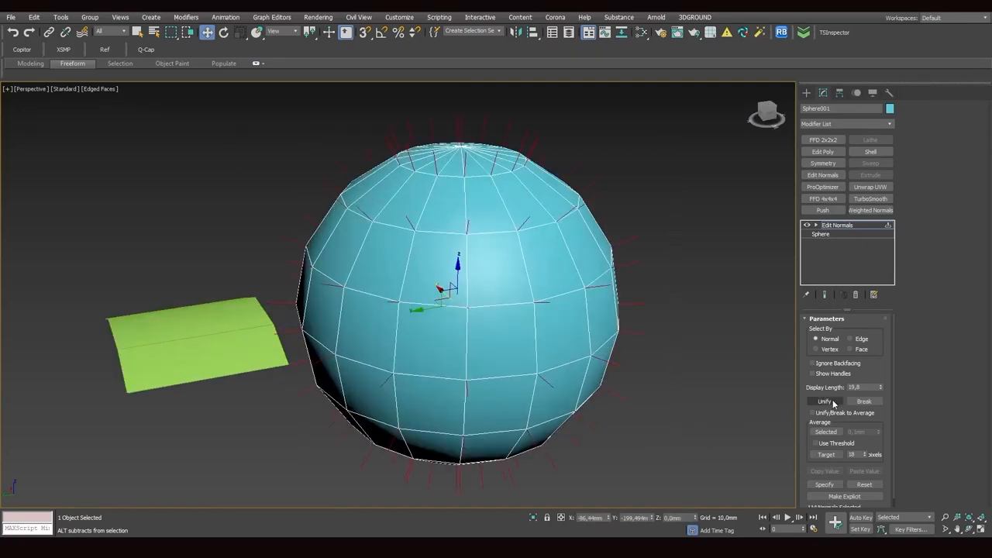
left_click(864, 401)
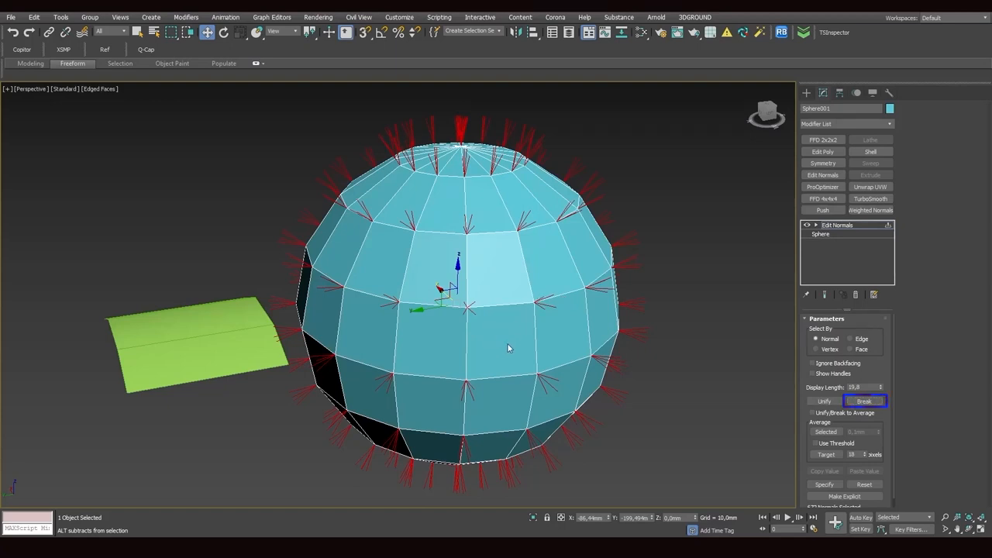
left_click(852, 349)
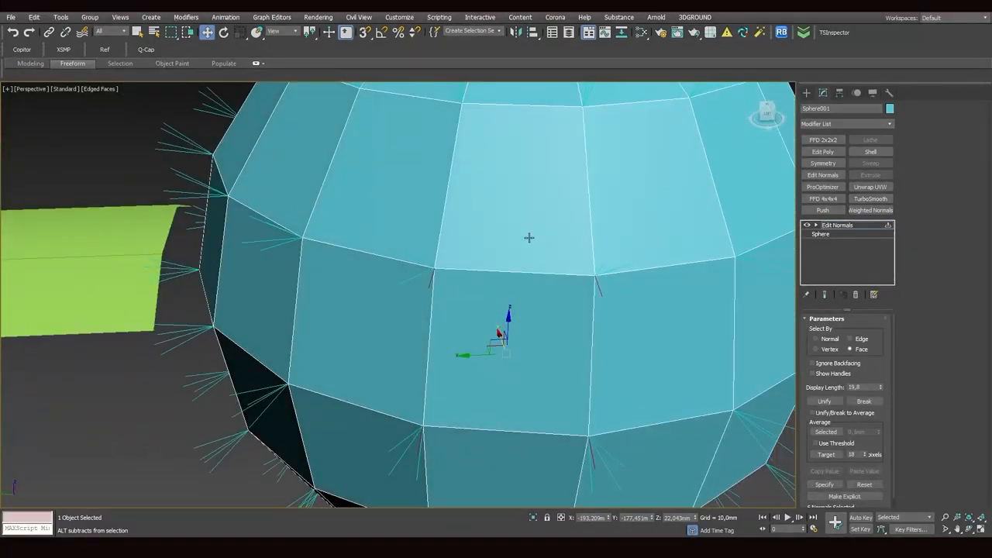
left_click_drag(504, 333, 430, 244)
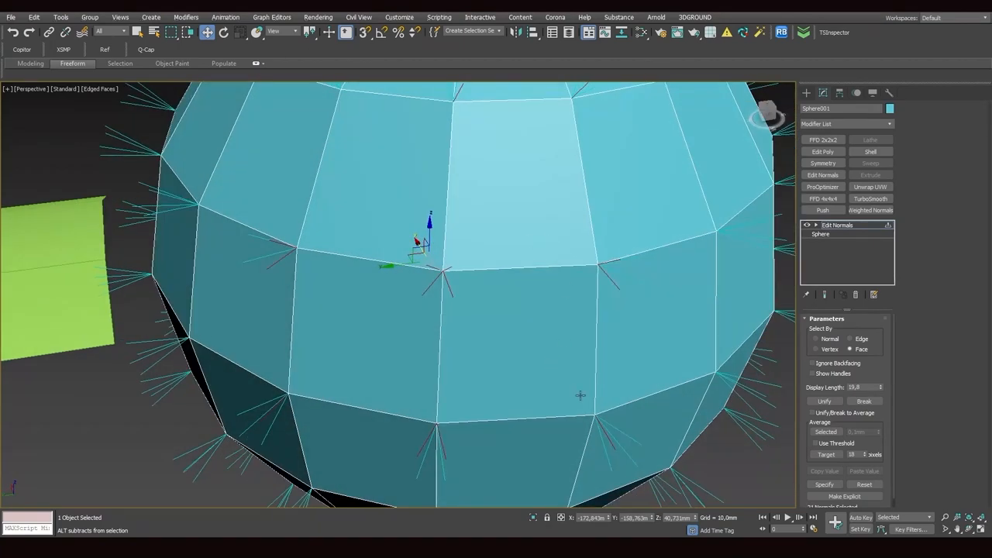
left_click(823, 401)
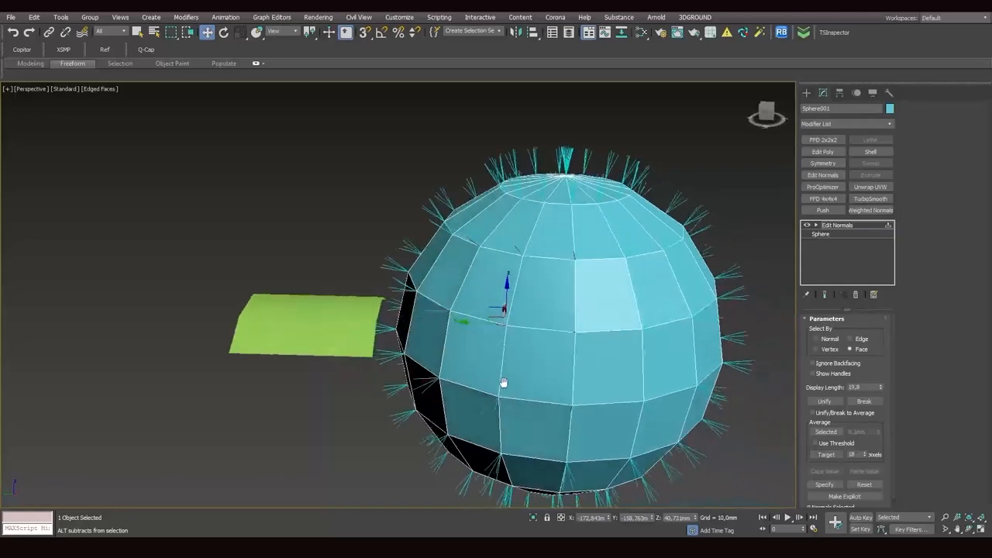
left_click_drag(503, 382, 561, 386)
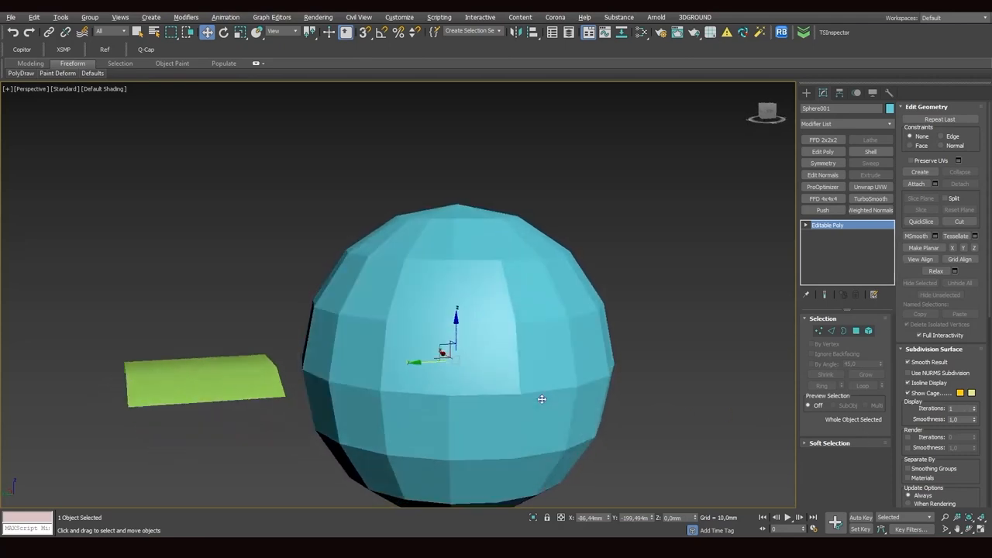
Select all 128 sphere polygons, scroll to Smoothing Groups, and add a new Edit Normals modifier
left_click(856, 331)
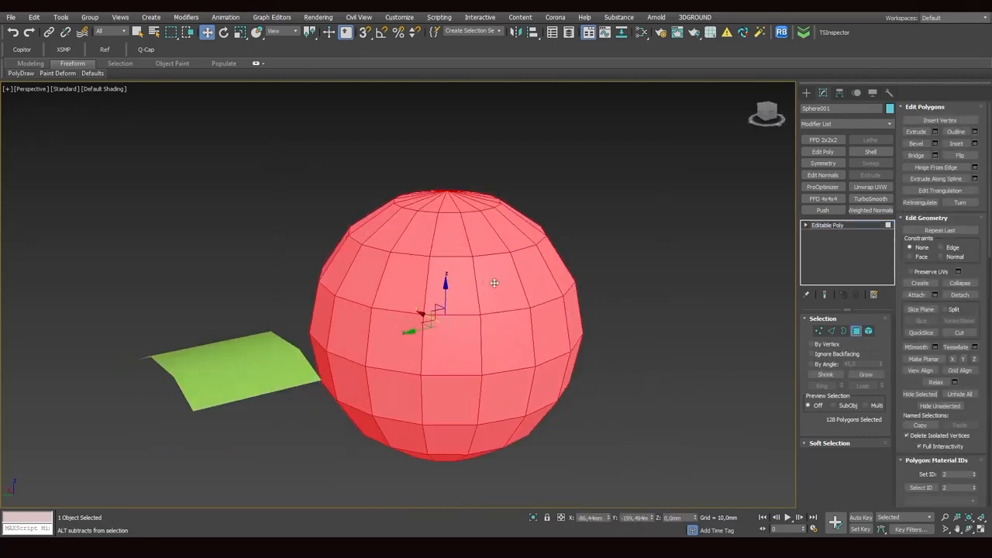
scroll("down", 3)
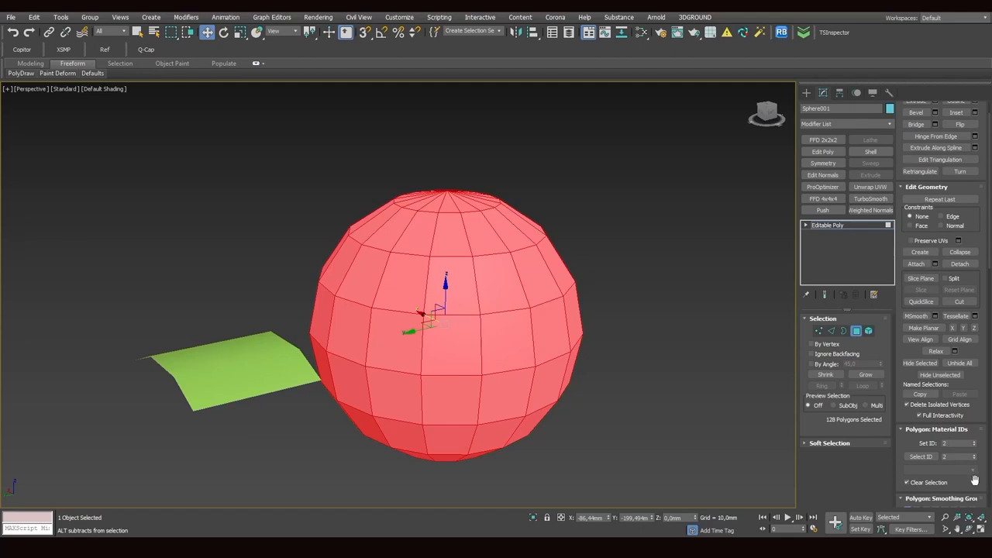
scroll("down", 3)
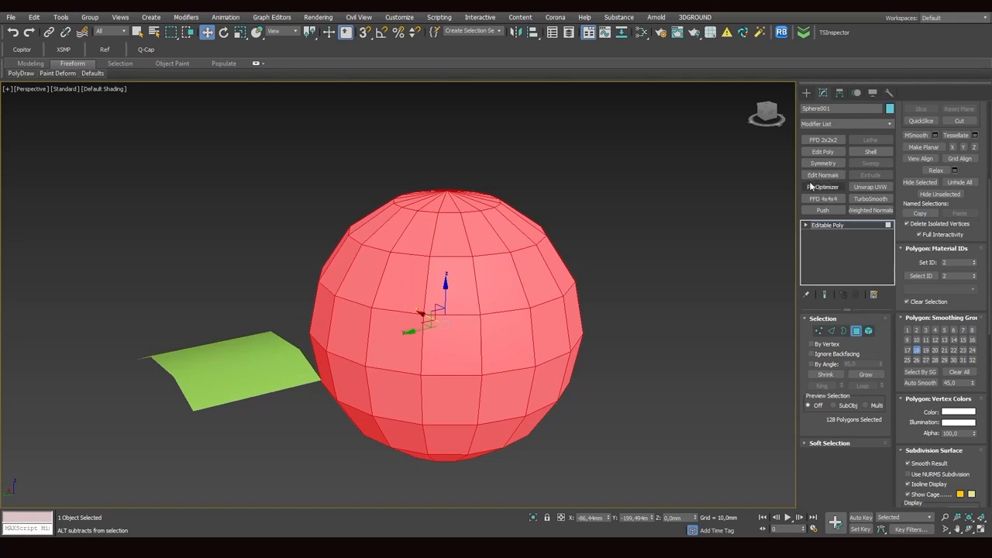
left_click(822, 174)
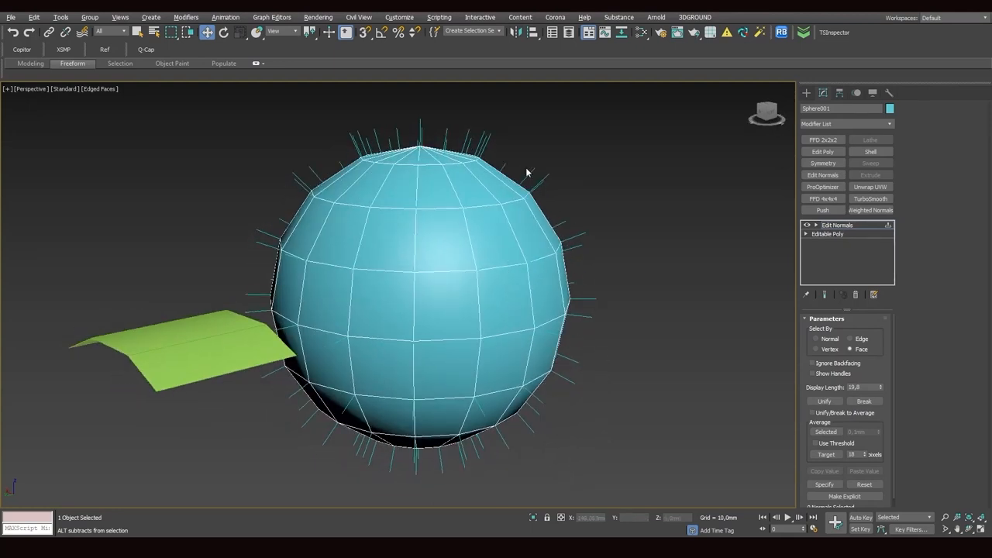
mouse_move(473, 423)
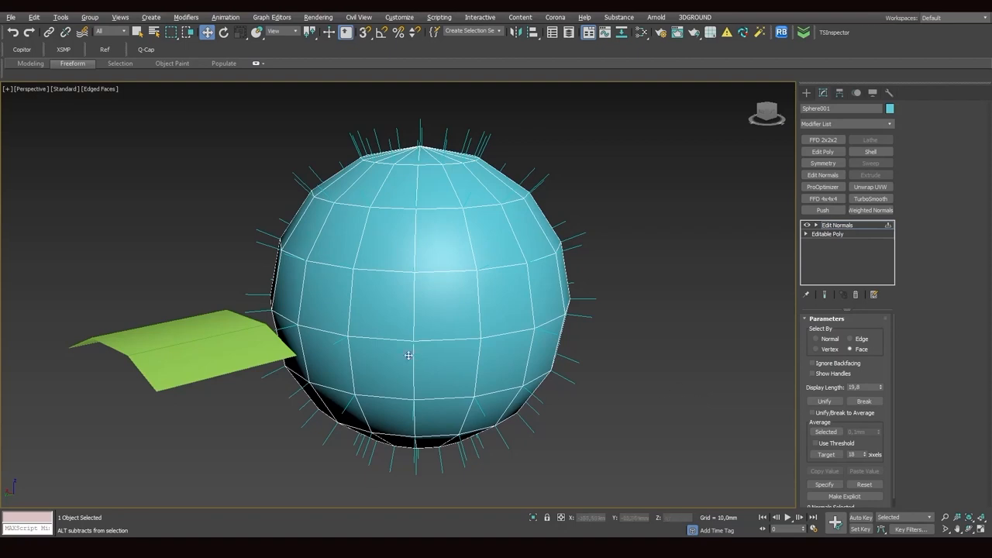
left_click_drag(408, 356, 366, 451)
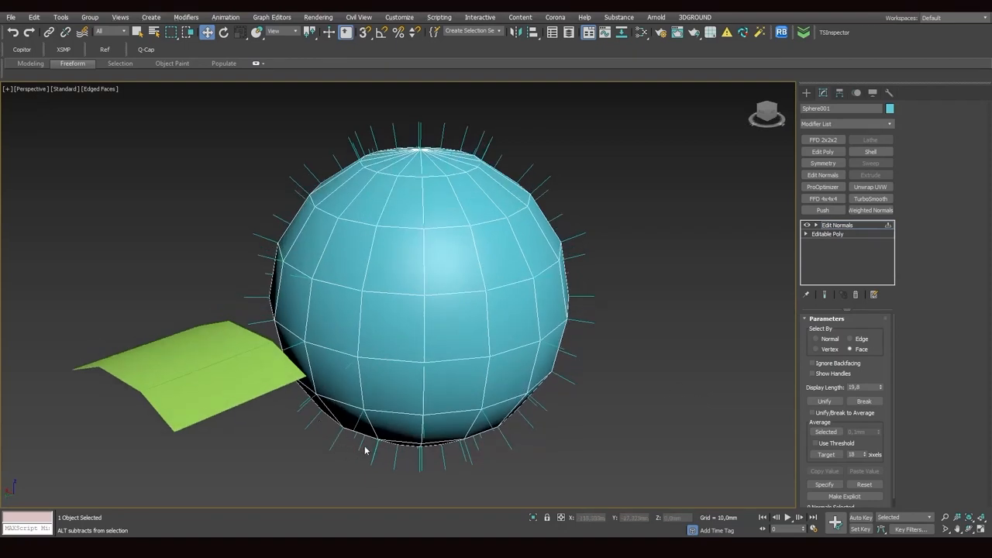
mouse_move(579, 314)
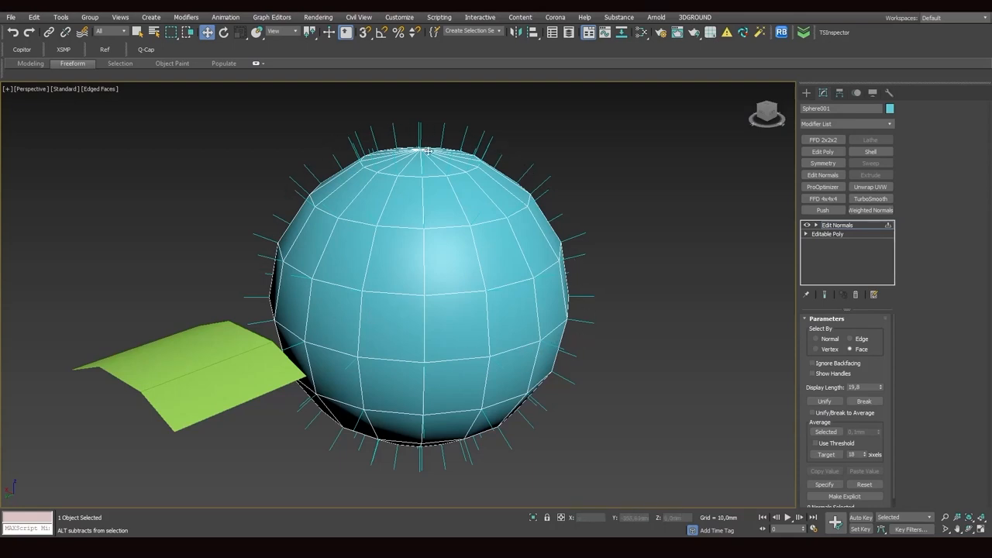
mouse_move(529, 413)
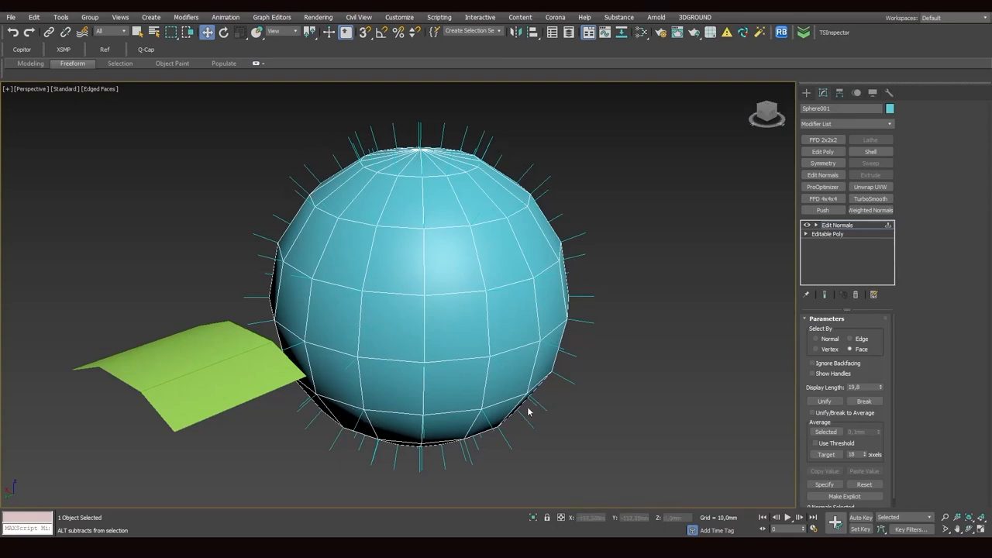
left_click_drag(527, 411, 577, 489)
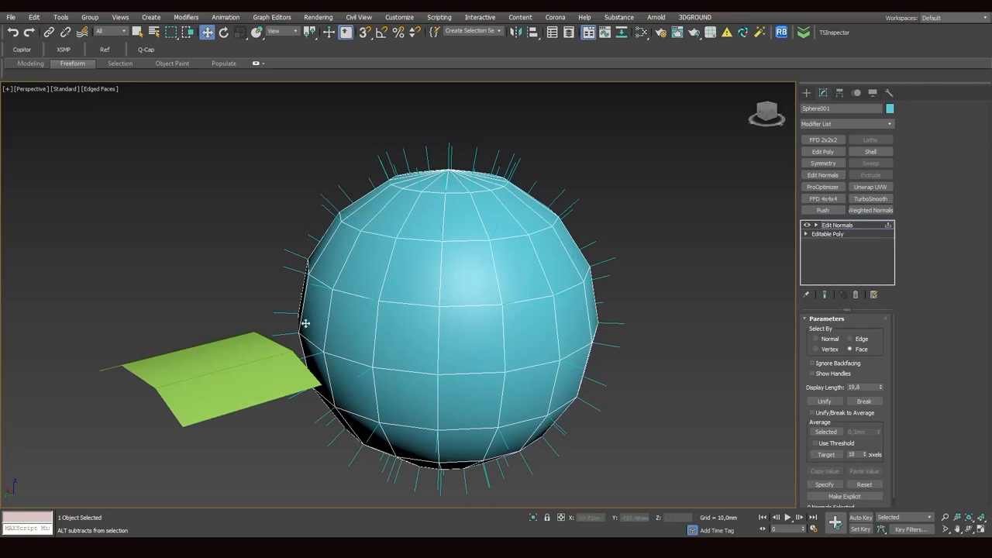
mouse_move(597, 391)
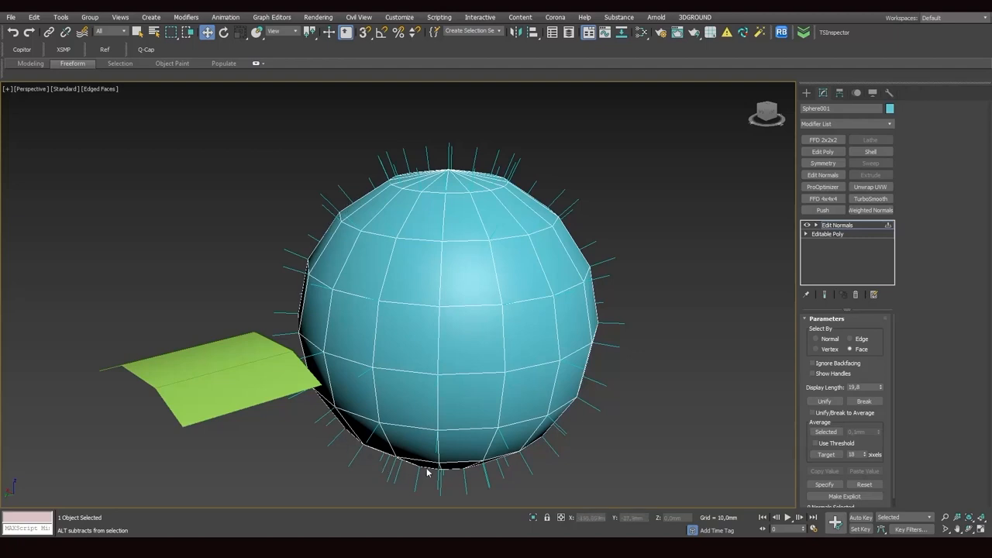
mouse_move(543, 446)
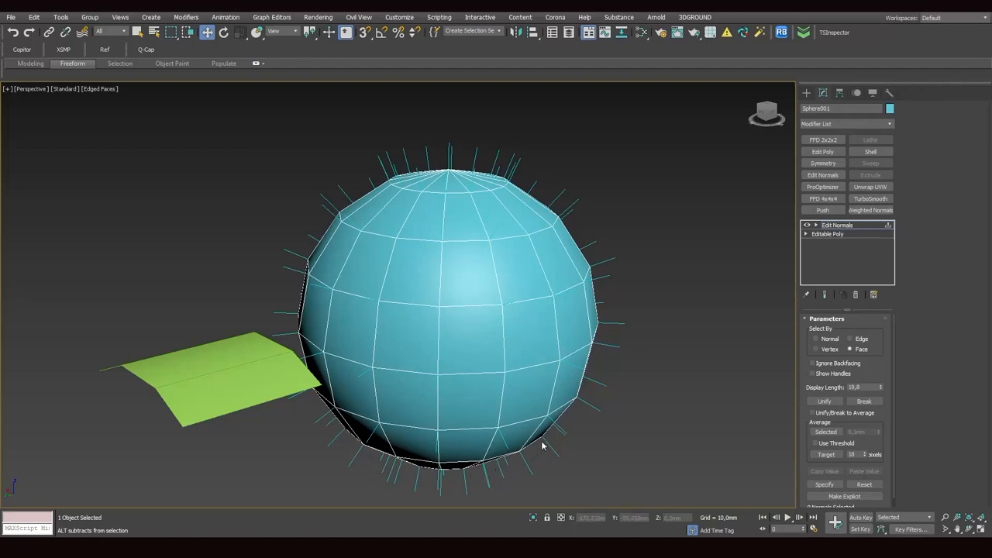
mouse_move(548, 442)
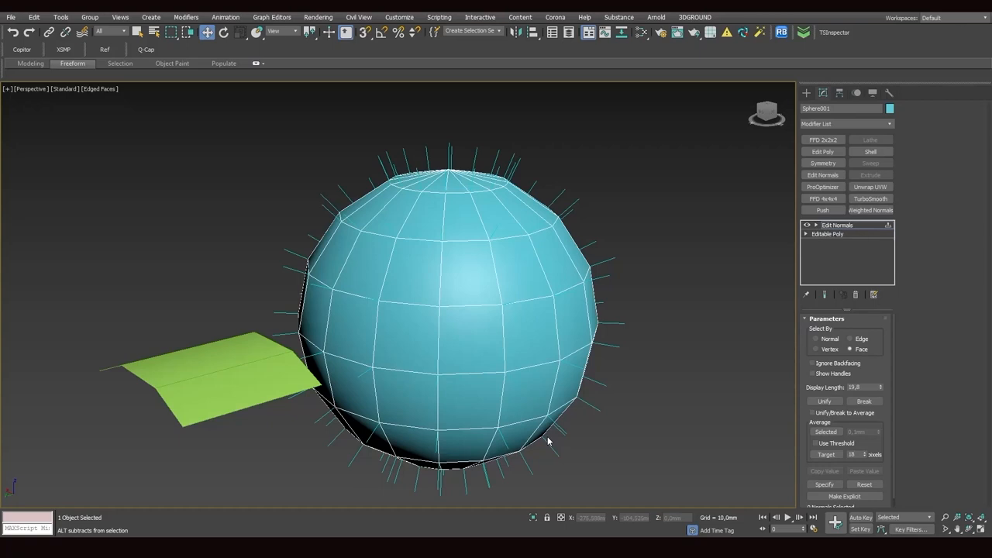
mouse_move(597, 285)
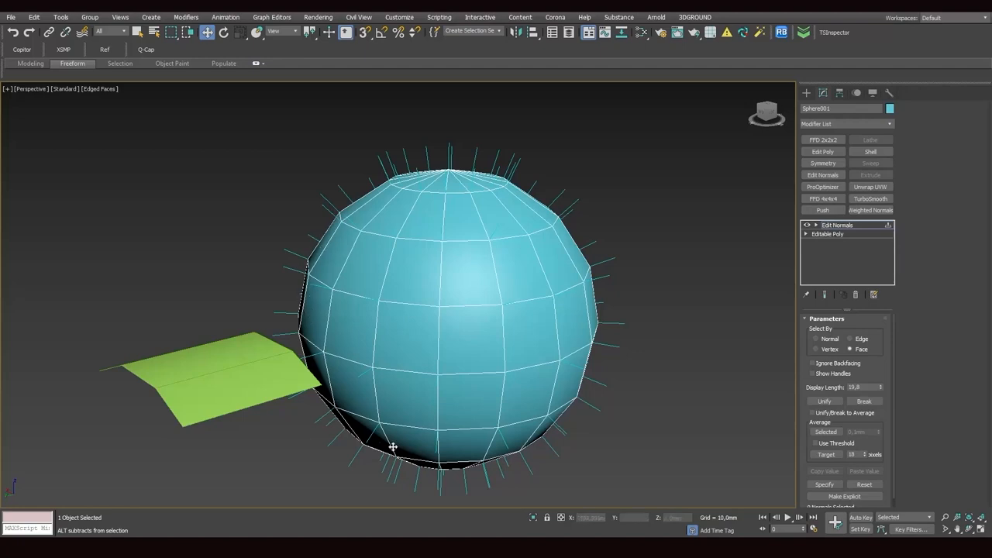
mouse_move(585, 451)
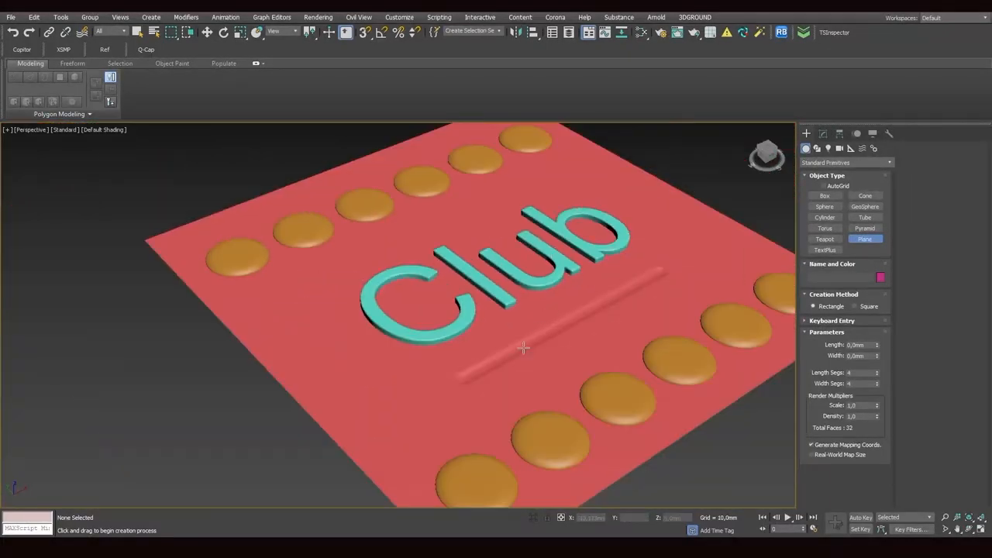
Pull the Perspective view back to frame the whole pink Club tile
left_click_drag(523, 349, 511, 380)
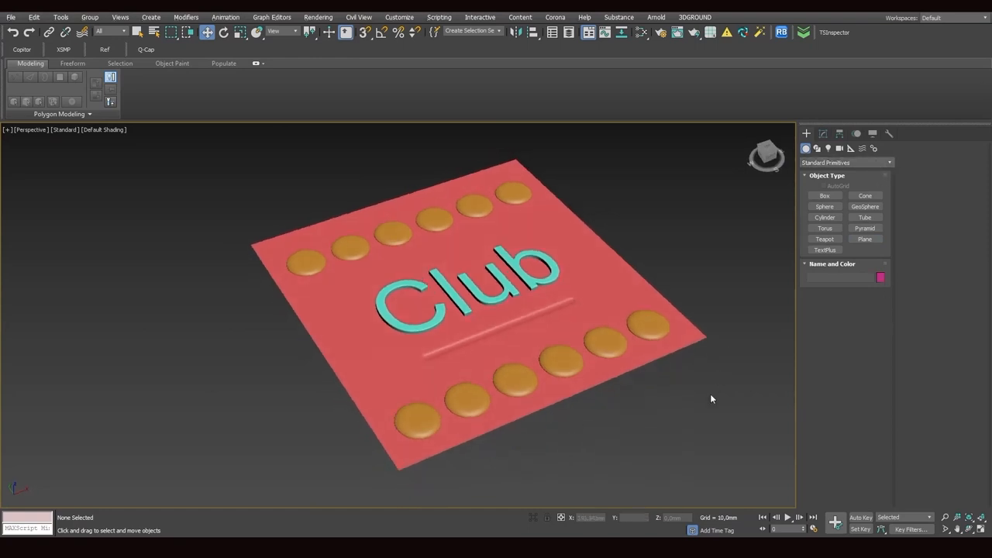
Give the tile, lettering and discs one grey object colour, then zoom out
left_click(881, 277)
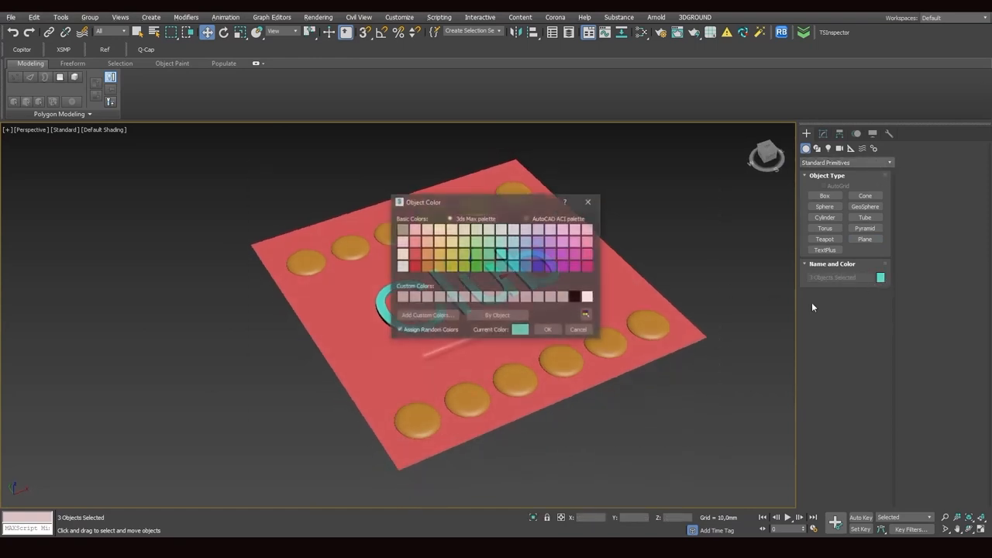
left_click(548, 328)
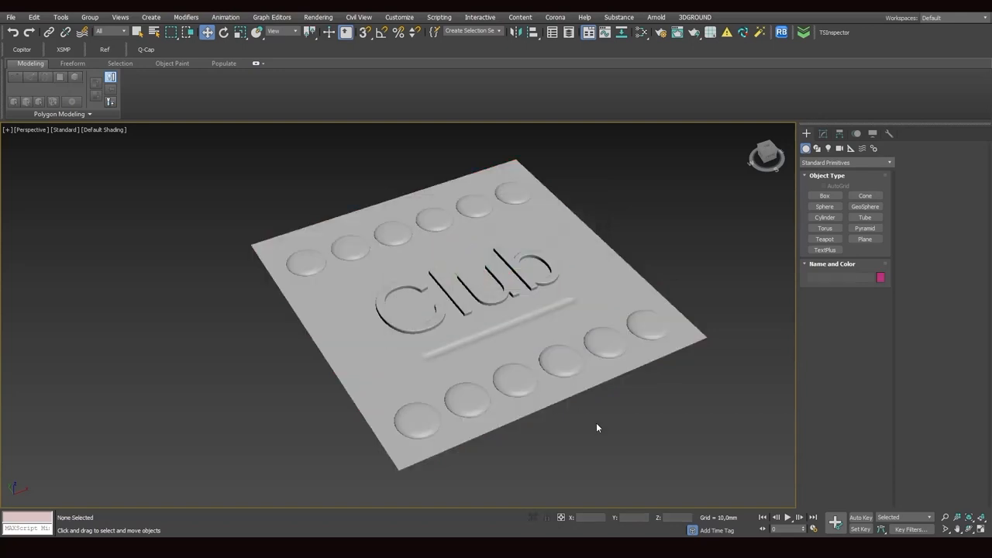
left_click_drag(597, 429, 479, 304)
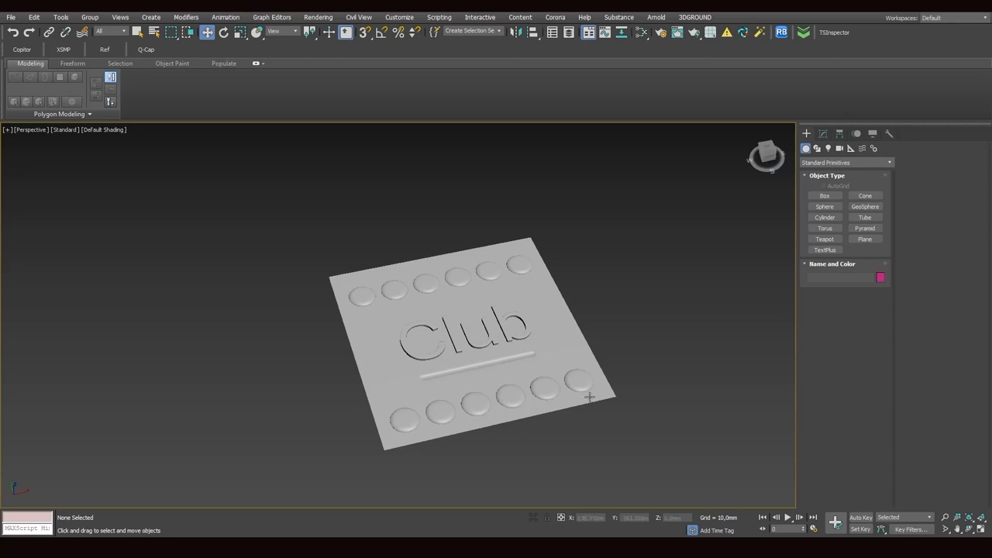
mouse_move(372, 416)
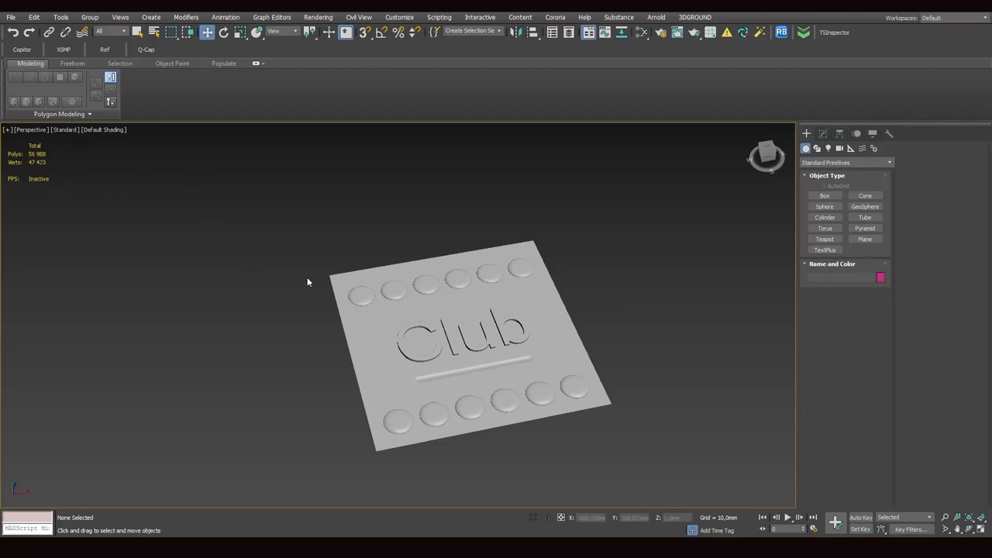
mouse_move(371, 267)
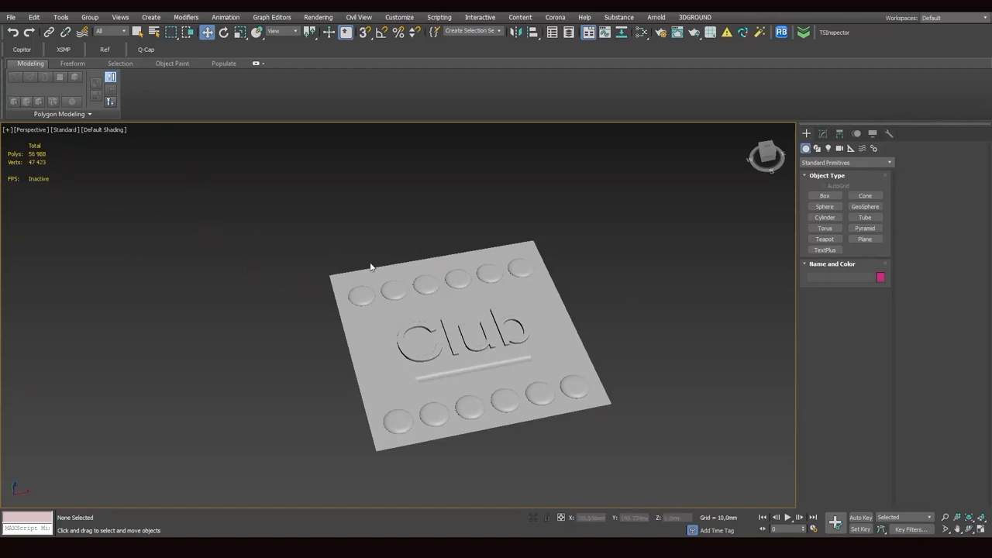
mouse_move(431, 421)
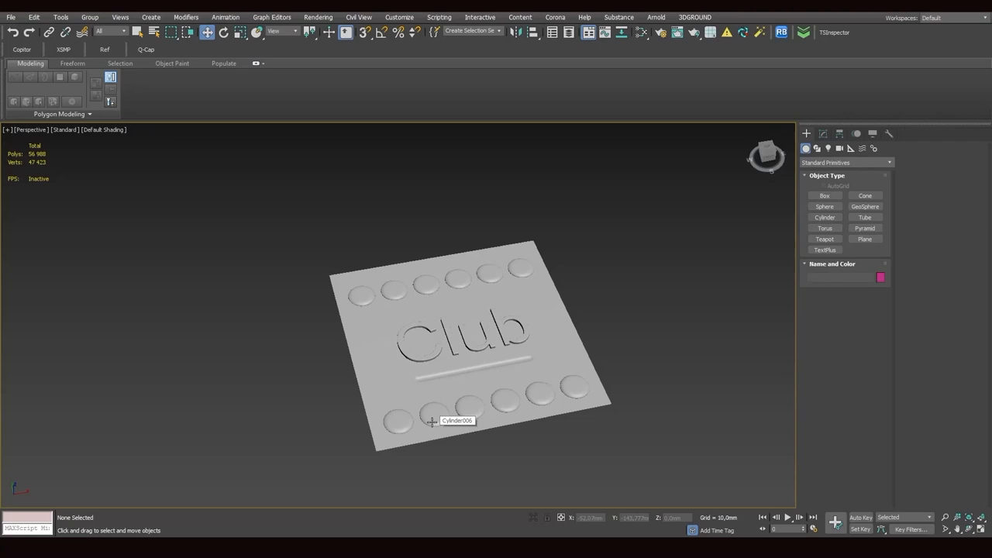
mouse_move(487, 427)
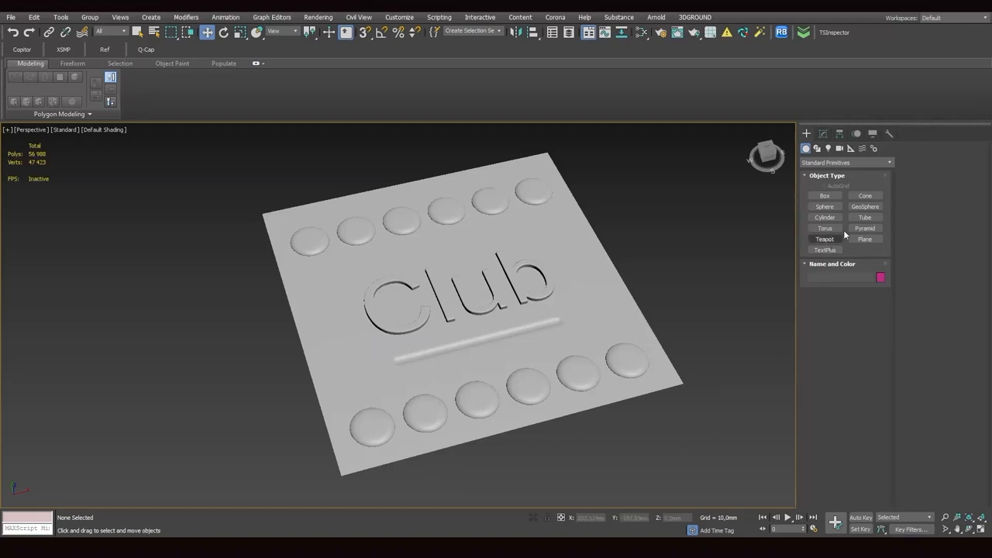
Draw a 300 mm, 4x4-segment plane named LP over the Club tile
left_click(864, 239)
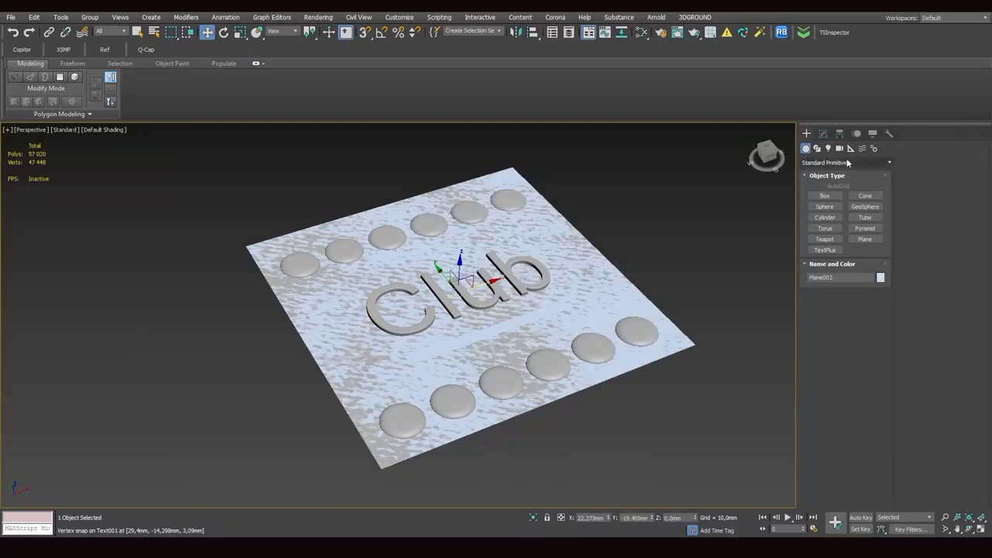
left_click(823, 133)
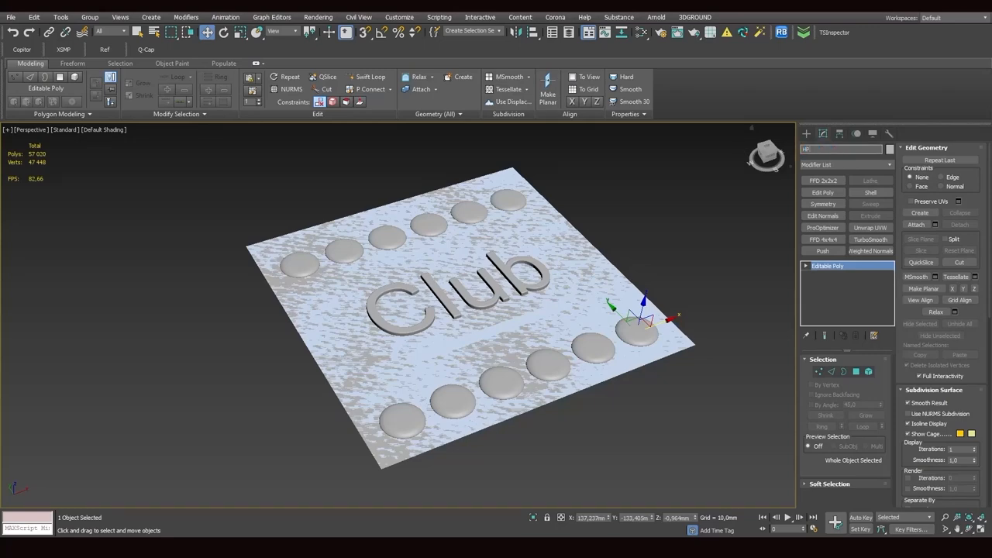
mouse_move(529, 358)
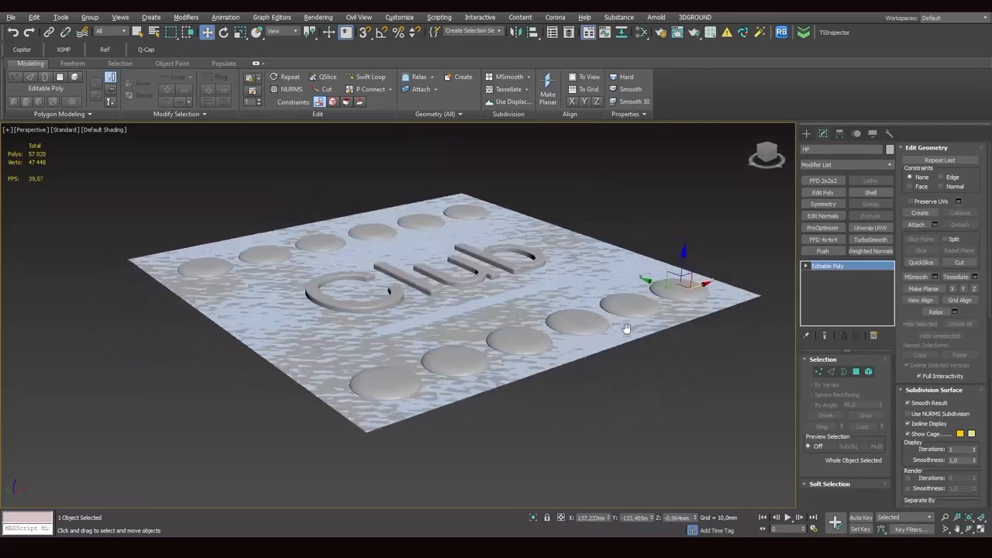
left_click_drag(626, 328, 588, 352)
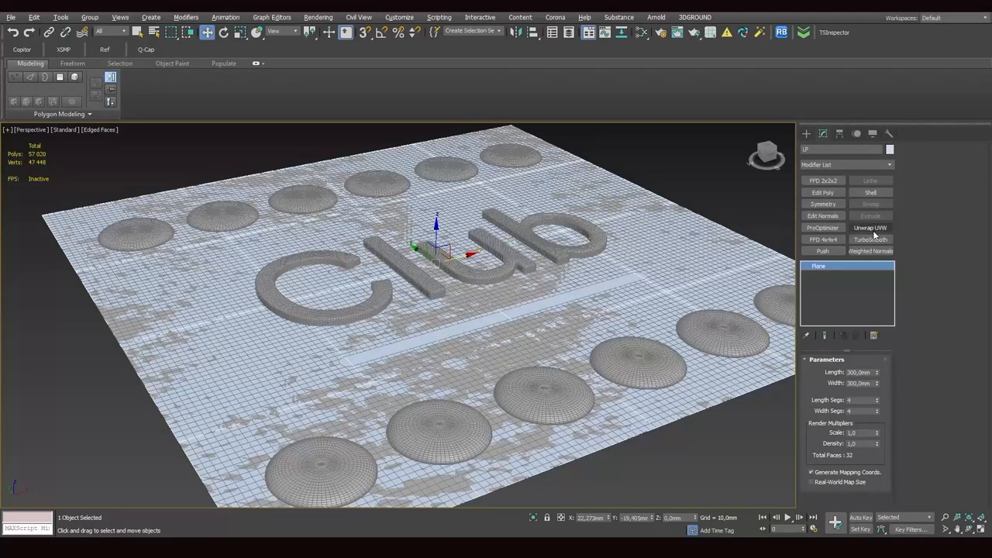
Add an Unwrap UVW modifier to LP and check its layout in the UV editor
left_click(869, 227)
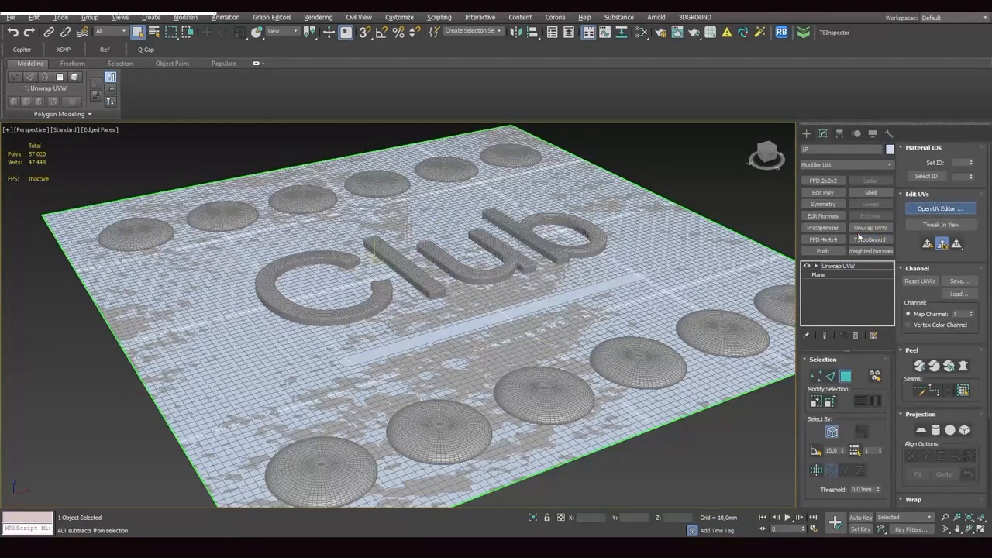
left_click(940, 208)
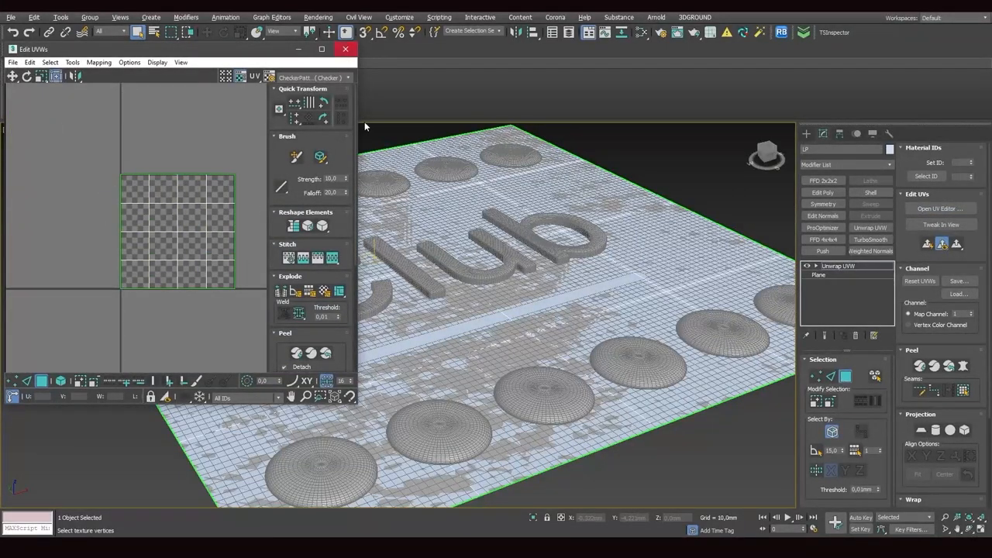
mouse_move(346, 49)
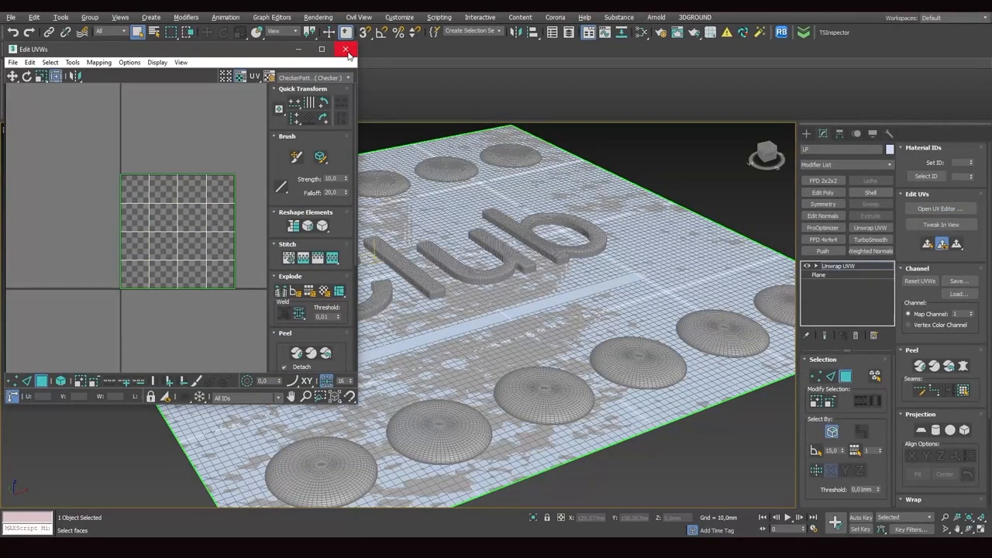
left_click(346, 49)
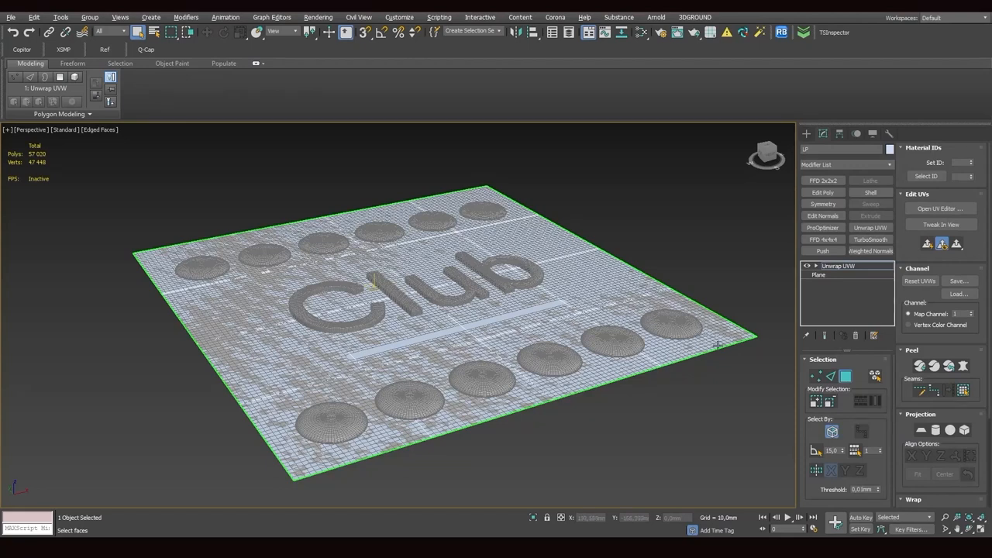
mouse_move(551, 197)
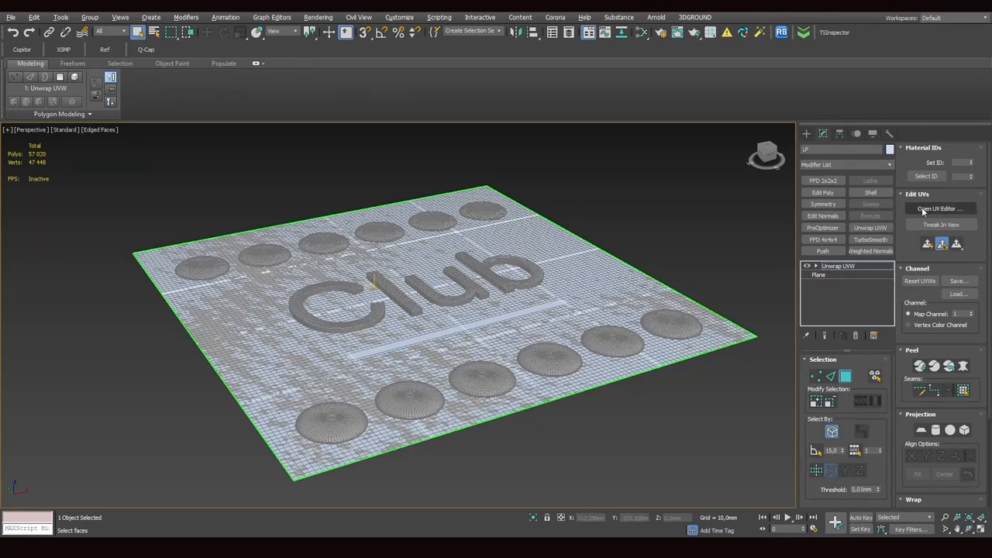
mouse_move(832, 300)
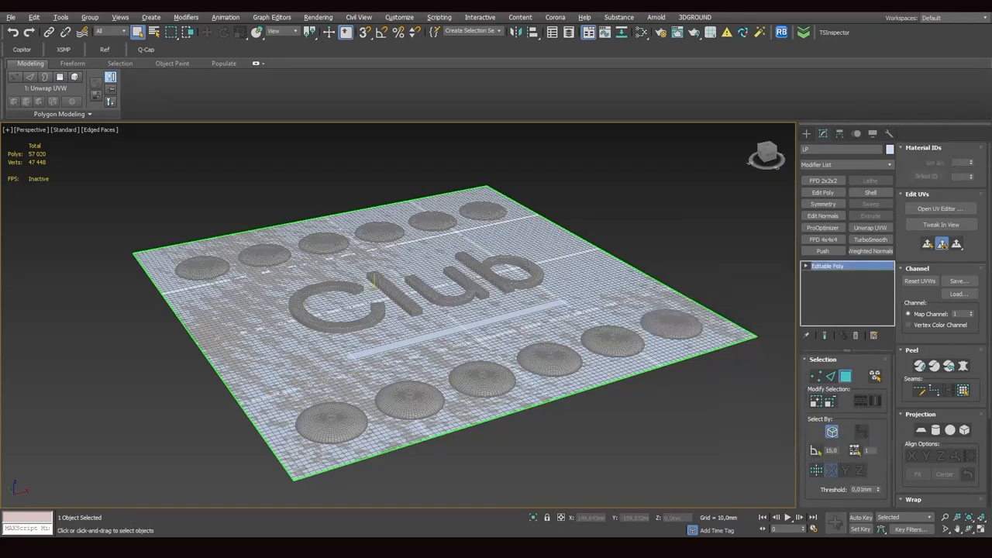
Collapse the LP plane's modifier stack into an Editable Poly
left_click(827, 266)
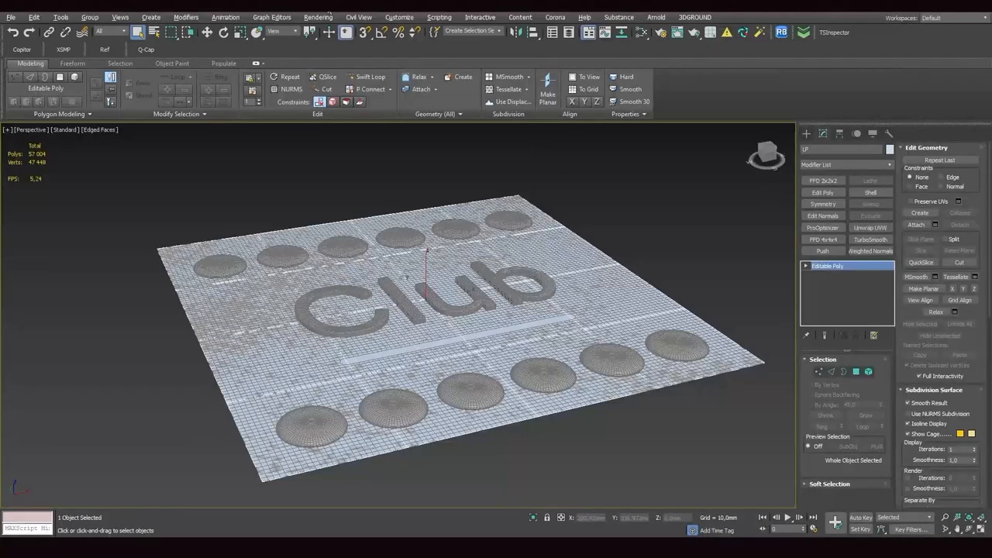
Open Rendering > Bake to Texture for the LP plane
left_click(317, 17)
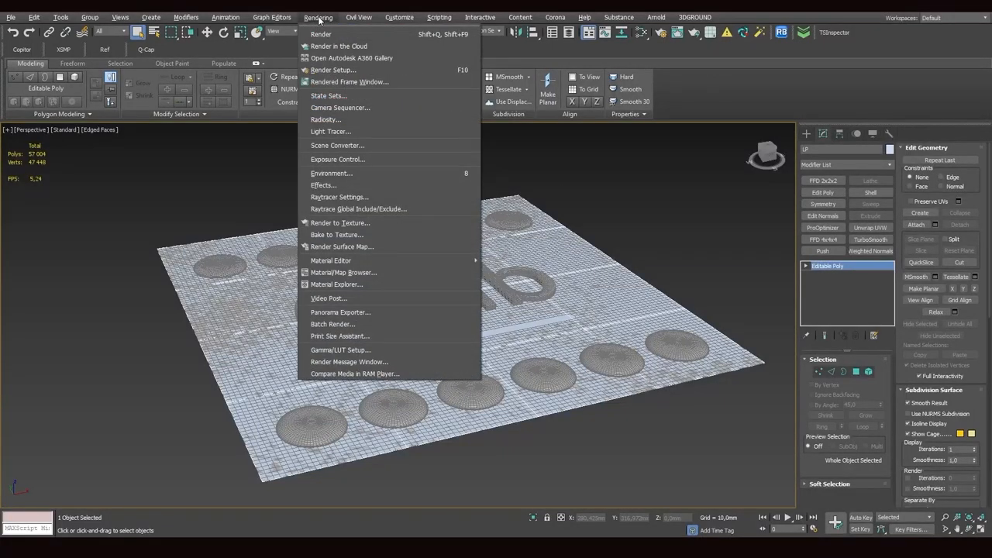
mouse_move(336, 234)
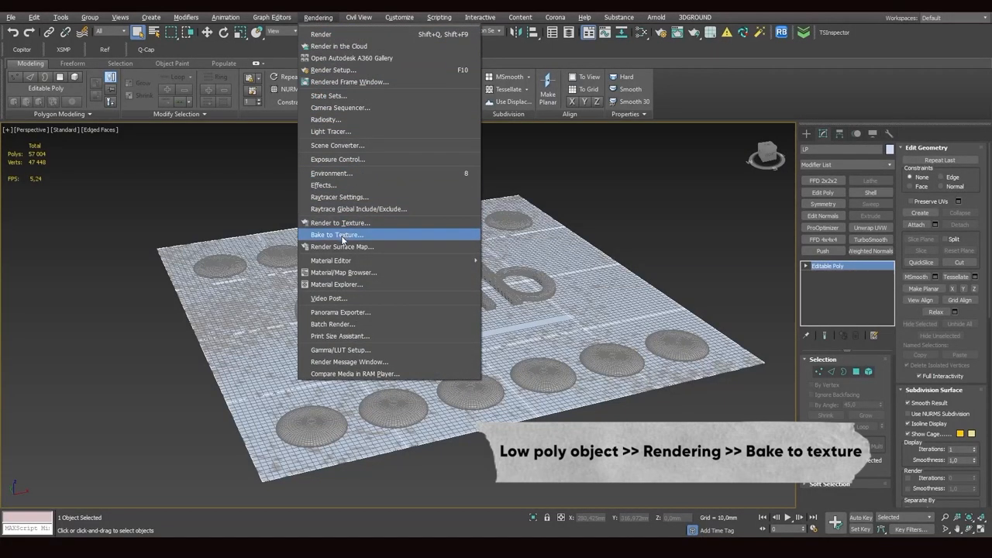
mouse_move(336, 234)
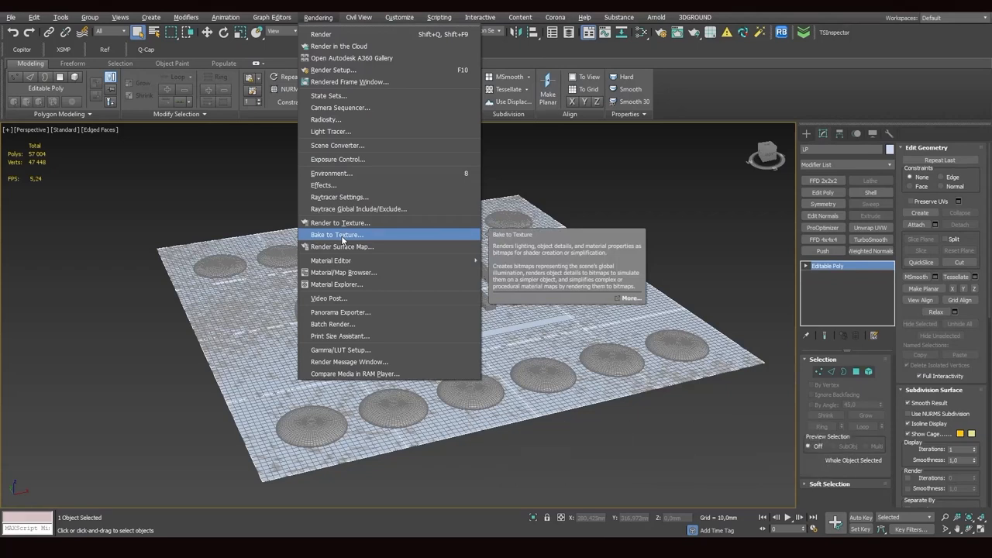
left_click(336, 234)
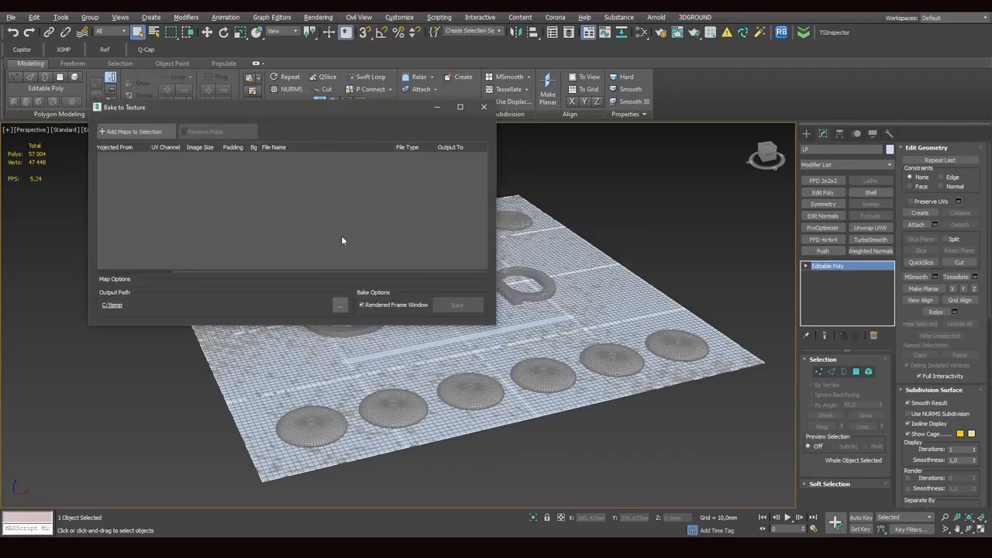
mouse_move(570, 211)
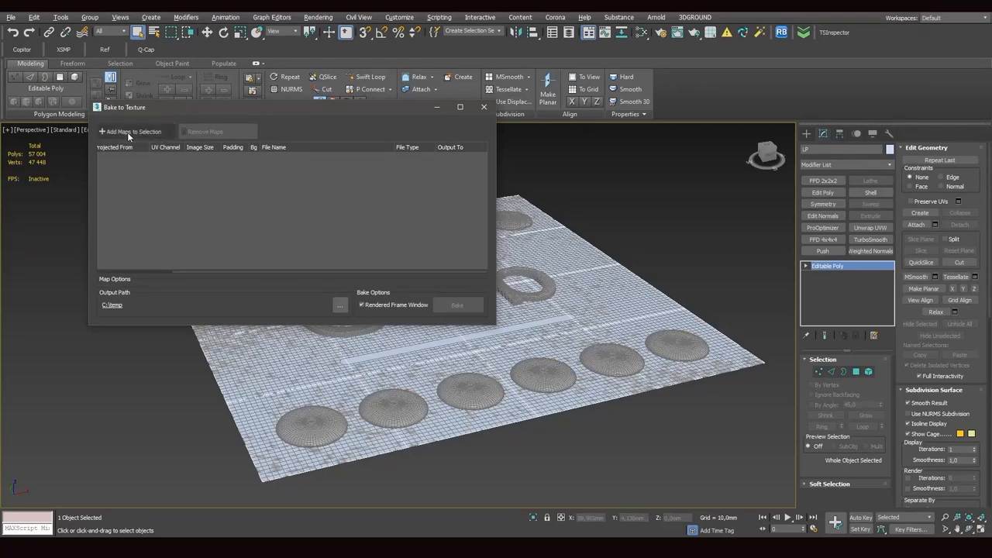
left_click(130, 131)
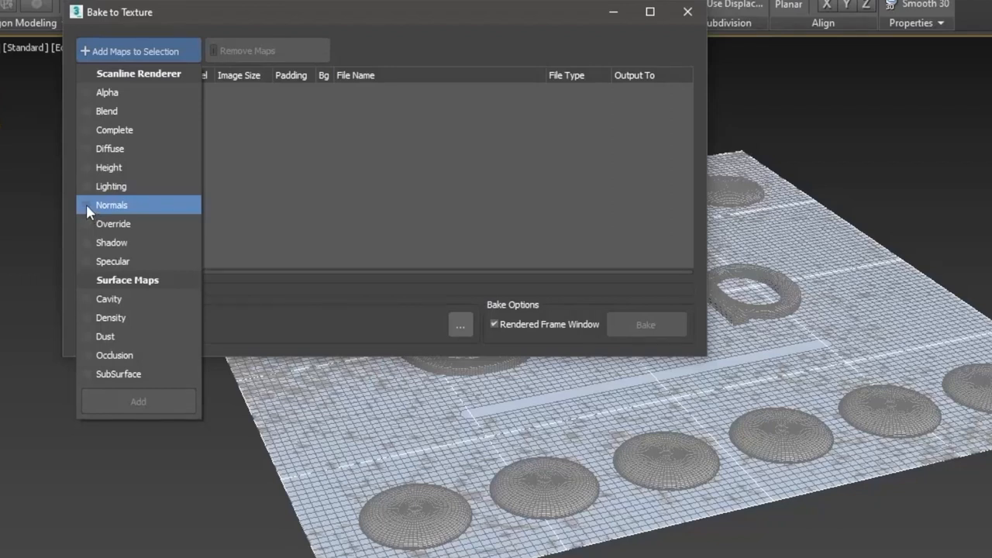
left_click(87, 205)
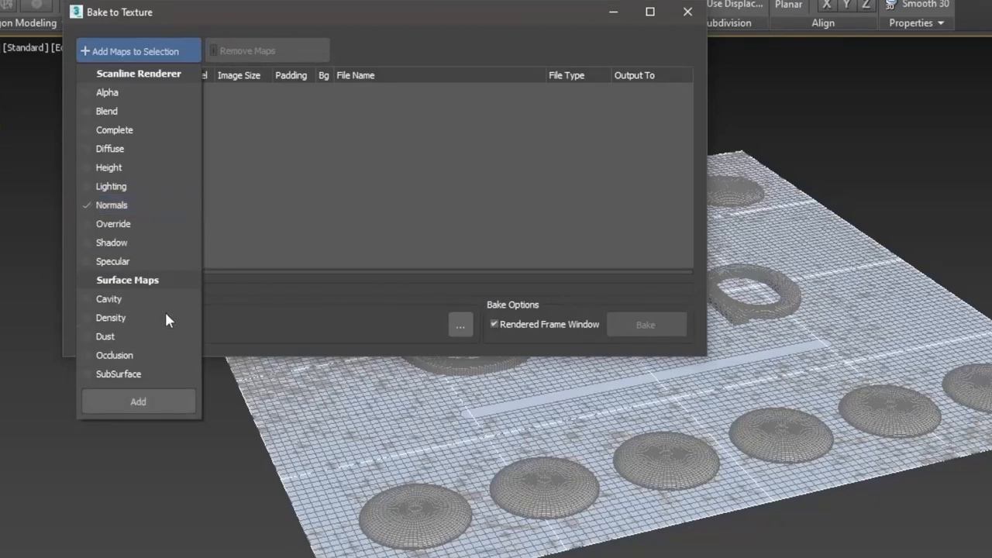
left_click(137, 402)
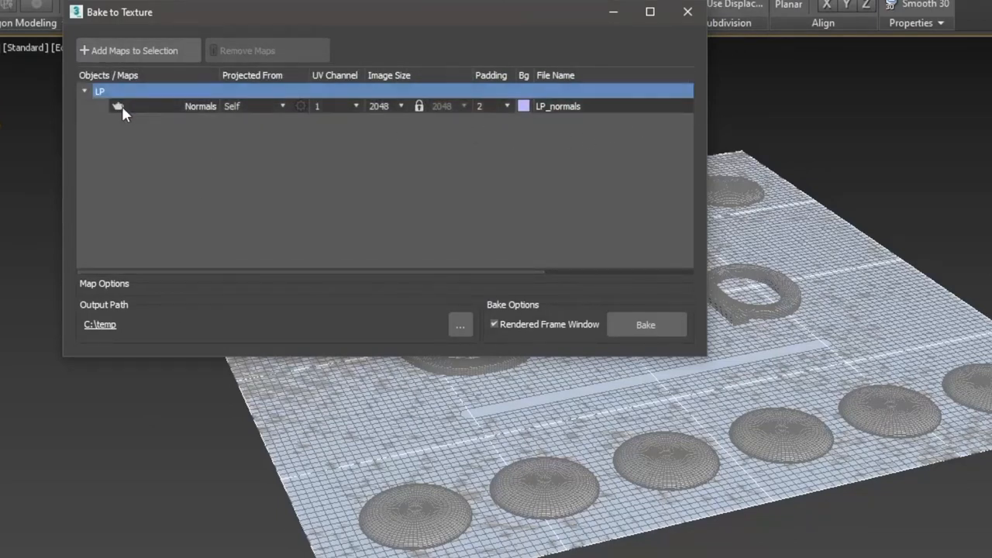
mouse_move(118, 106)
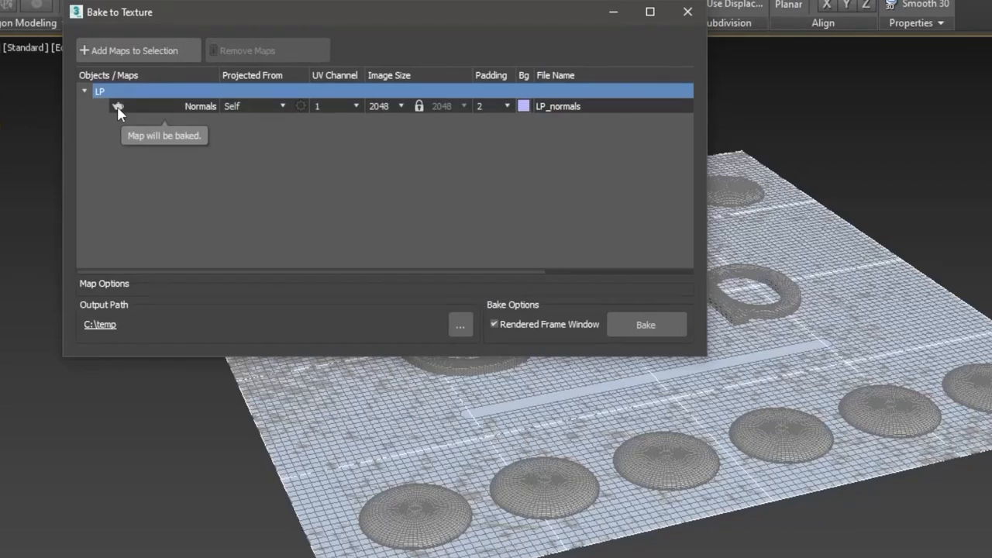
mouse_move(117, 108)
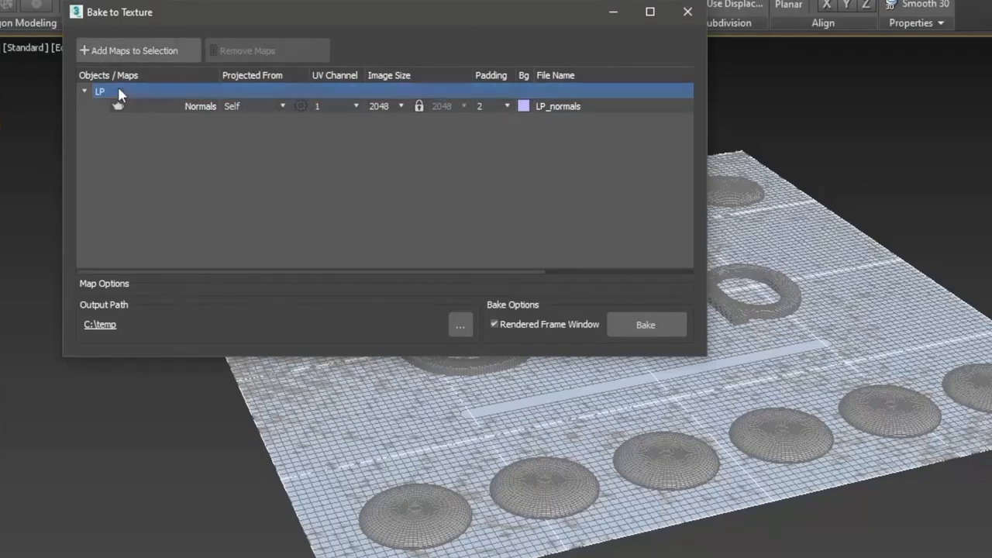
mouse_move(139, 314)
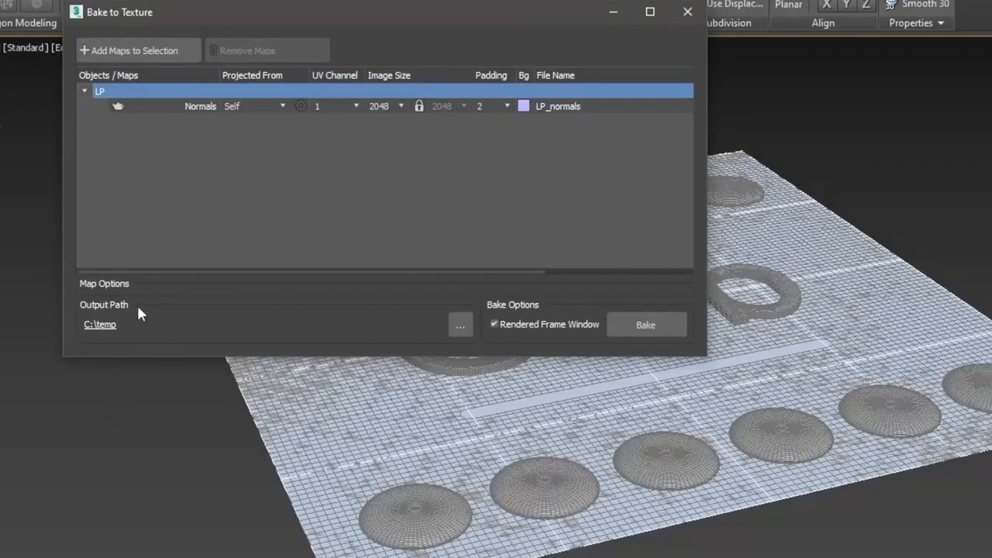
mouse_move(129, 258)
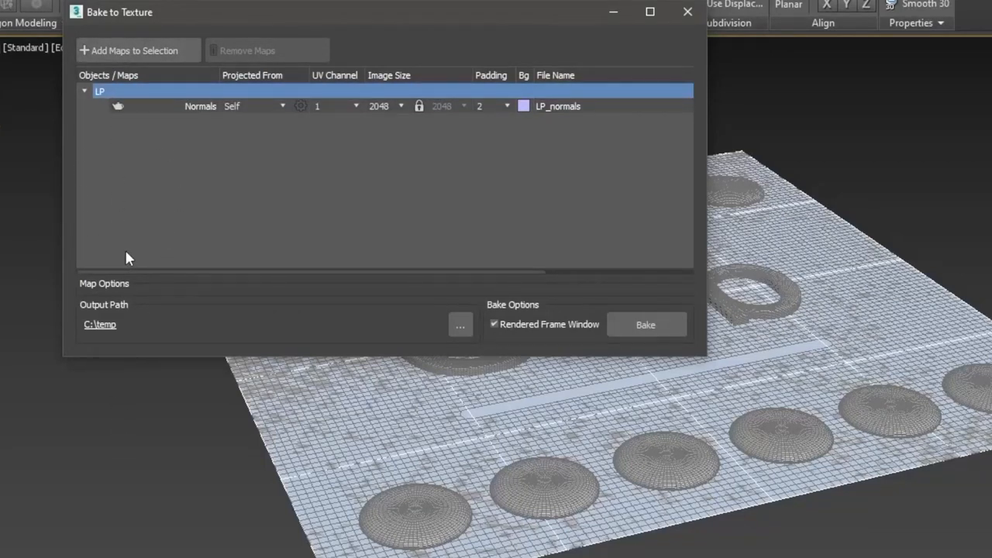
mouse_move(626, 145)
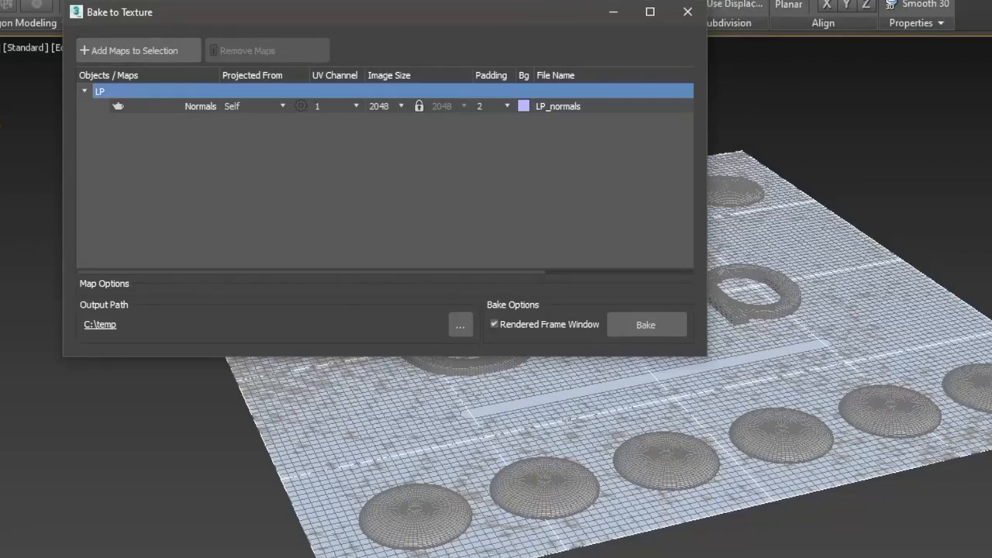
left_click(687, 11)
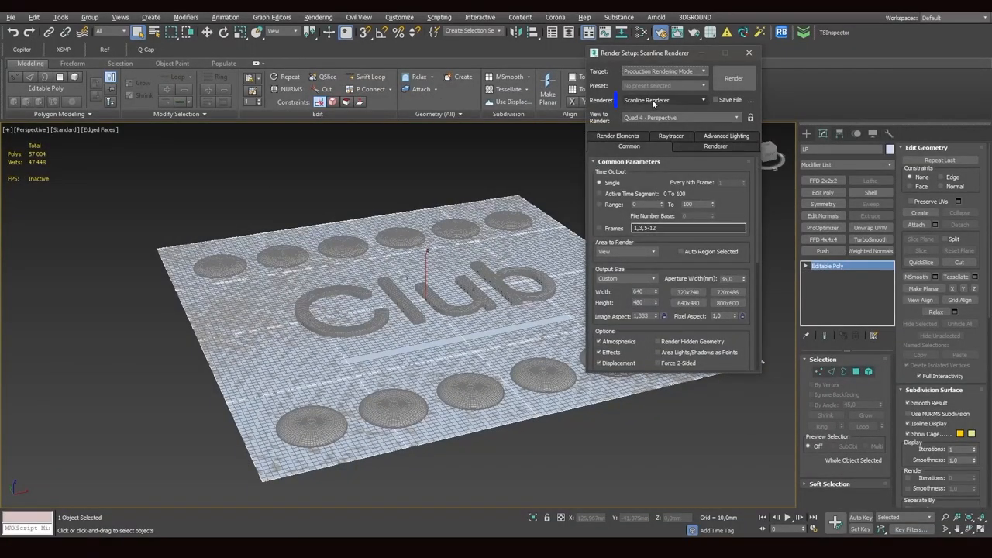
left_click(662, 99)
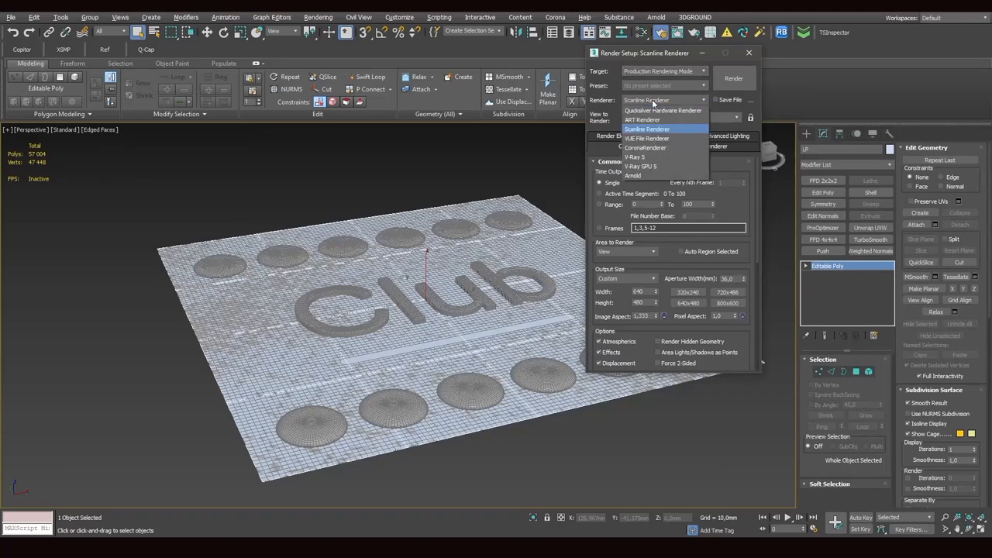
mouse_move(663, 110)
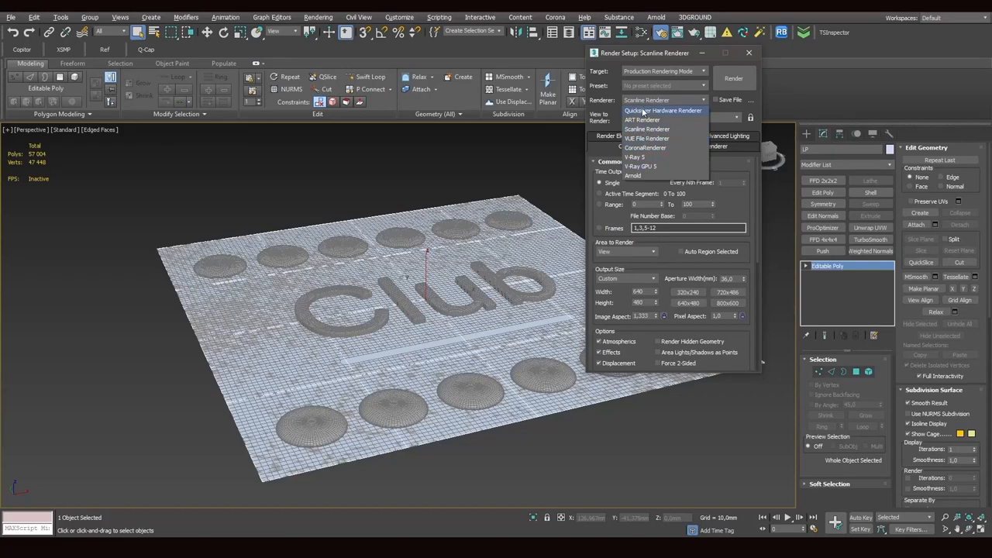
left_click(749, 52)
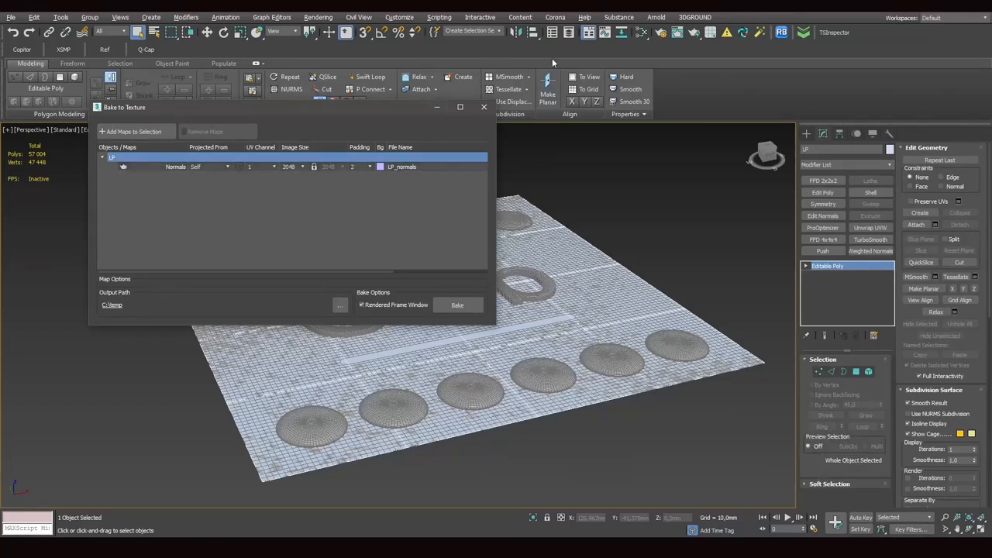
mouse_move(124, 166)
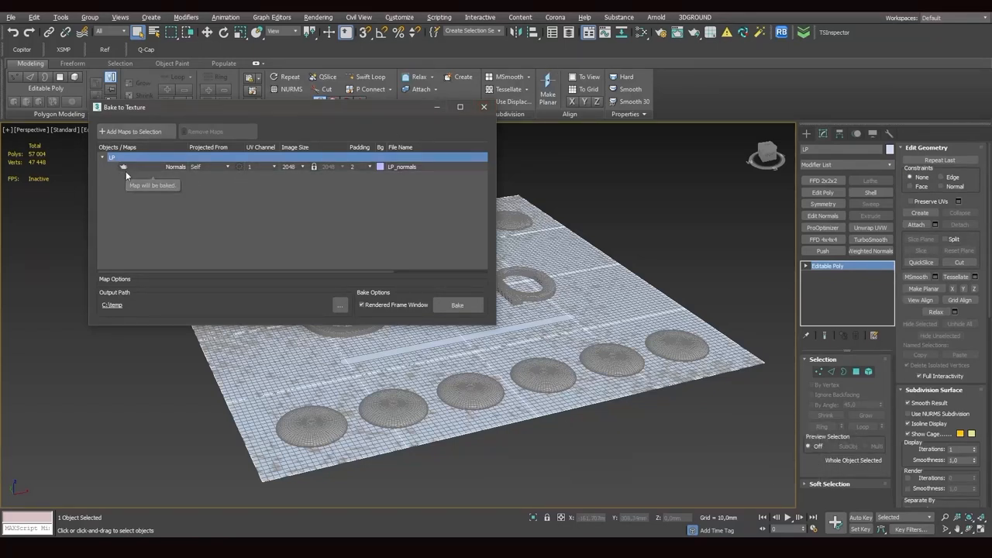
mouse_move(152, 175)
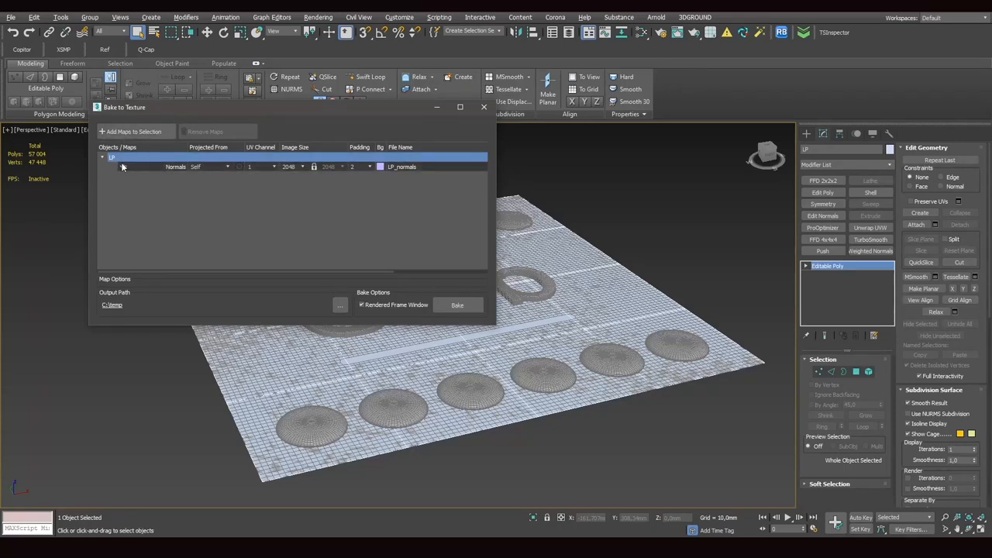
mouse_move(176, 167)
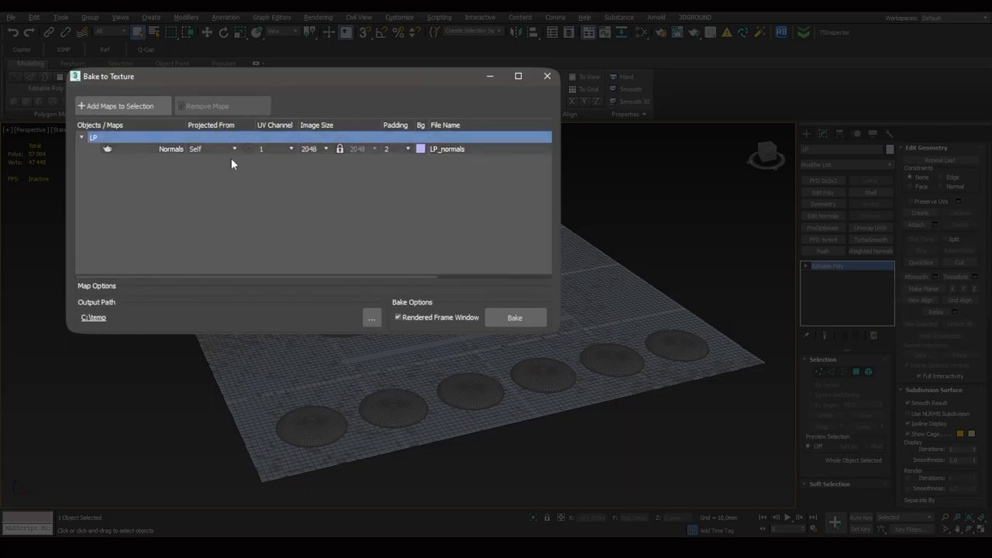
Set the normals bake to project from HP, picked from the list
left_click(234, 148)
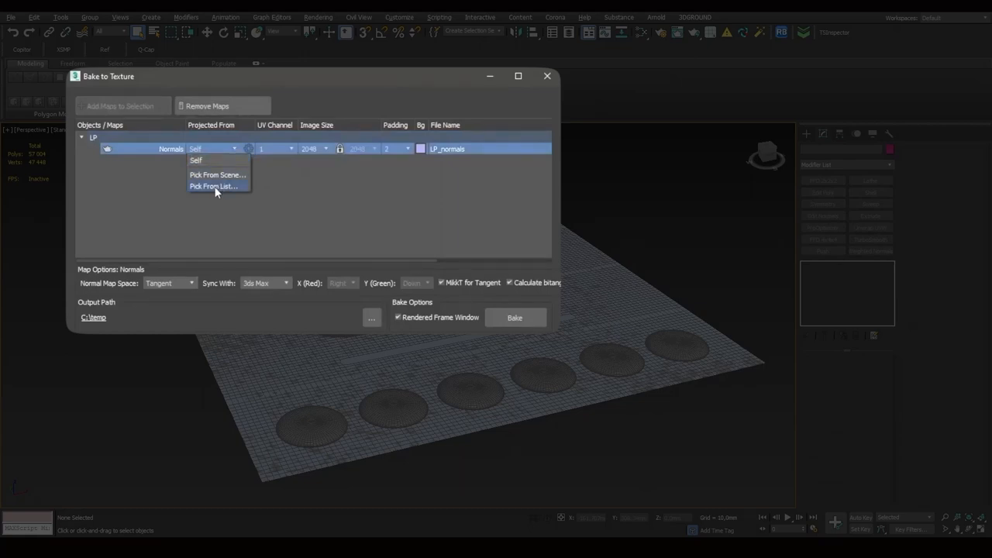
left_click(213, 186)
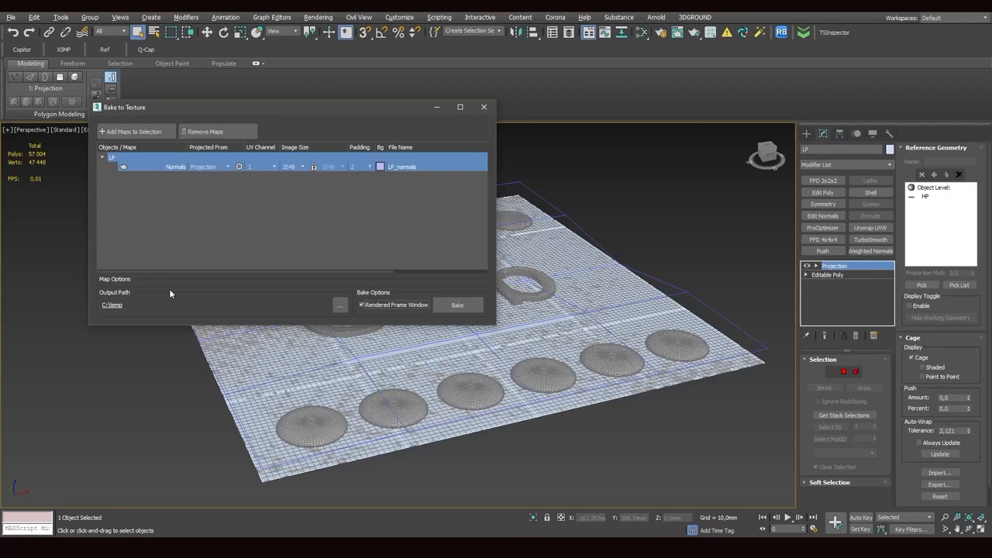
mouse_move(445, 260)
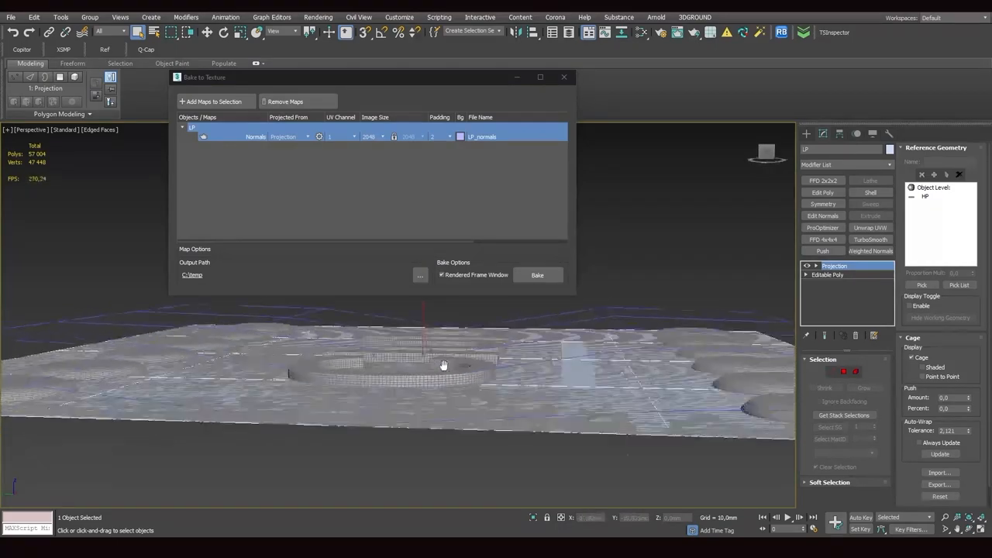
left_click_drag(444, 364, 726, 387)
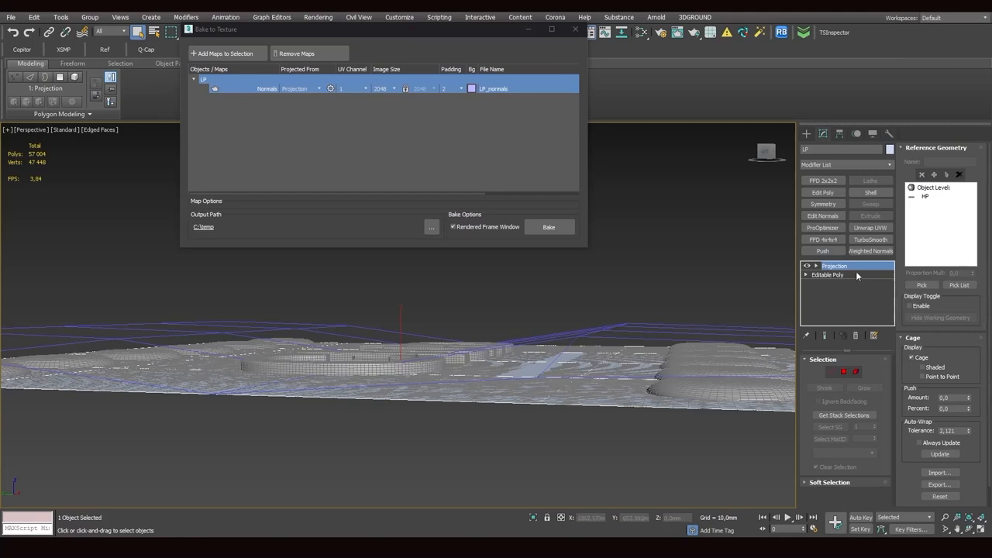
mouse_move(838, 278)
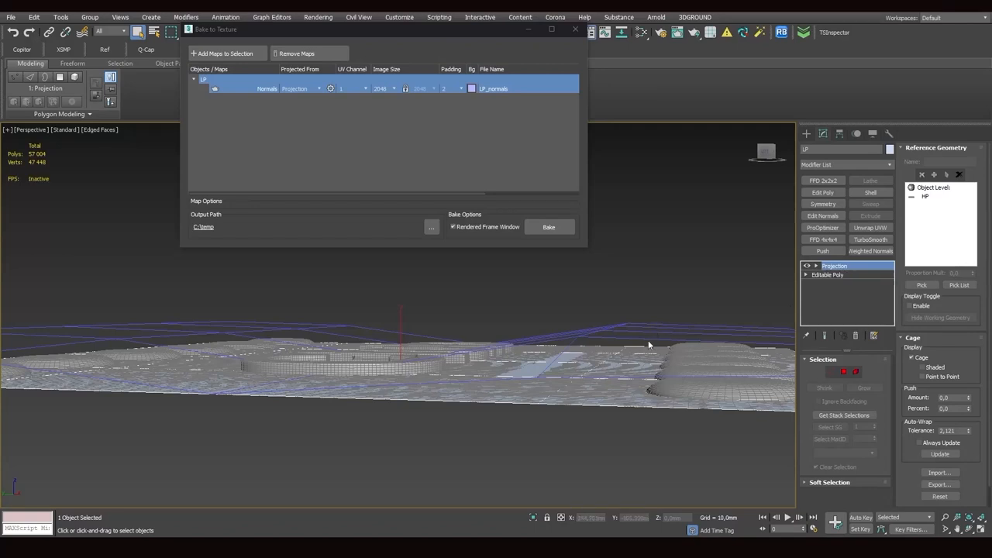
mouse_move(663, 347)
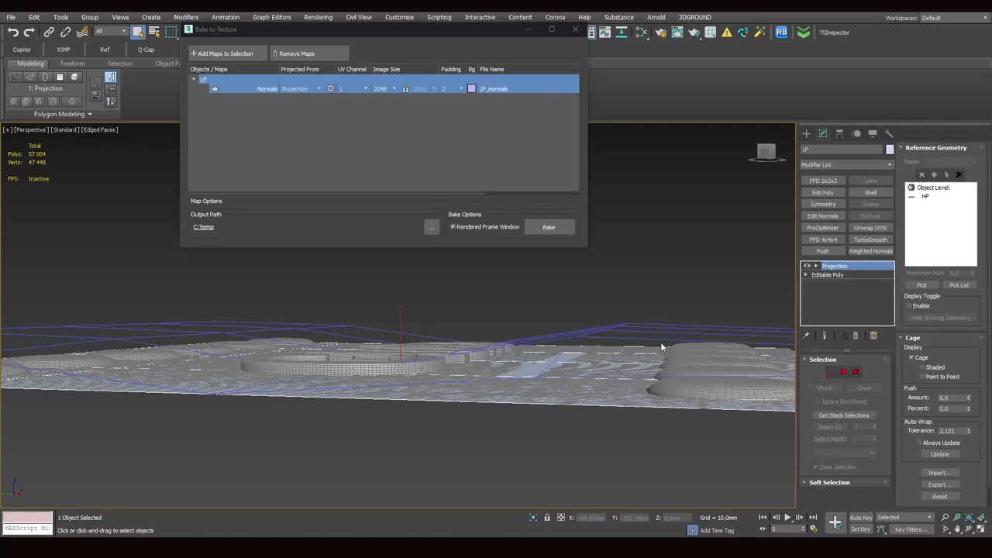
mouse_move(634, 333)
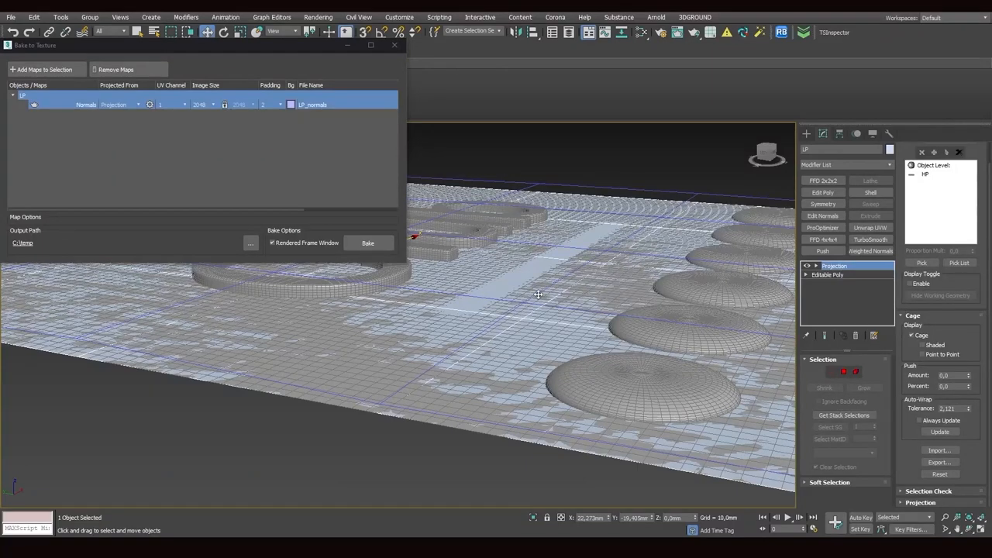
mouse_move(538, 293)
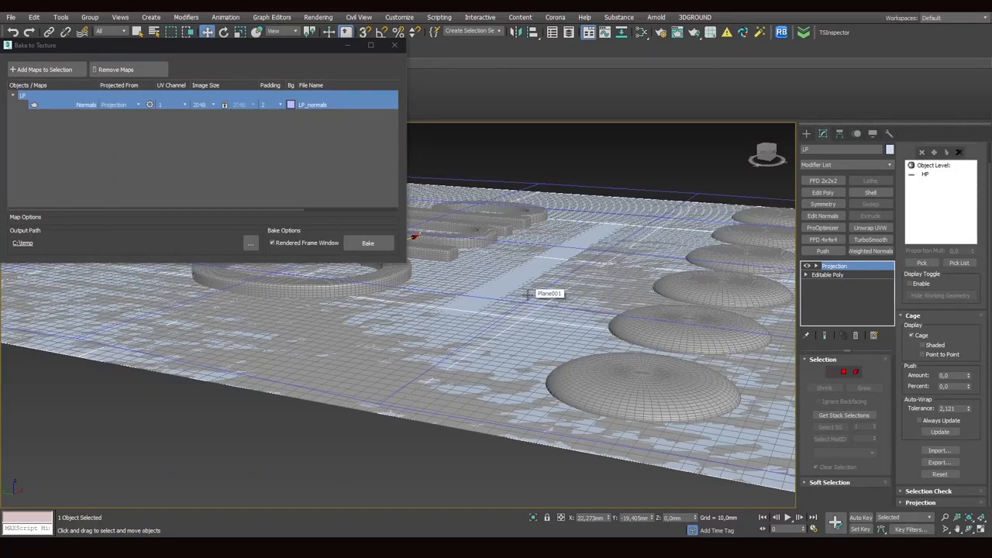
mouse_move(493, 398)
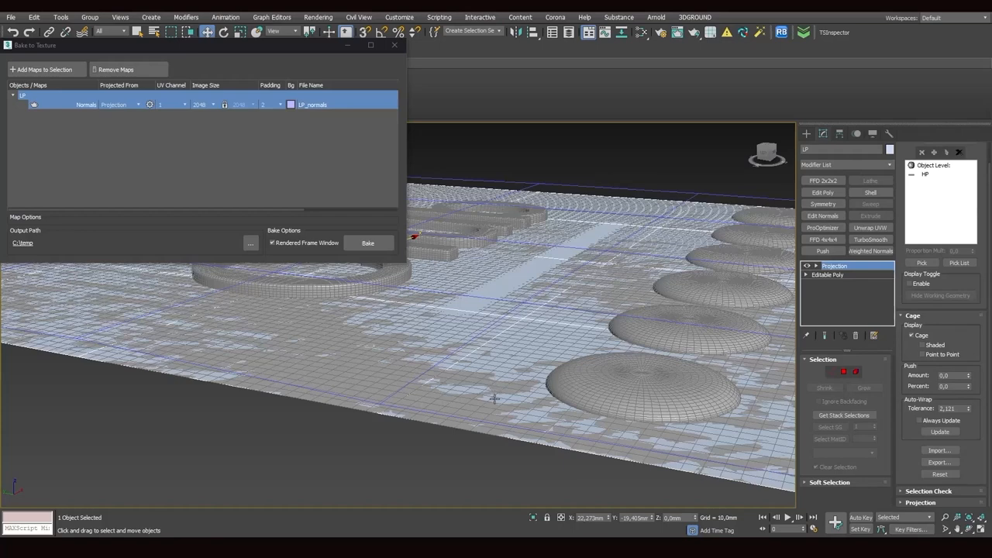
mouse_move(107, 116)
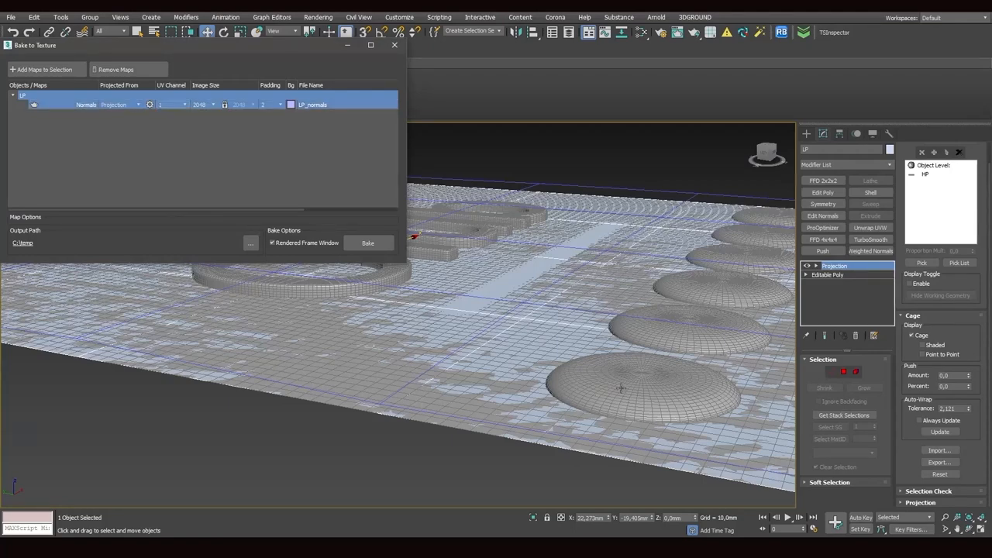
mouse_move(604, 382)
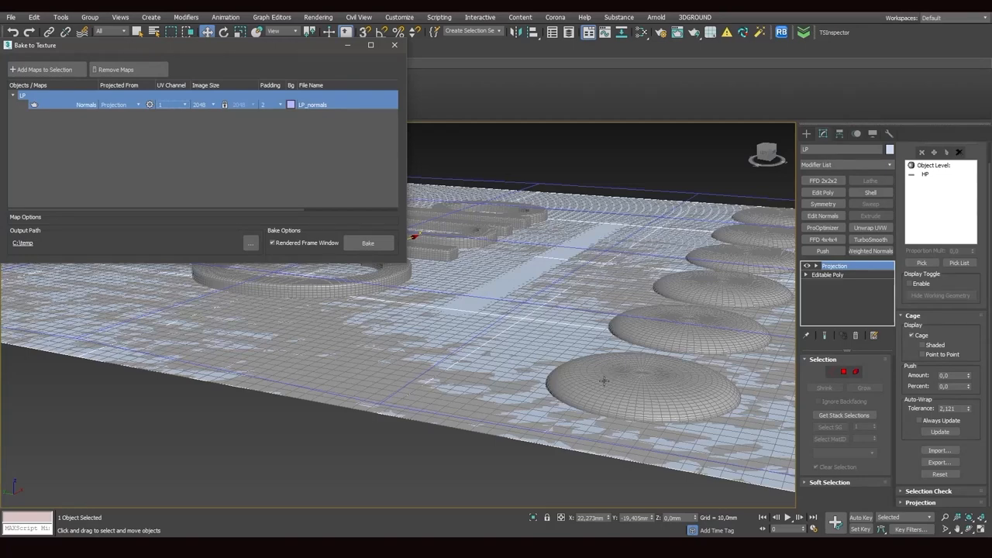
mouse_move(312, 142)
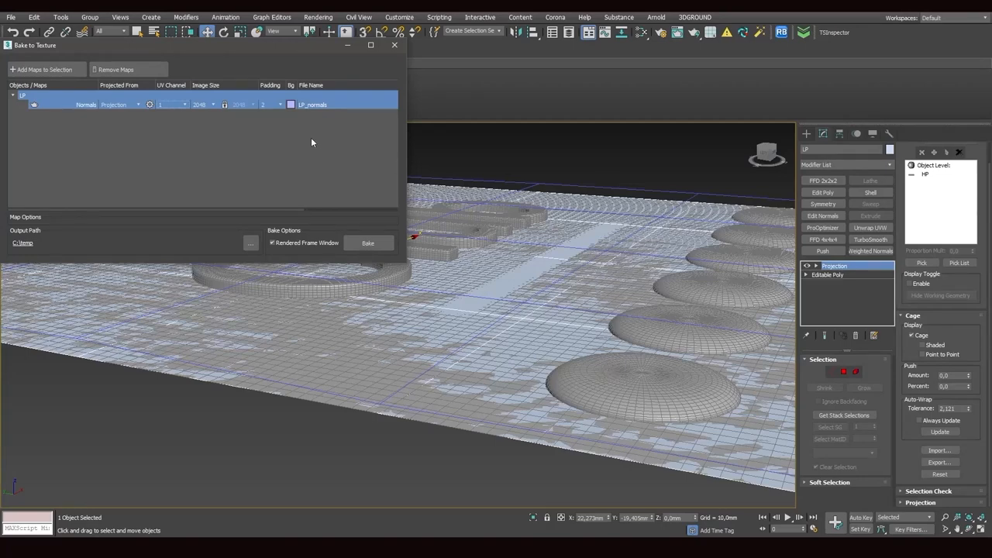
Keep the bake image size at 2048 and set padding to 4
left_click(212, 104)
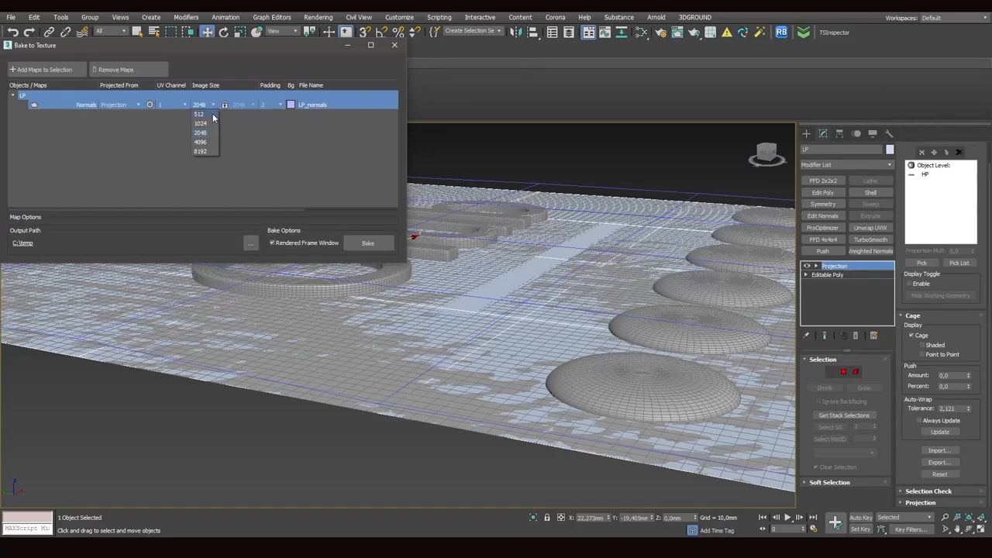
mouse_move(206, 132)
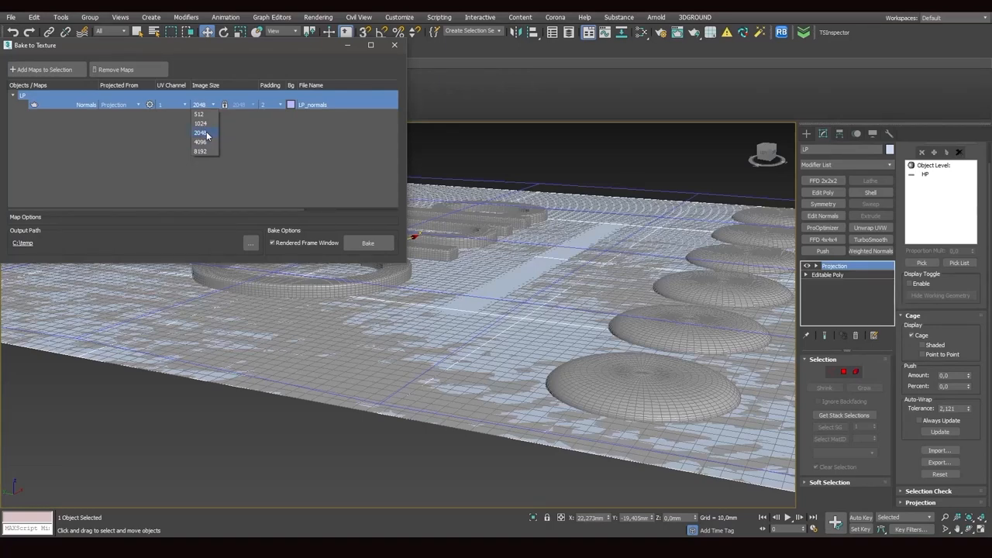
mouse_move(201, 142)
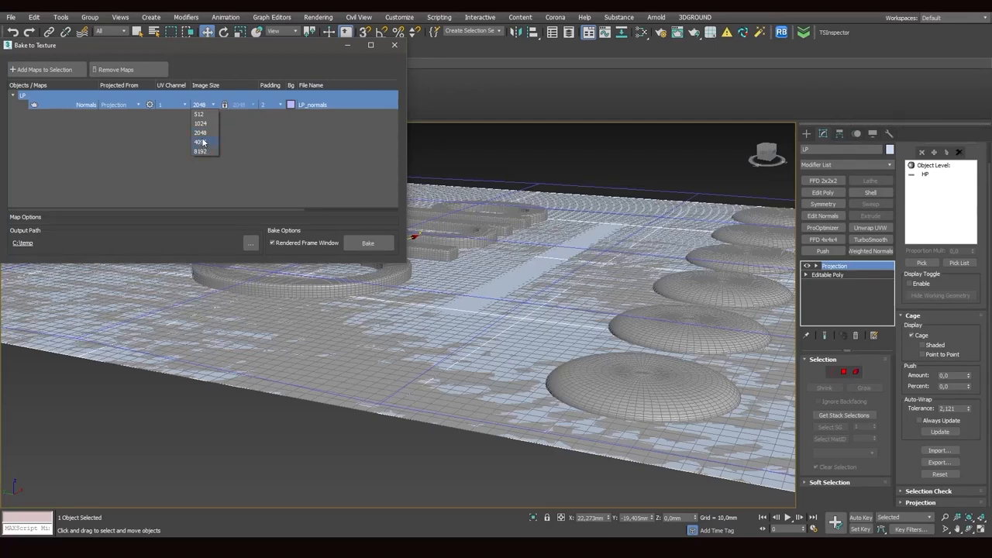
mouse_move(203, 133)
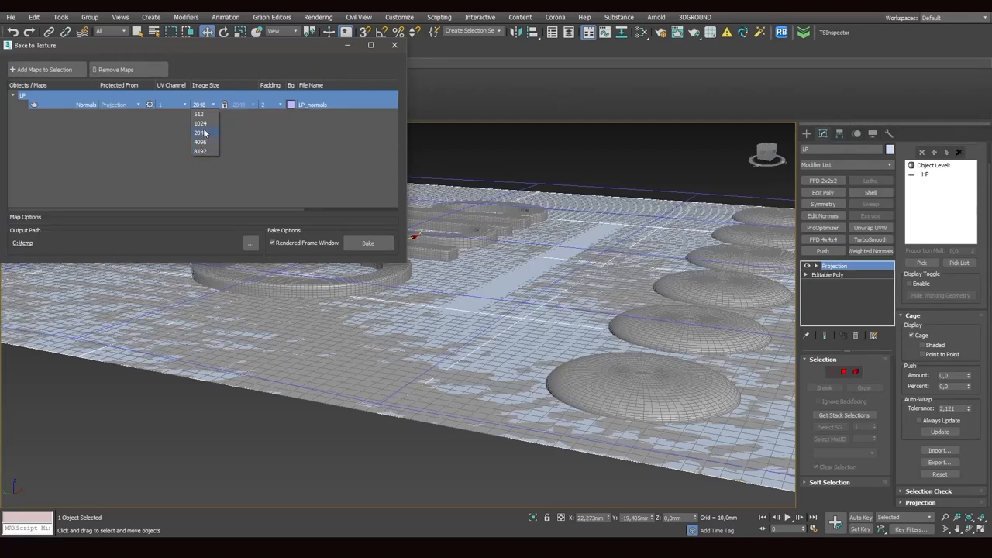
left_click(200, 132)
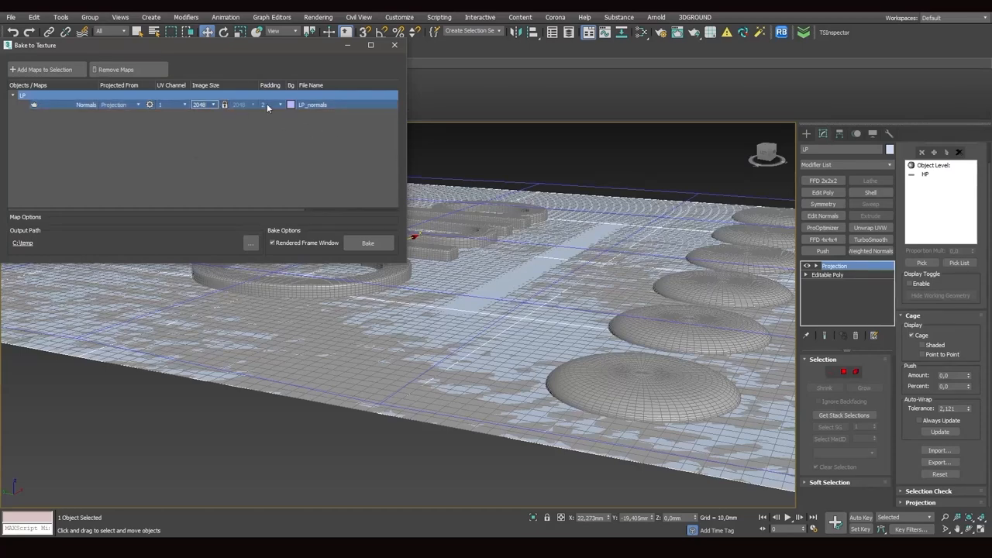
left_click(279, 103)
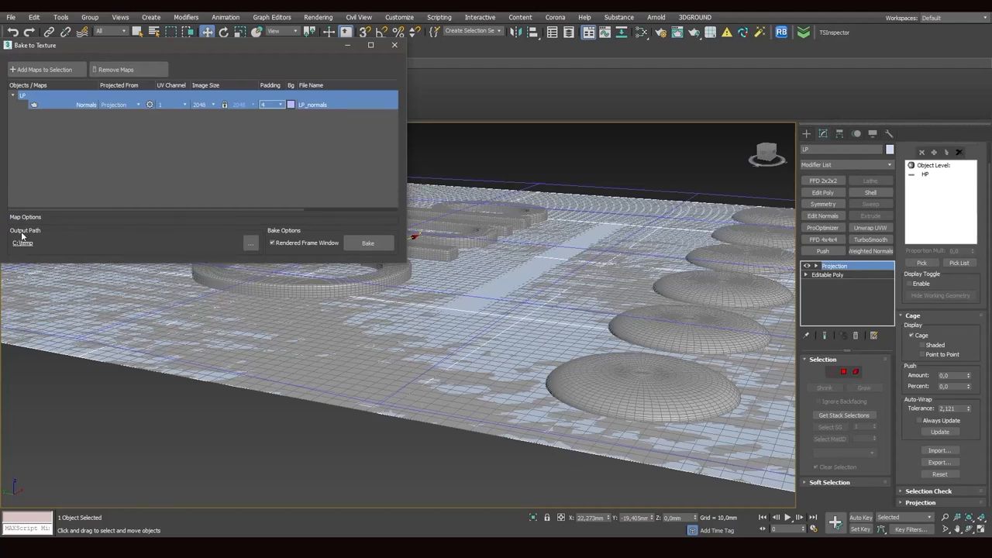
Choose C:\temp as the bake output folder
left_click(250, 242)
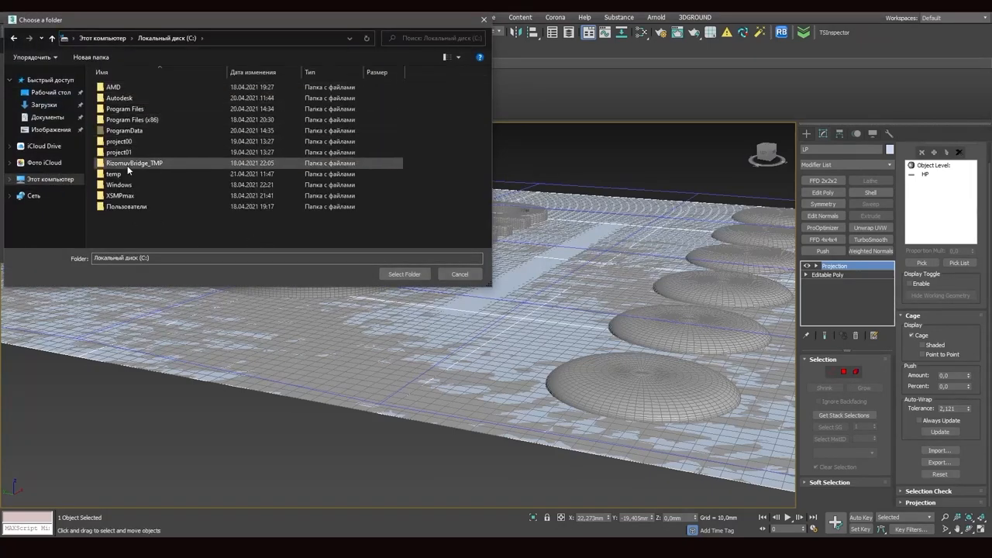
double_click(113, 174)
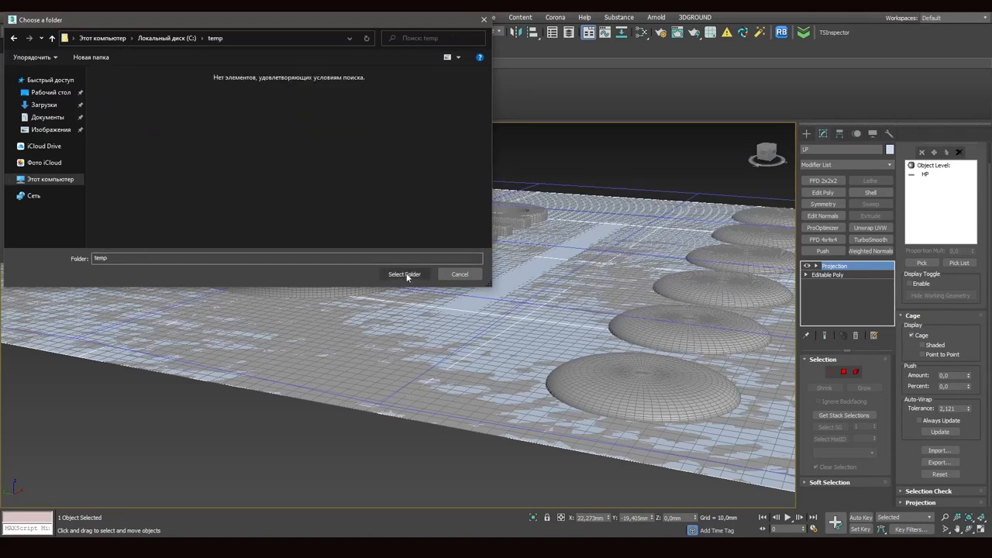
left_click(403, 273)
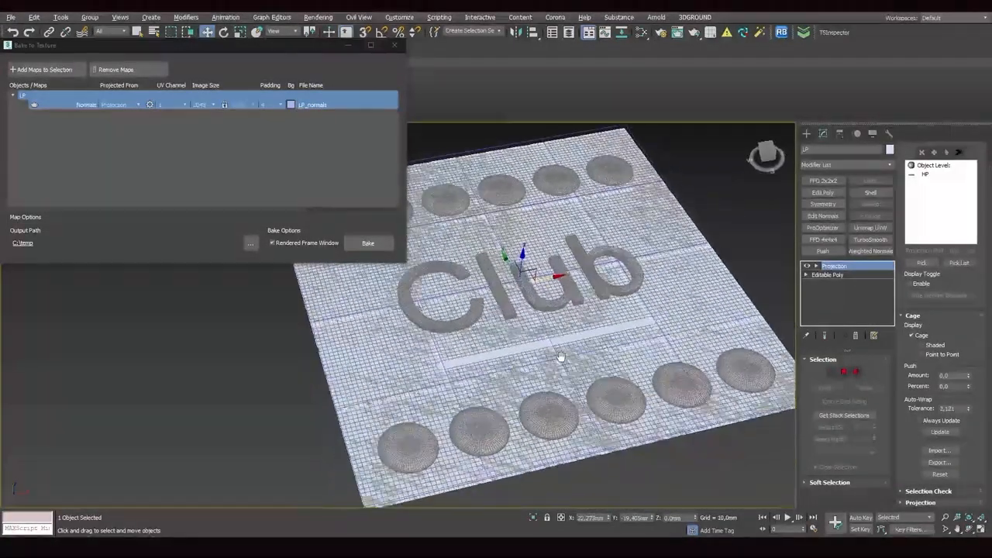
Bake LP_normals to C:\temp, overwriting the existing LP_normals.png
left_click(368, 243)
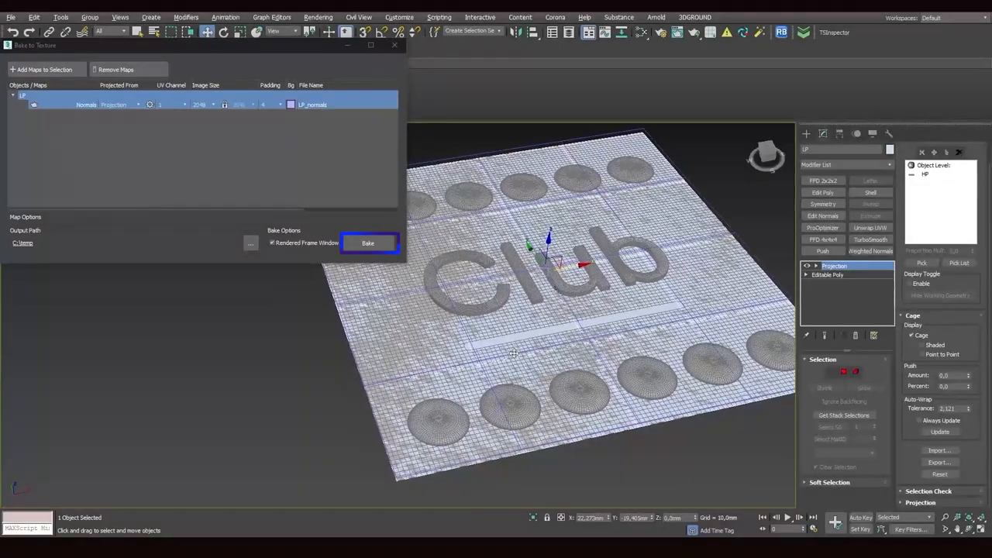
left_click(368, 243)
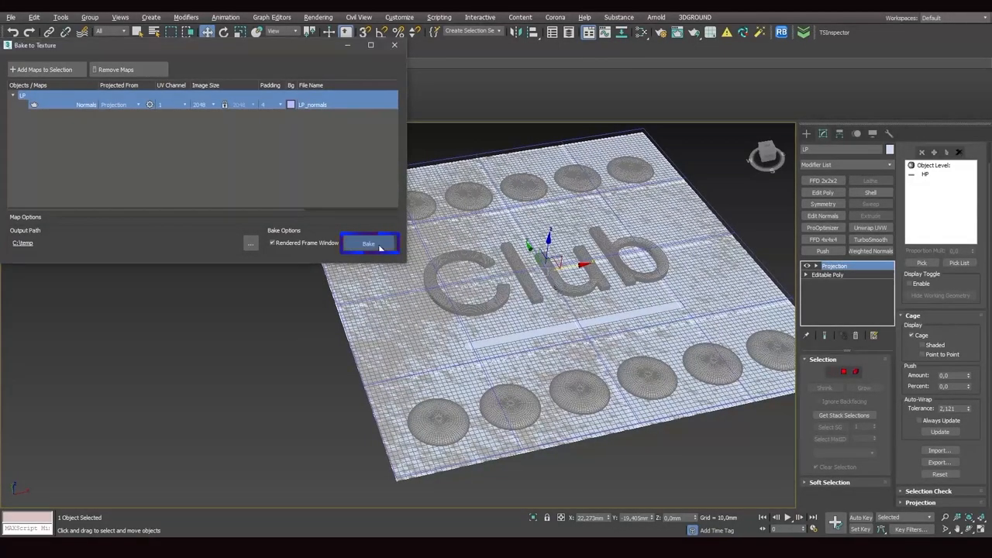
left_click(369, 244)
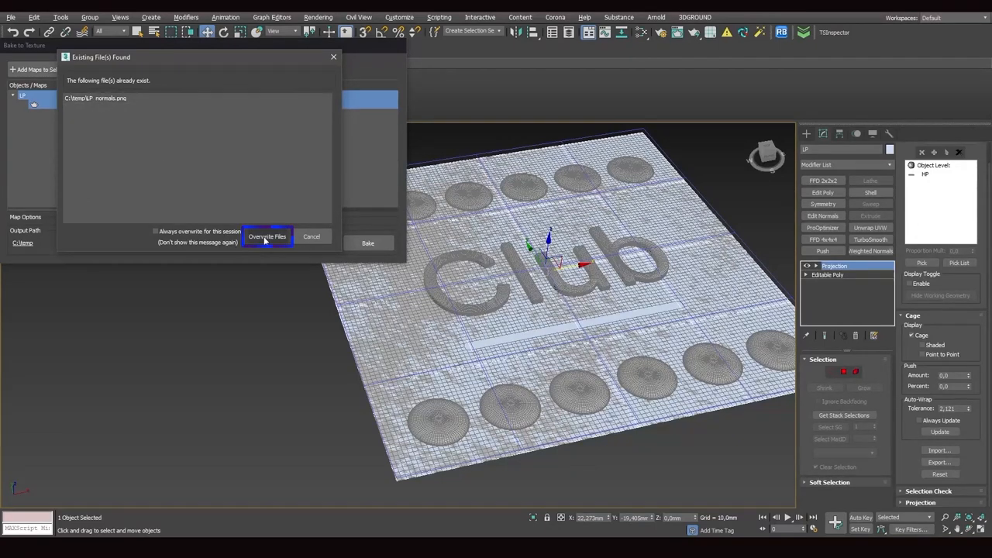
left_click(267, 236)
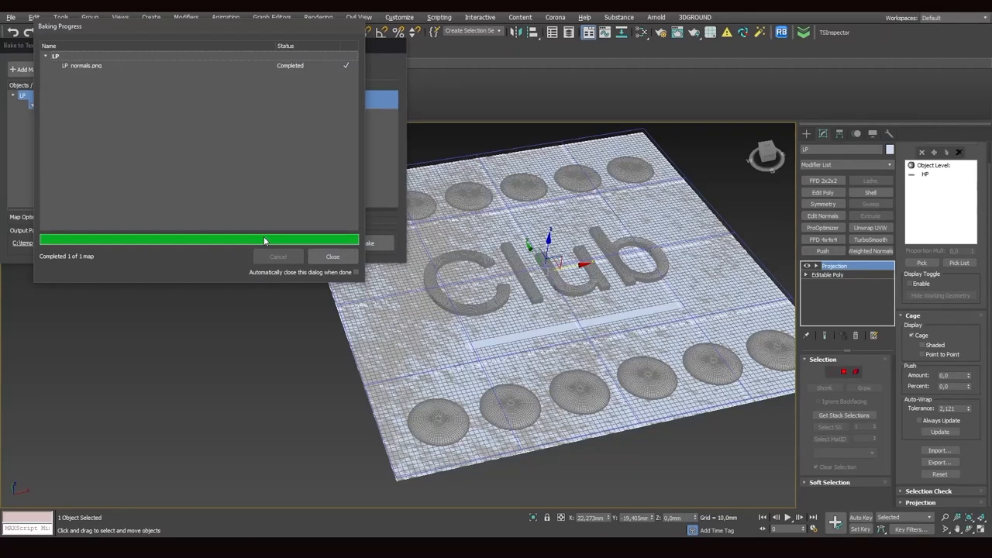
mouse_move(174, 235)
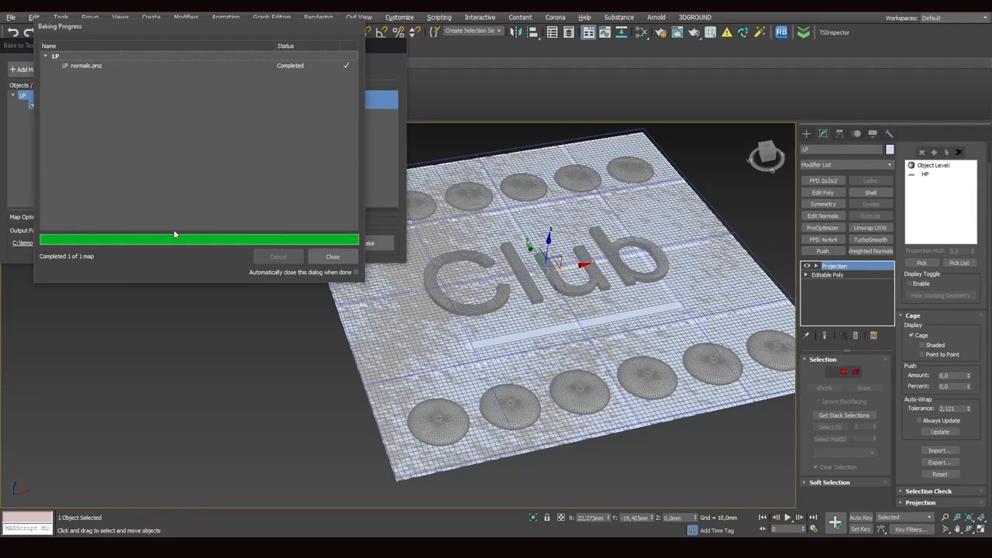
mouse_move(60, 262)
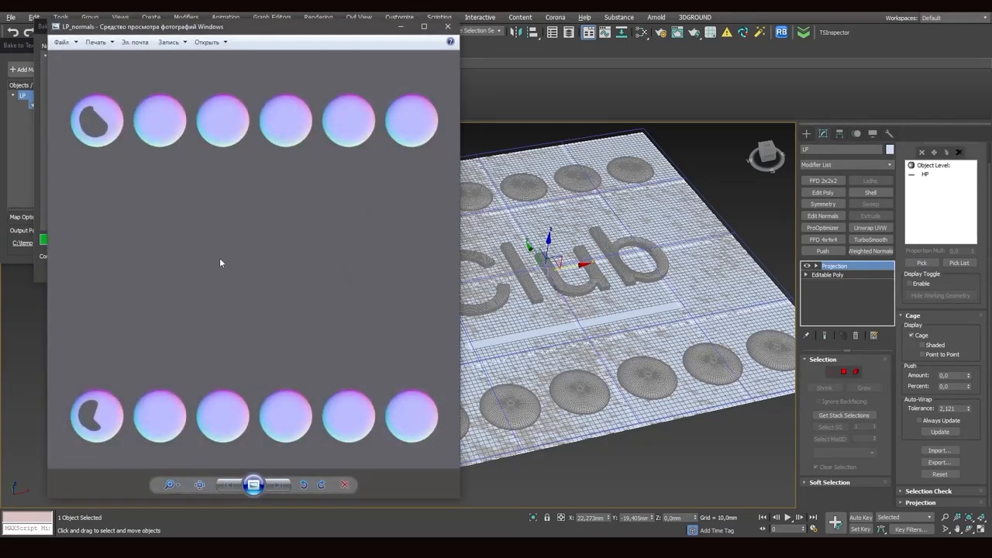
mouse_move(316, 81)
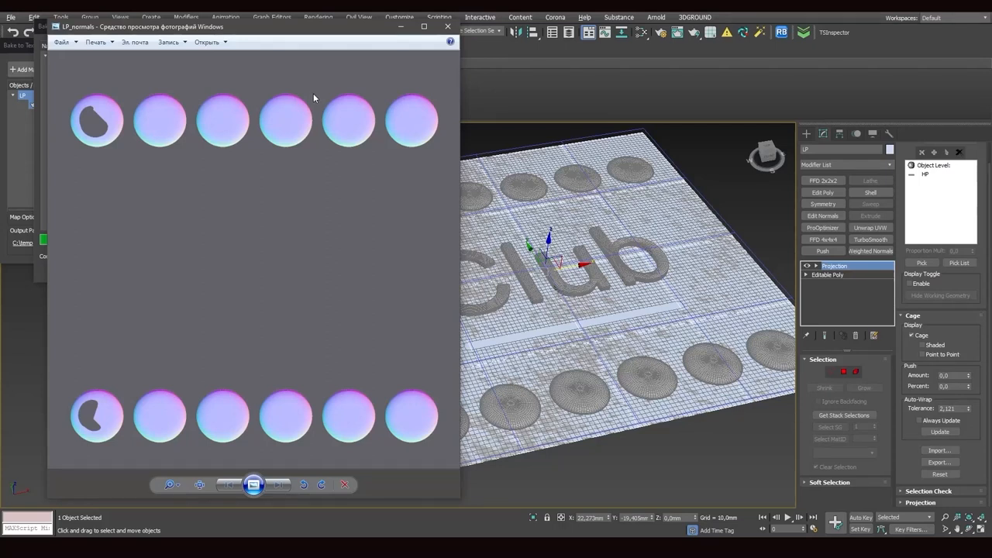
mouse_move(92, 128)
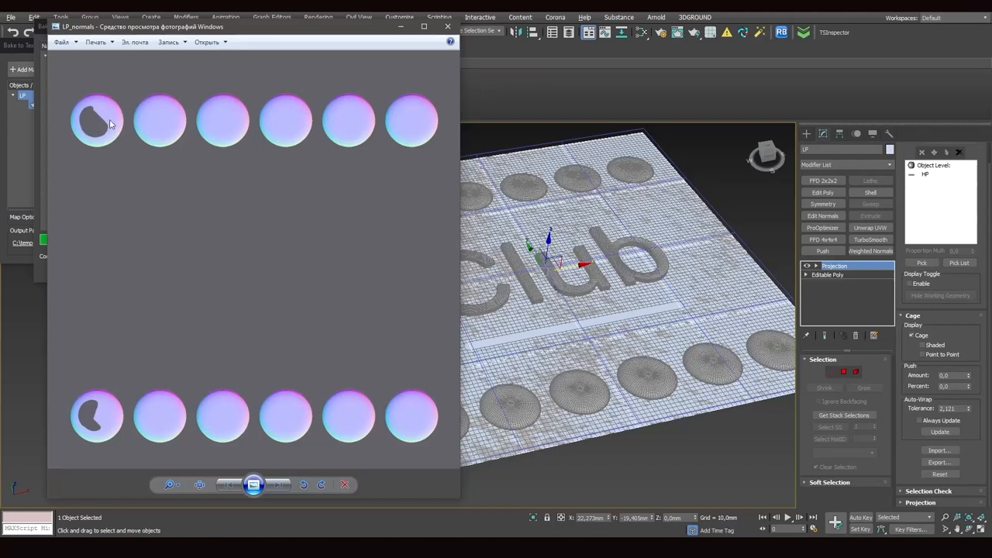
mouse_move(78, 430)
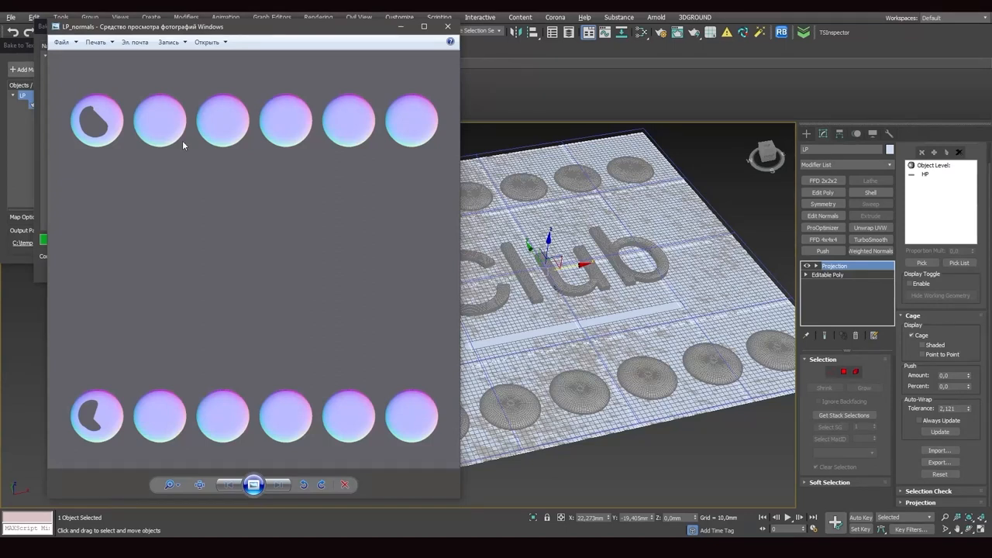
mouse_move(128, 298)
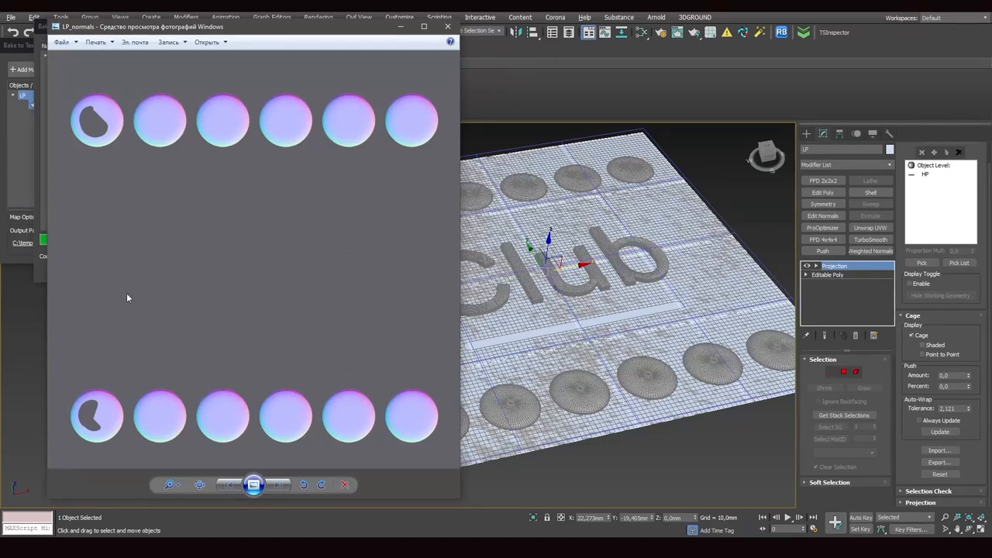
mouse_move(308, 279)
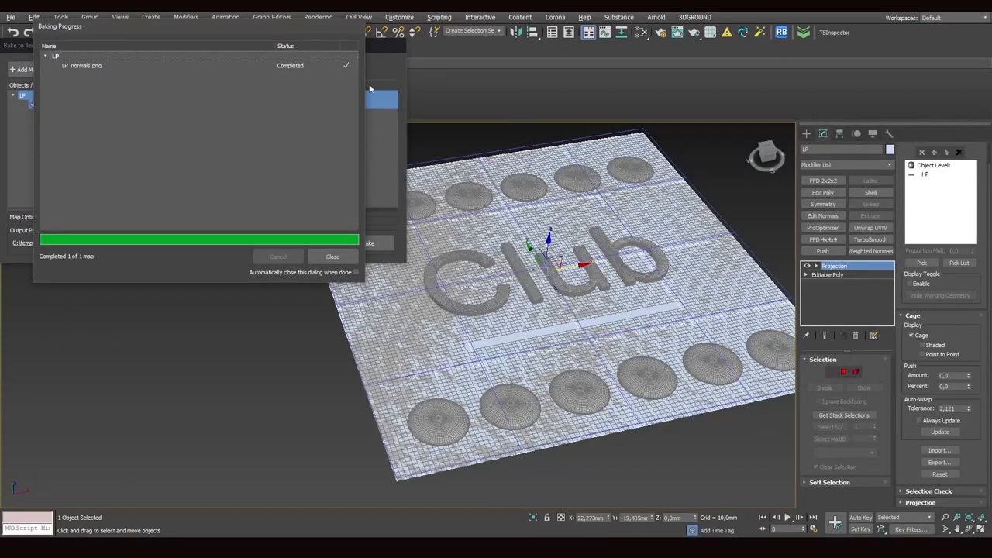
Close the bake progress report and show the Normals map options (Tangent, MikkT)
left_click(332, 256)
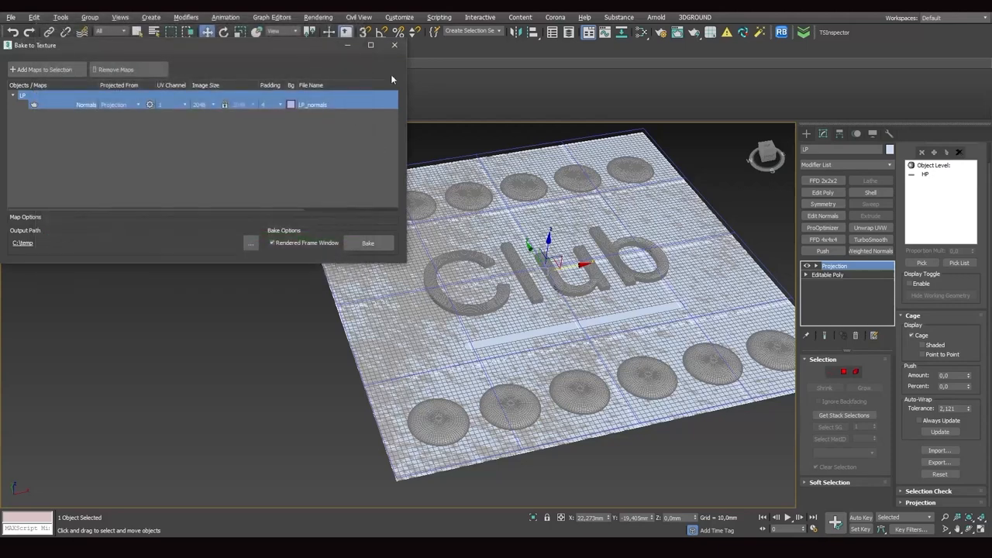
left_click(828, 274)
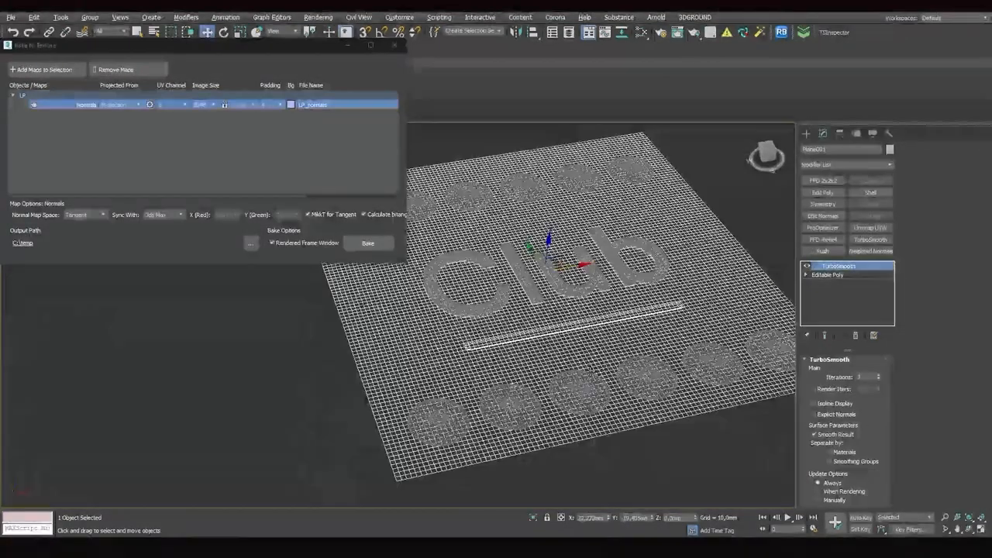
left_click(827, 274)
type("HP")
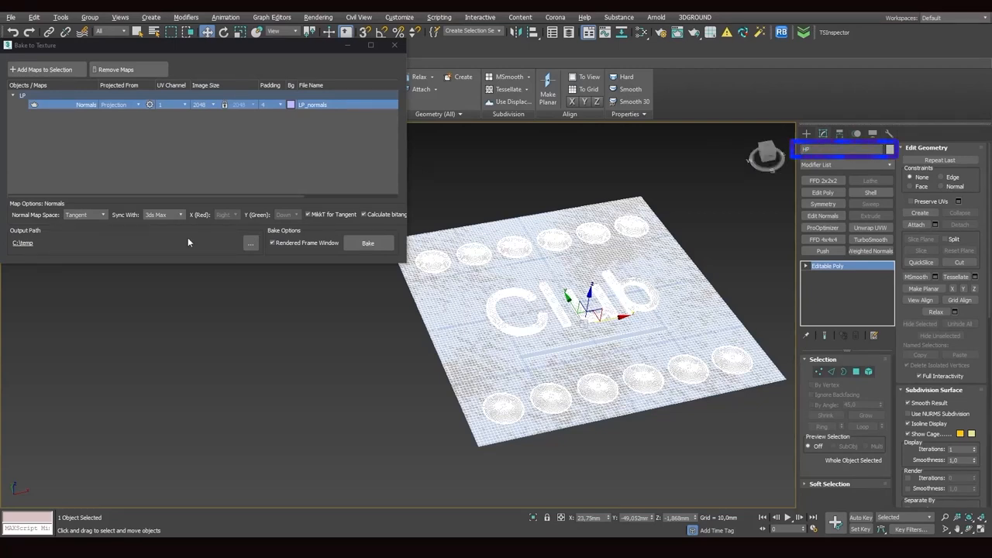
Set the LP plane's Projected From source to Pick From List and confirm the choice
left_click(138, 104)
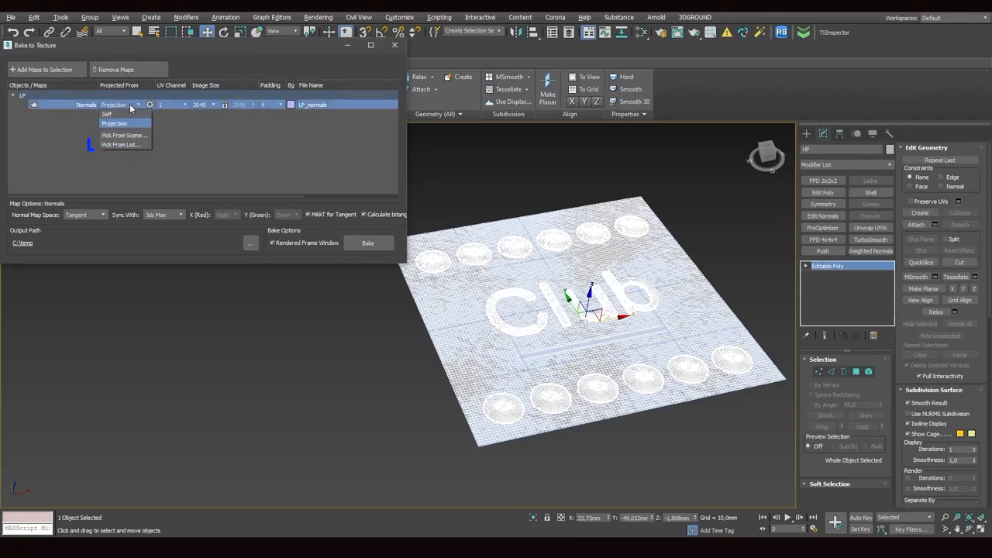
mouse_move(120, 144)
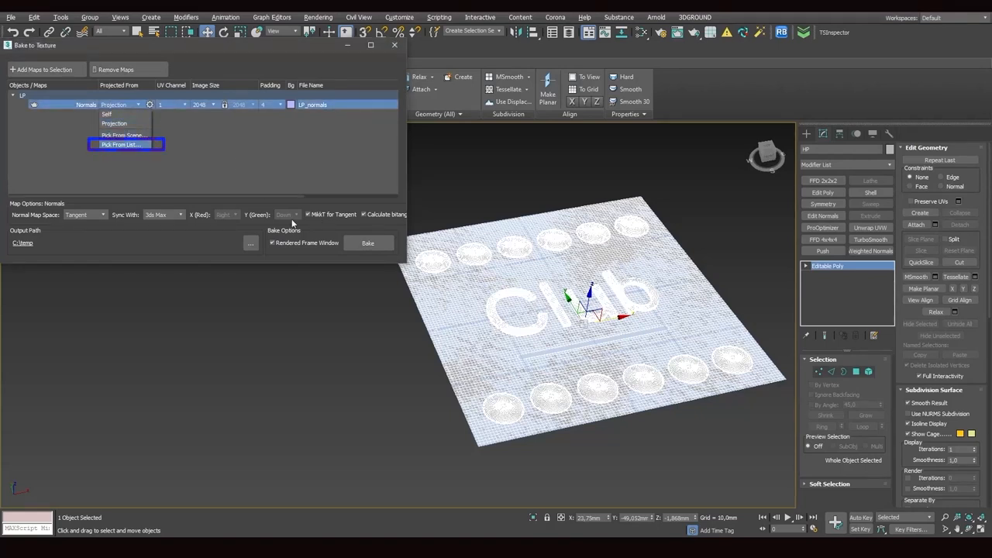
left_click(120, 144)
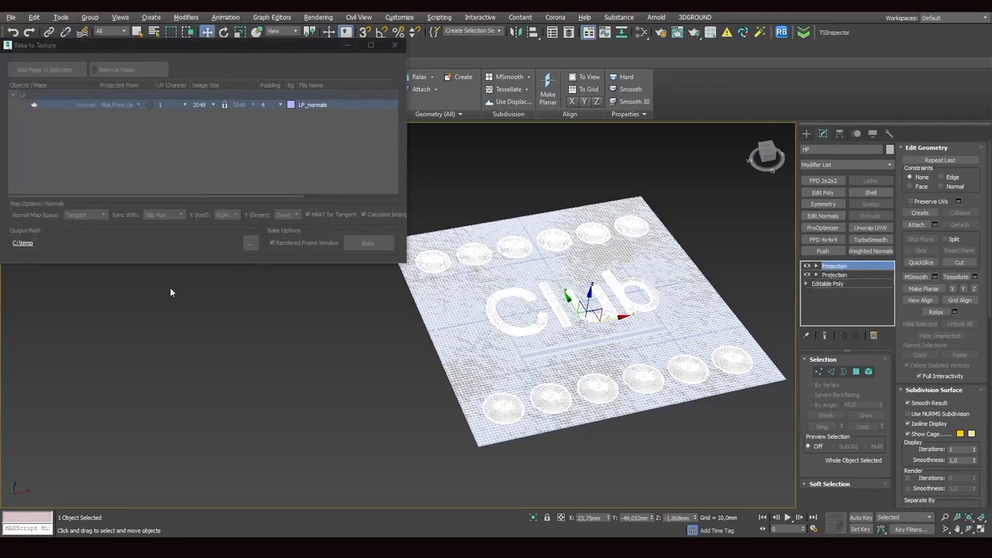
left_click(834, 266)
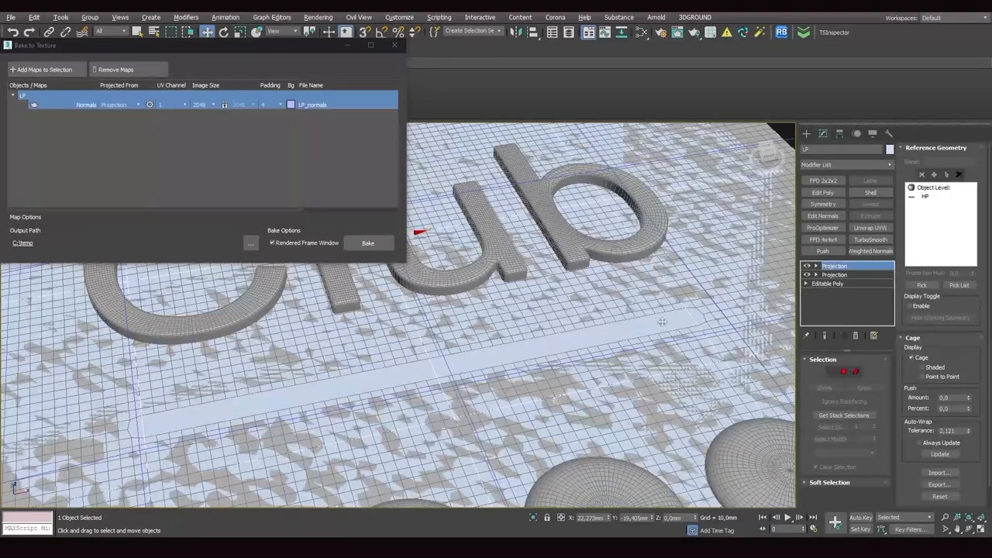
mouse_move(856, 335)
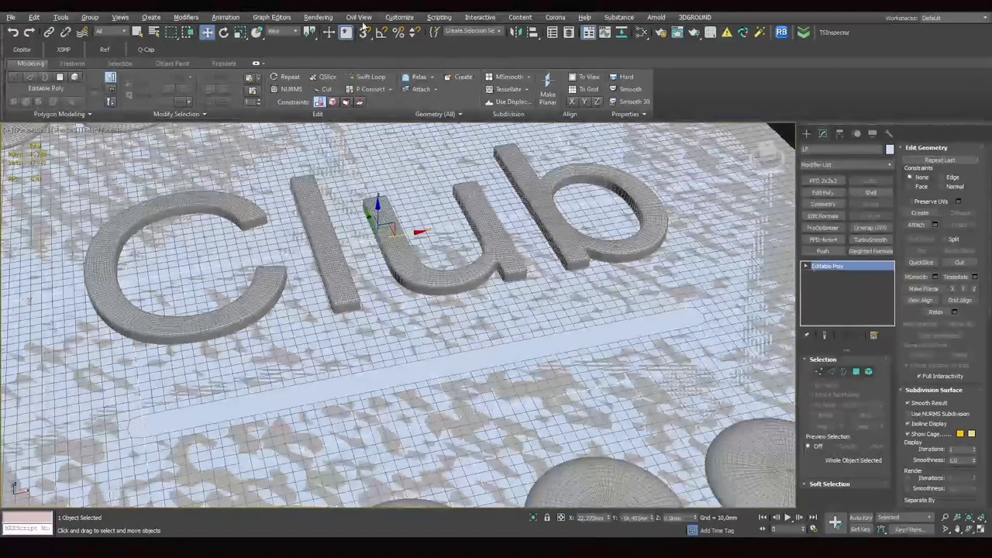
Reopen Rendering > Bake to Texture and pick HP as LP's projection source
left_click(318, 17)
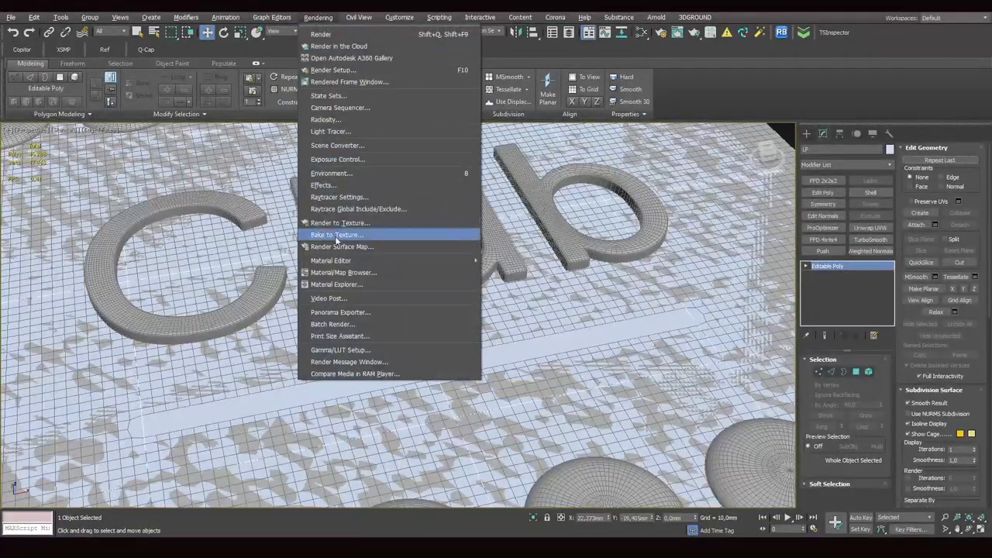
left_click(337, 235)
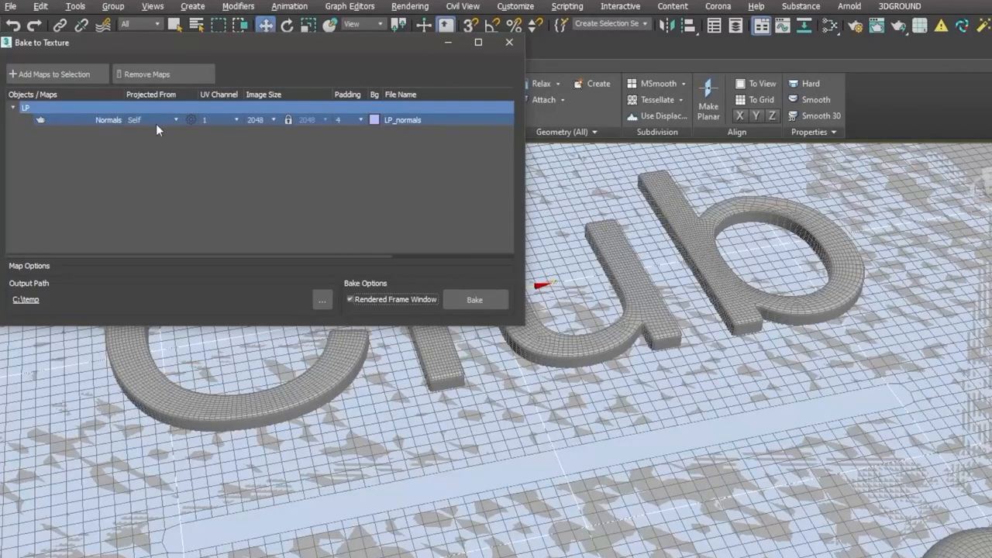
left_click(174, 119)
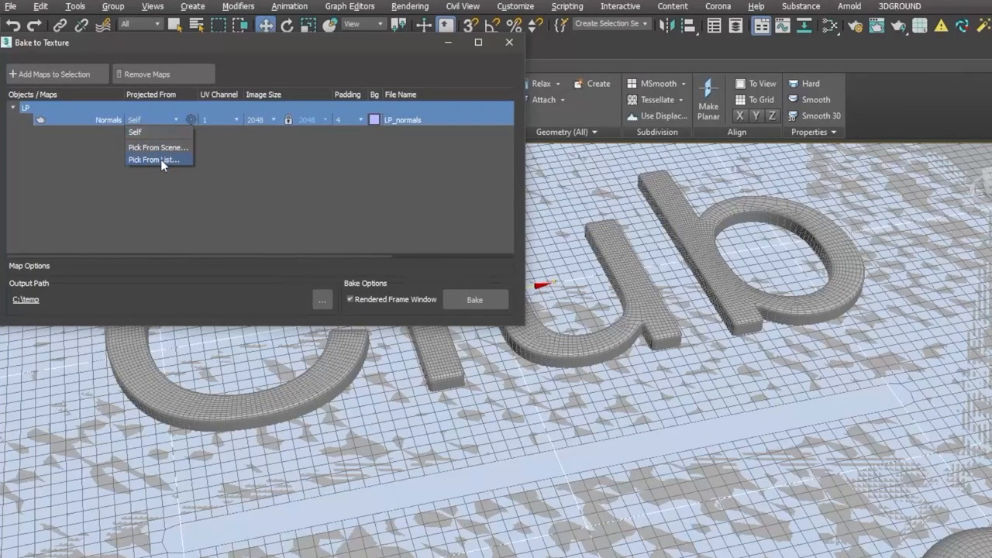
left_click(153, 160)
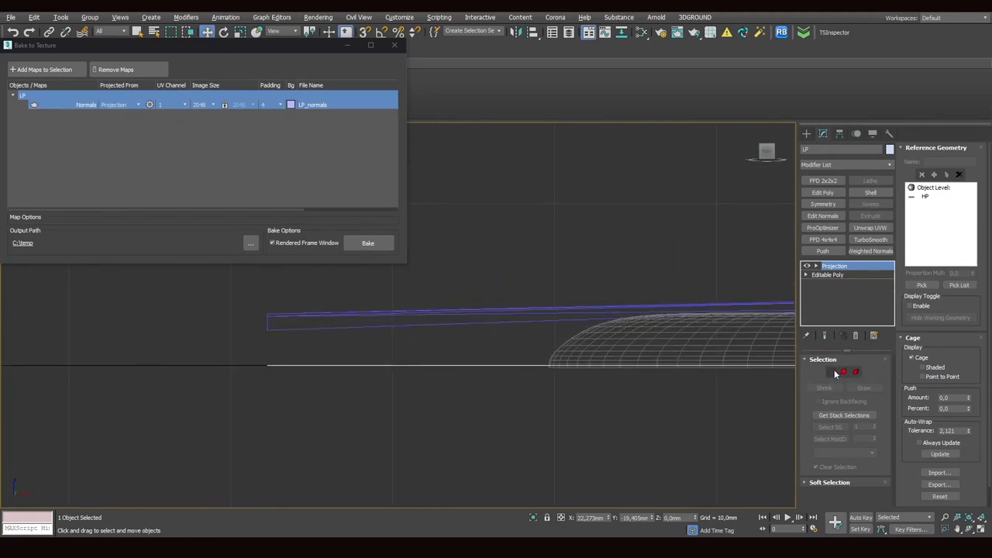
left_click(830, 372)
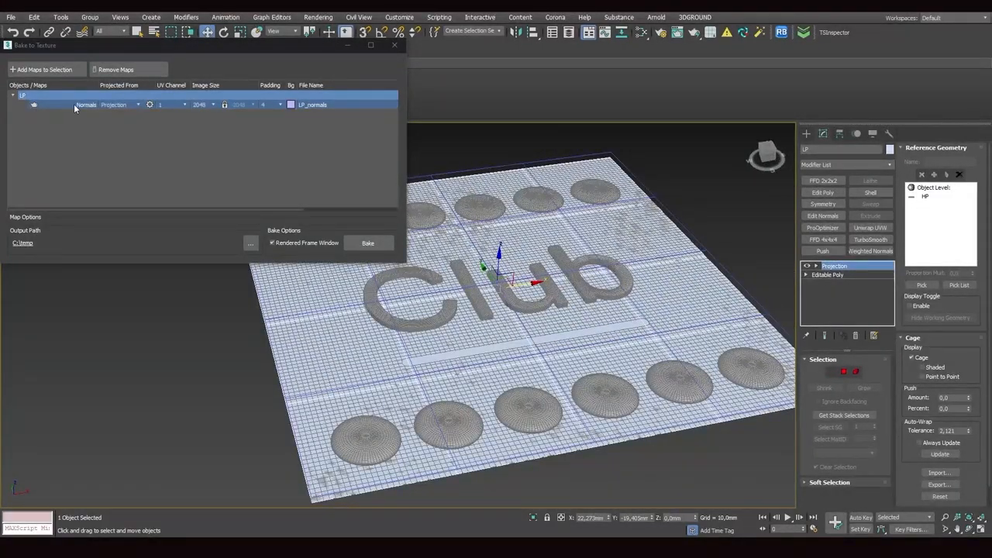
Keep Projection as the normals source and the bake map size at 2048
left_click(139, 105)
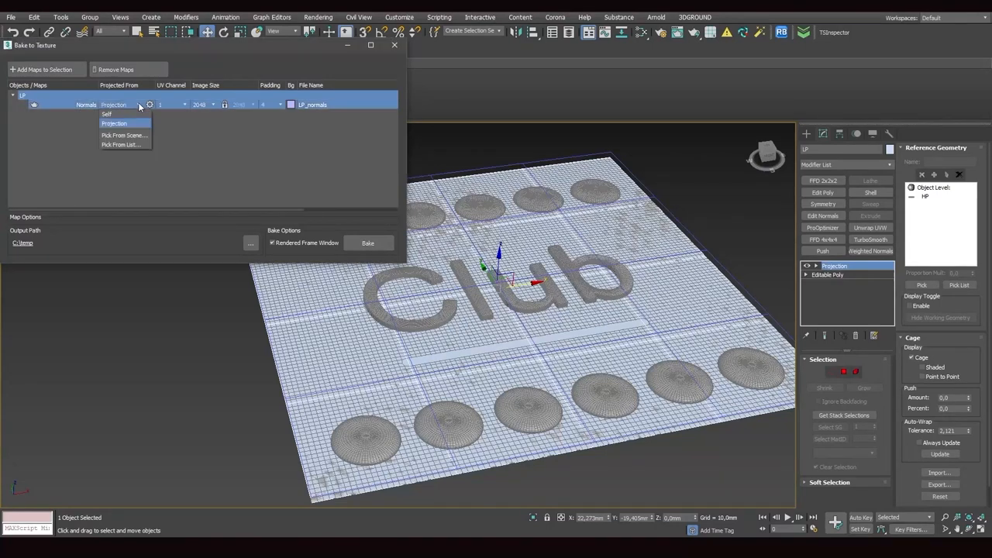
left_click(114, 123)
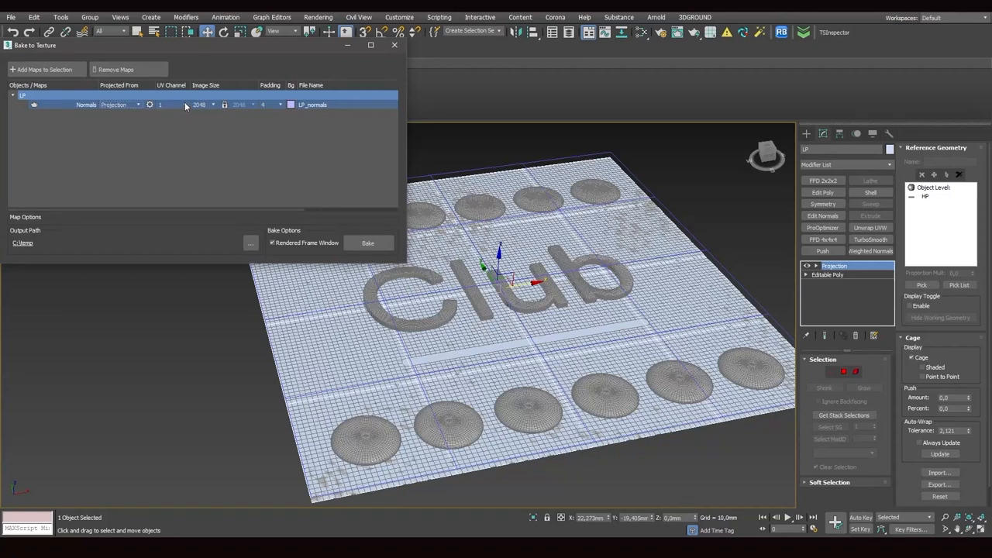
left_click(214, 105)
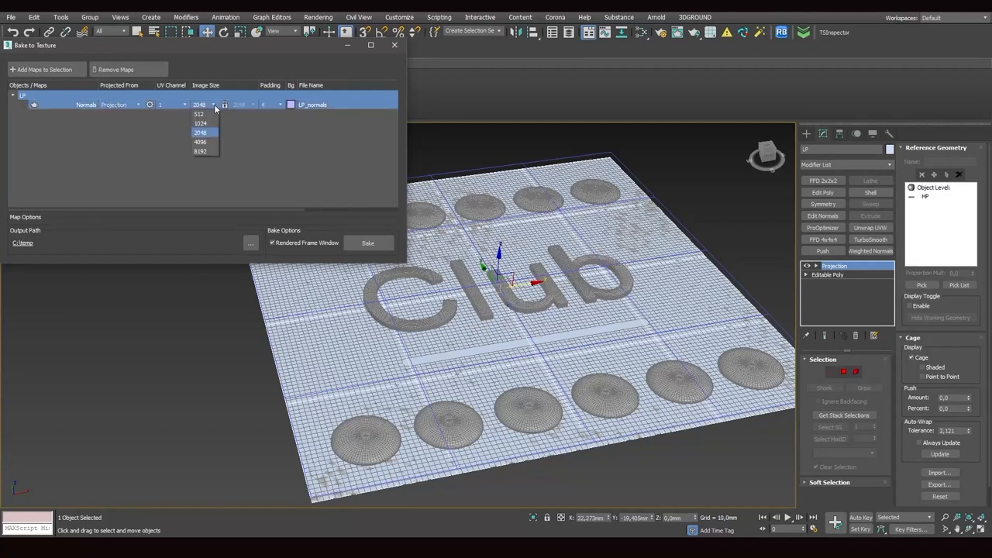
left_click(200, 131)
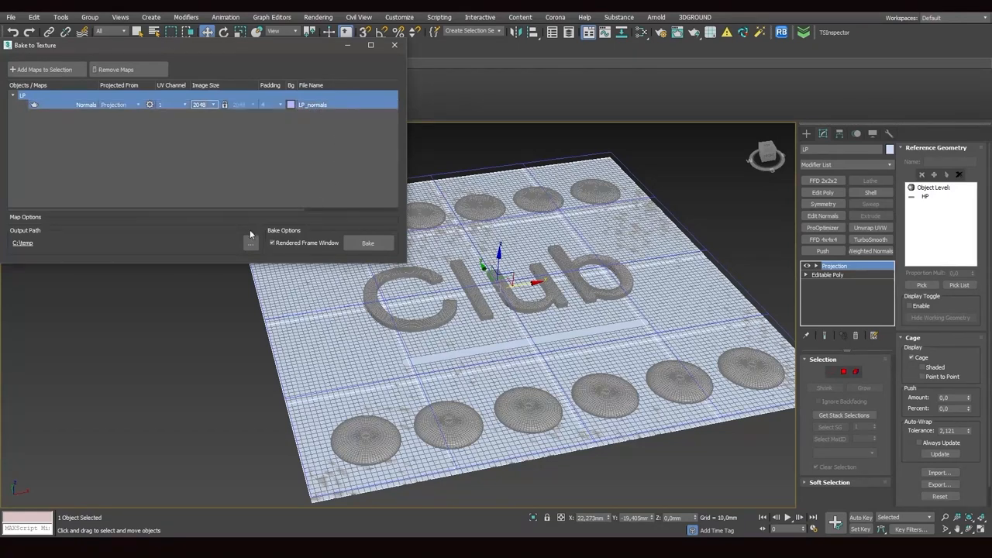
mouse_move(250, 244)
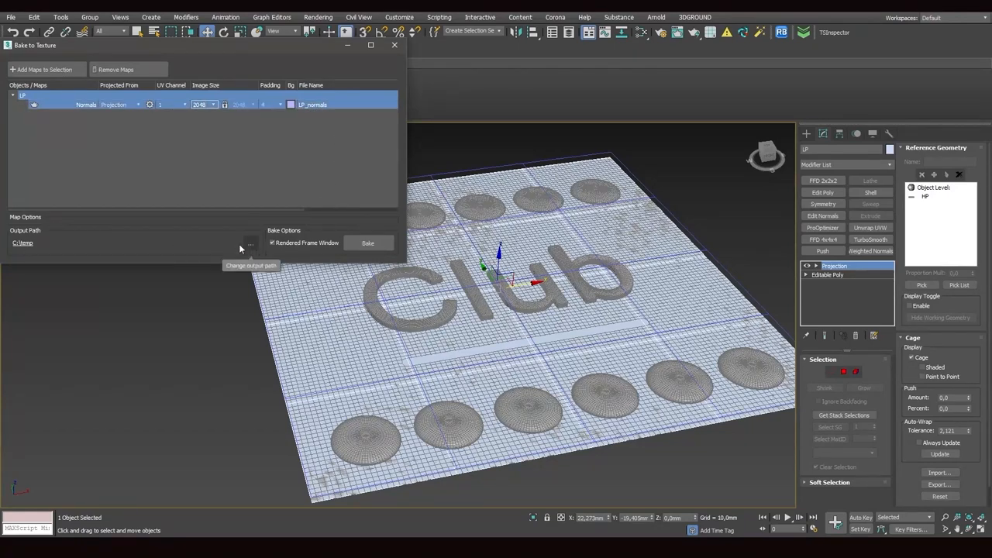
Bake the normal map and overwrite the existing LP_normals file
left_click(250, 243)
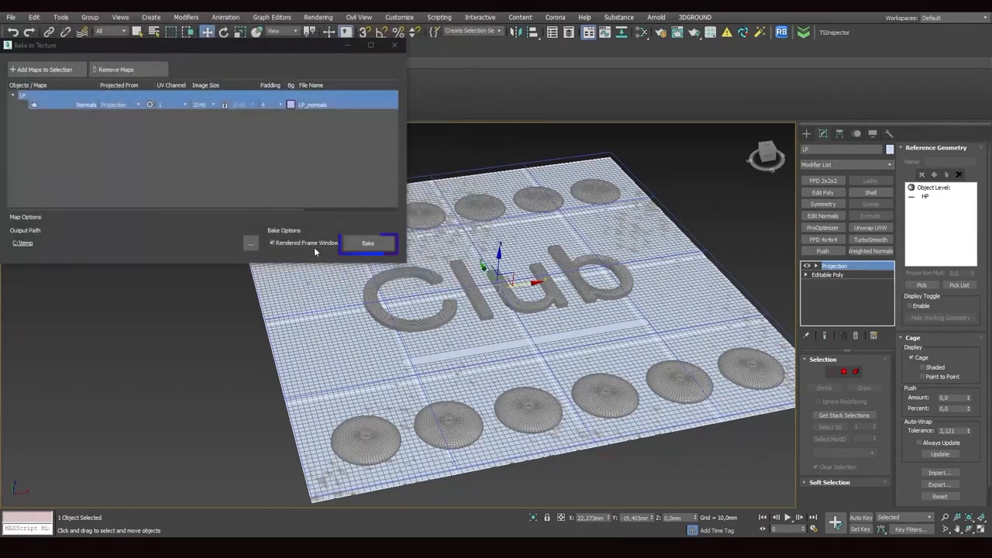
left_click(368, 243)
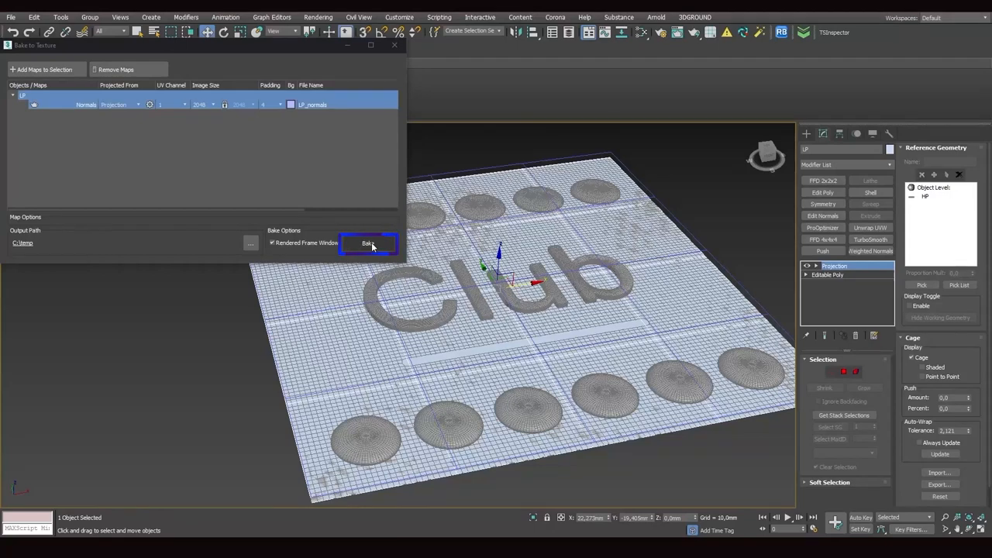
left_click(368, 243)
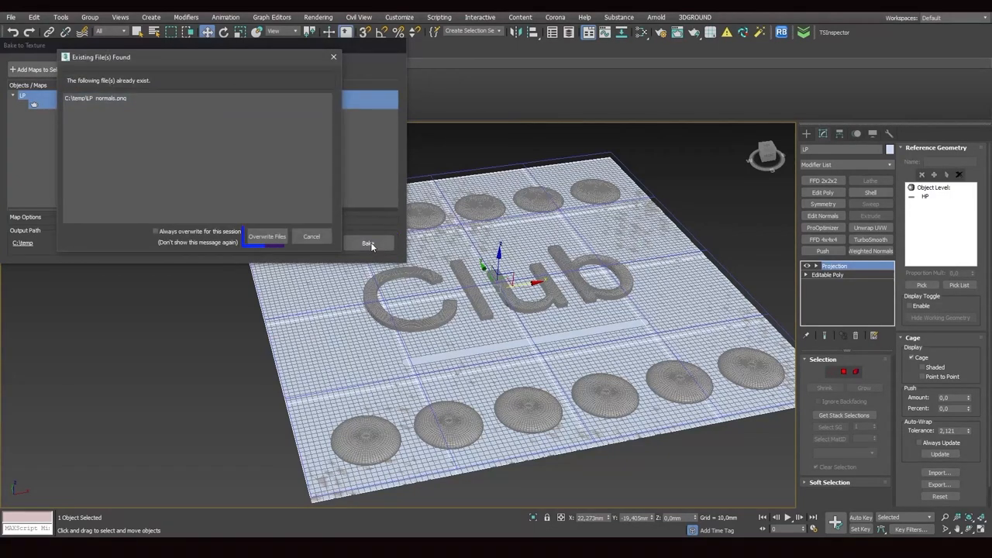
mouse_move(268, 237)
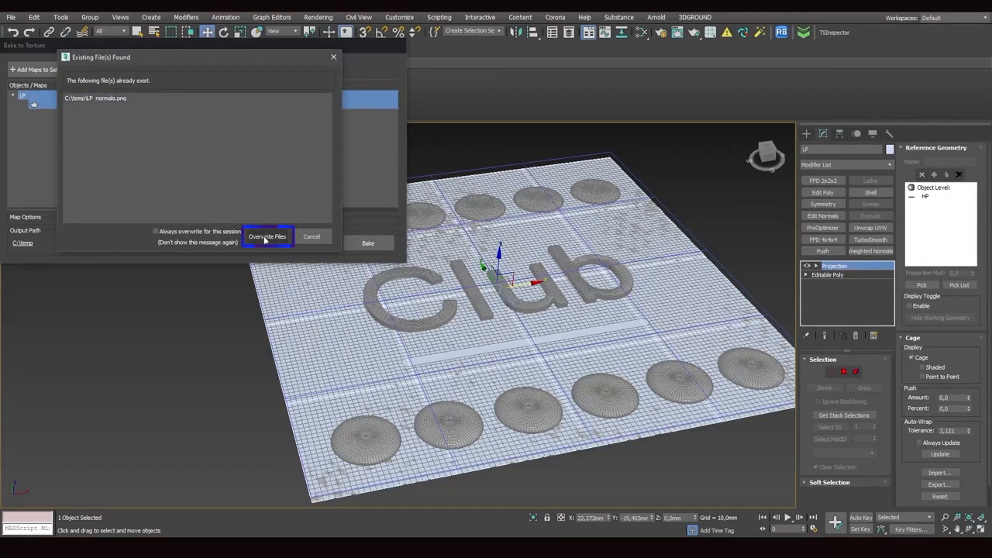
left_click(268, 236)
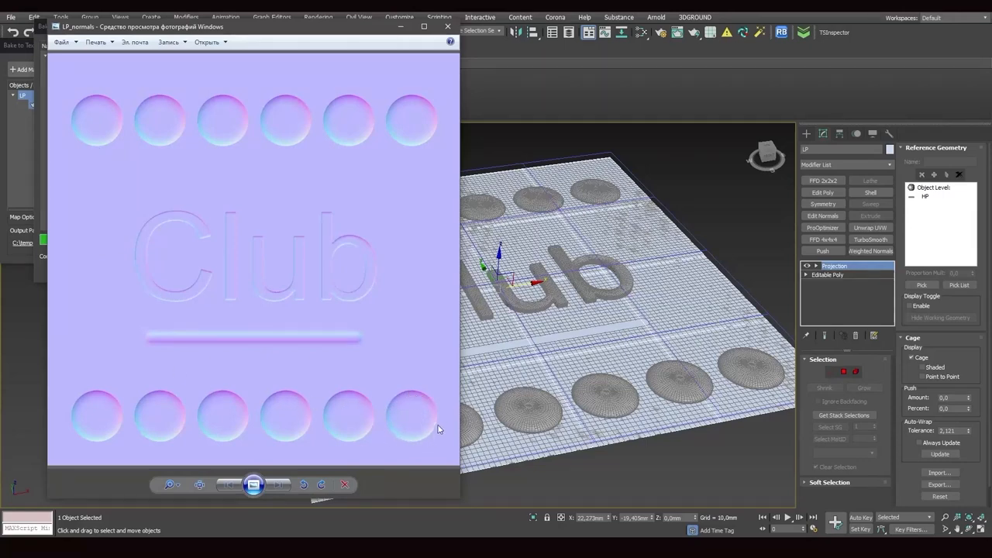
mouse_move(419, 440)
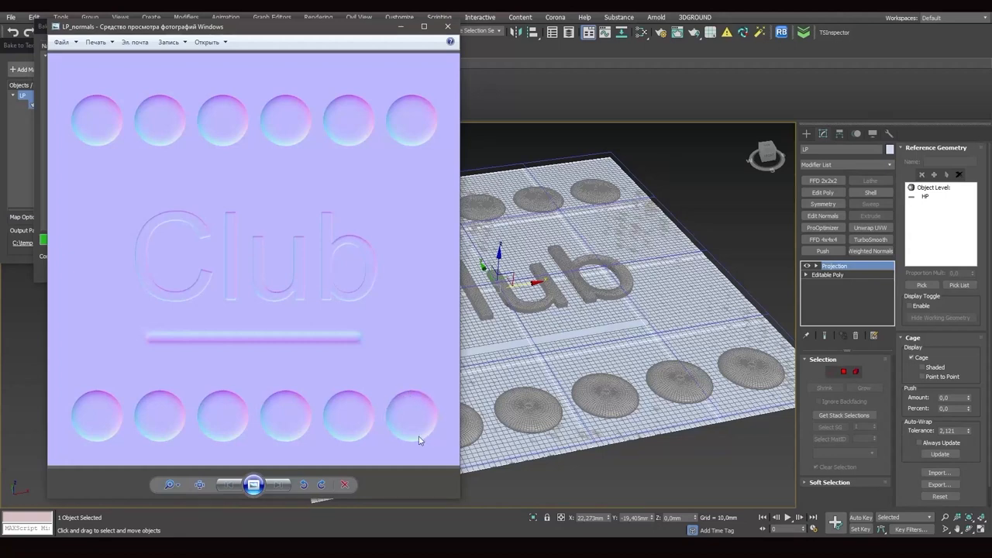
mouse_move(230, 336)
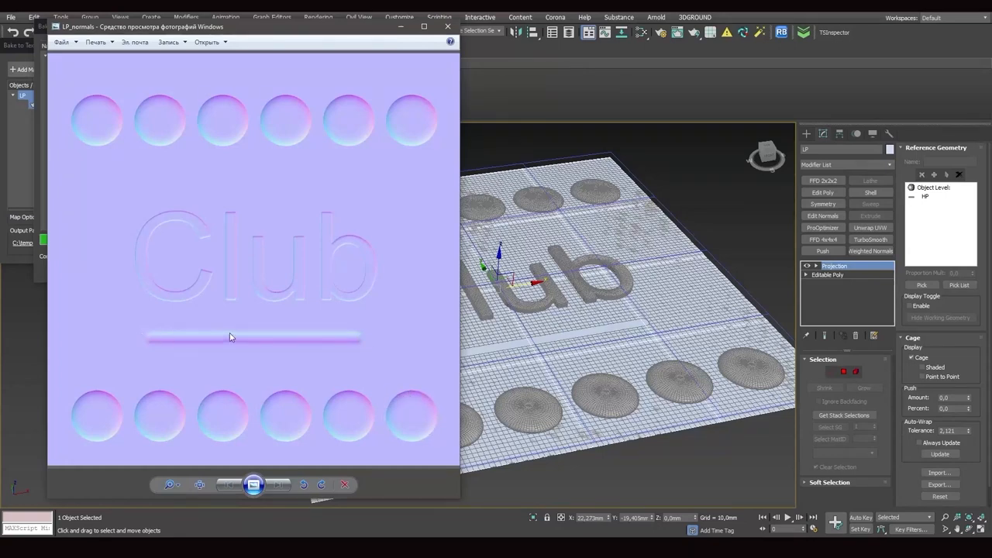
mouse_move(292, 139)
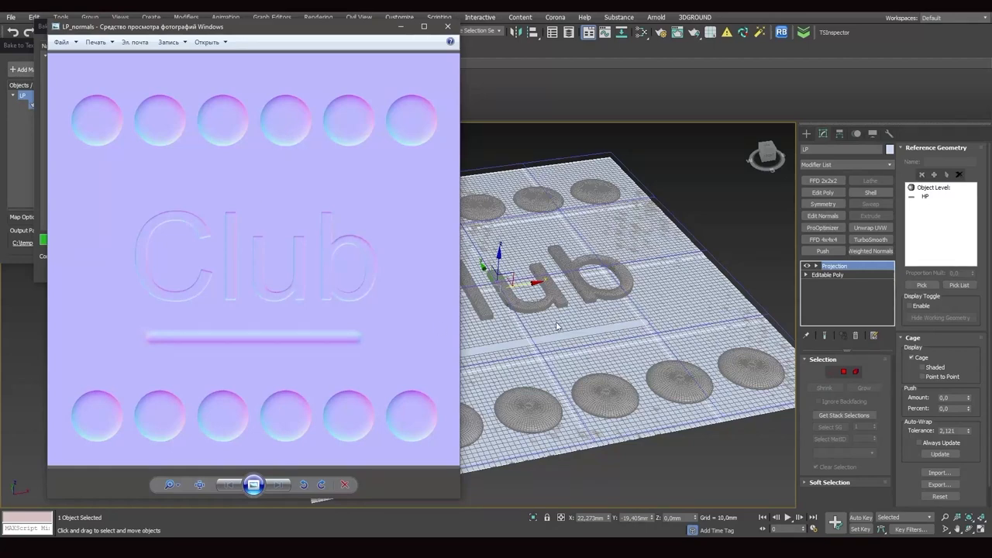
mouse_move(545, 328)
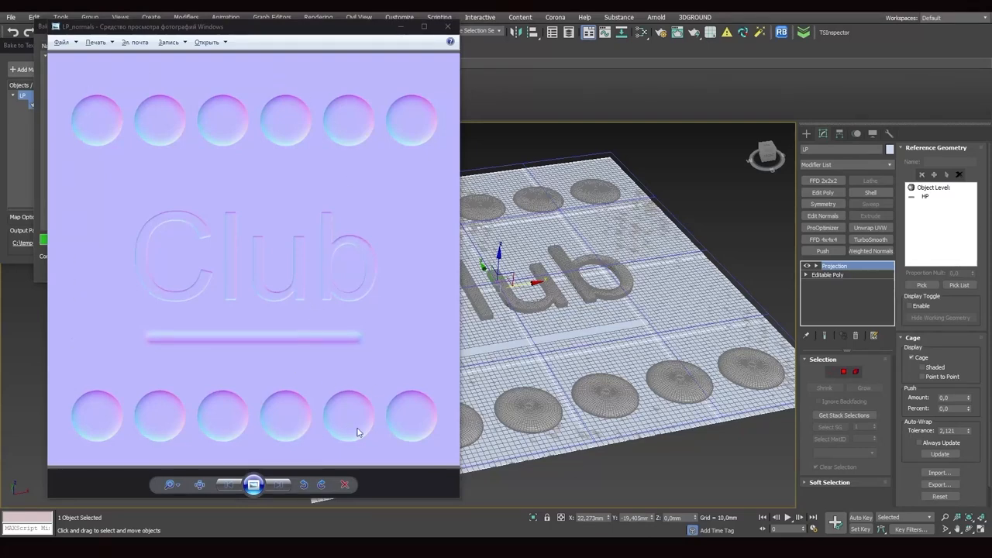
mouse_move(424, 434)
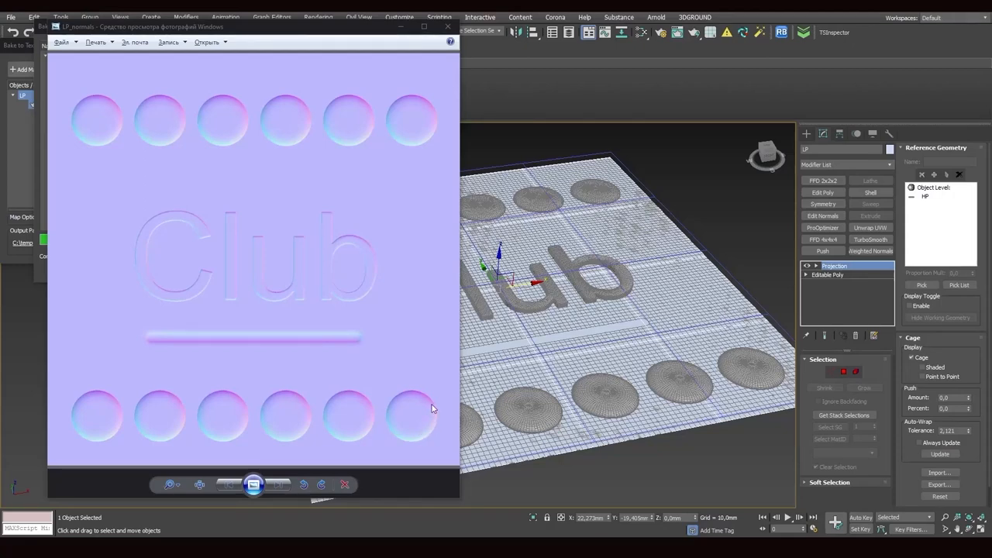
mouse_move(382, 424)
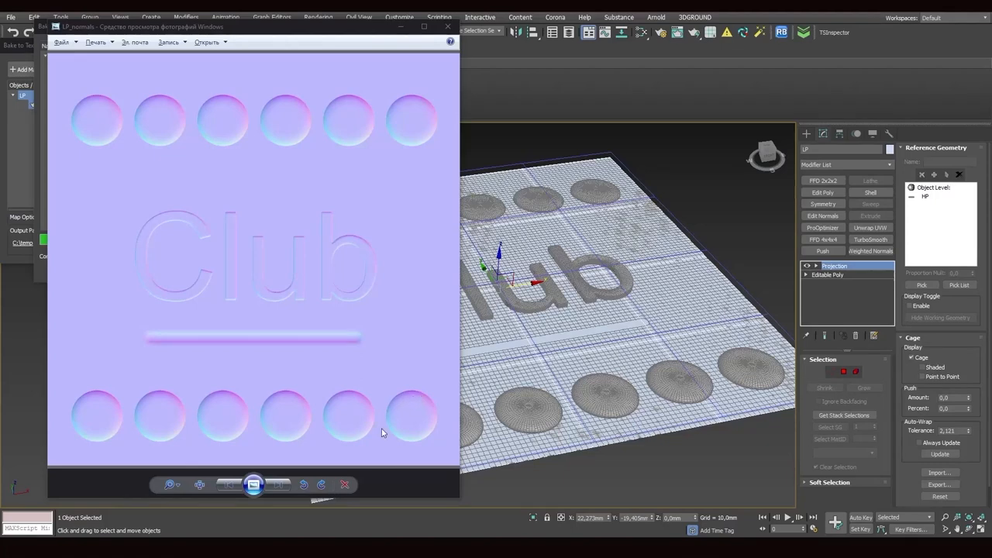
mouse_move(404, 371)
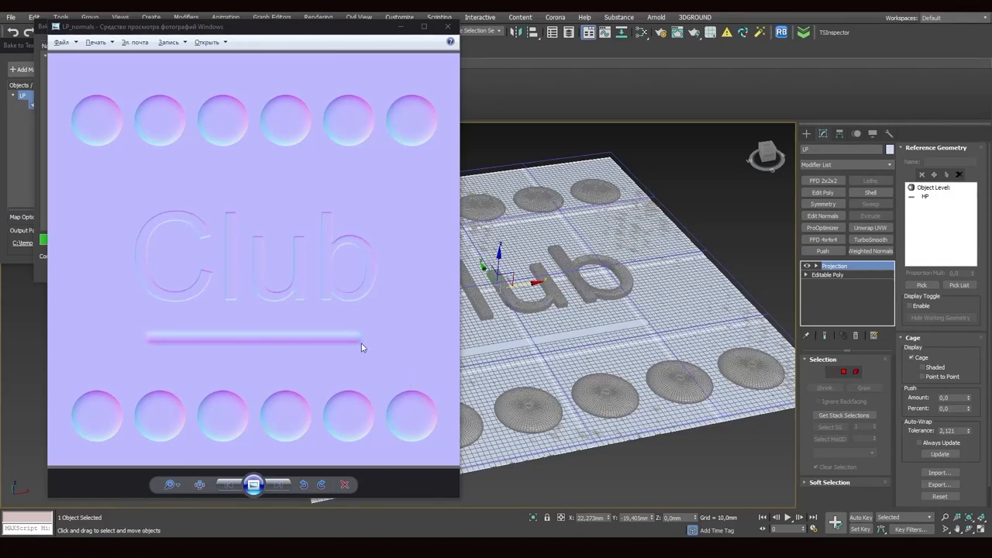
mouse_move(423, 217)
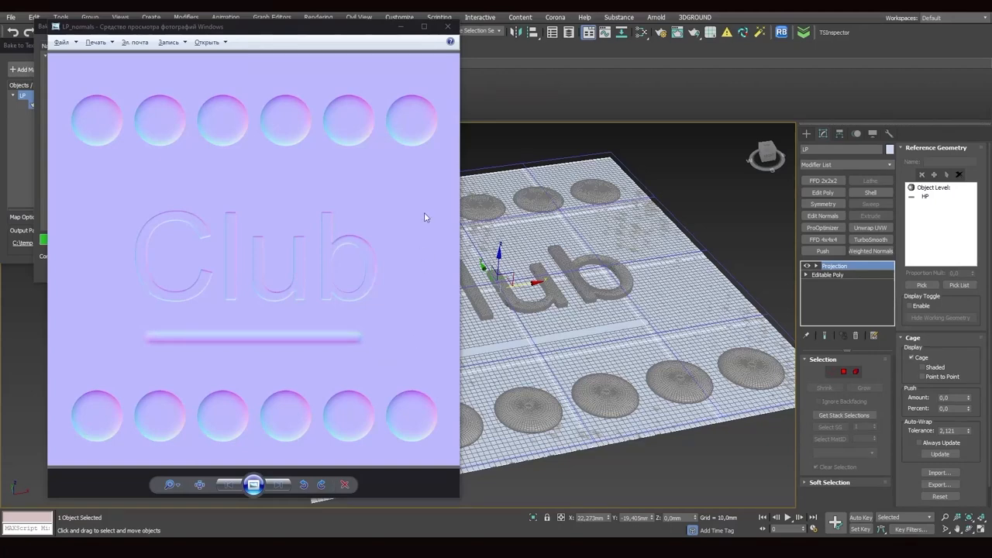
mouse_move(321, 274)
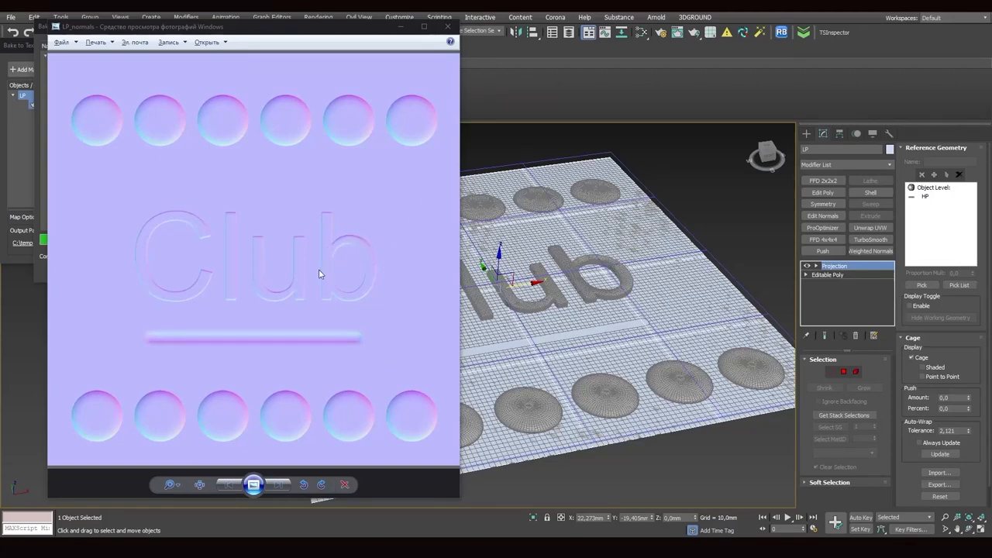
mouse_move(269, 303)
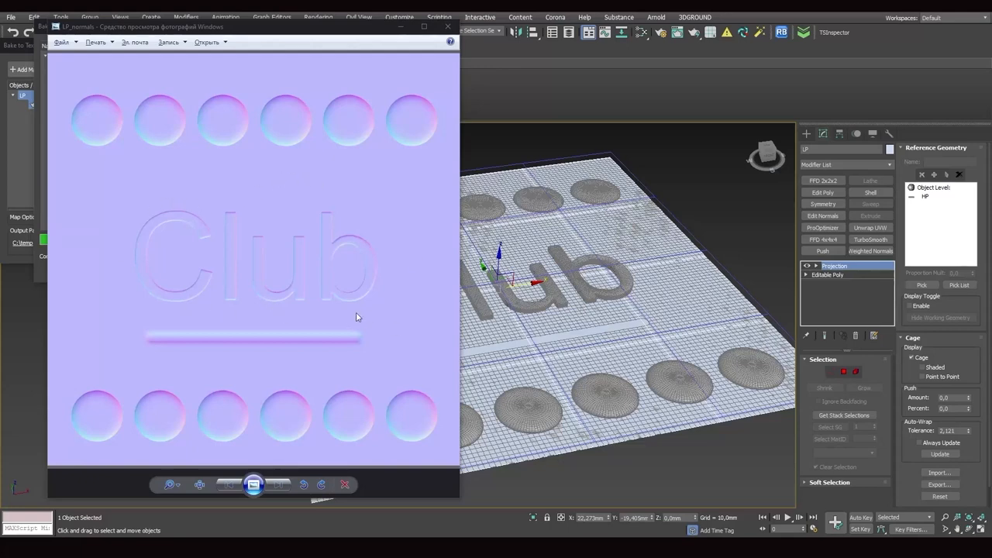
mouse_move(400, 301)
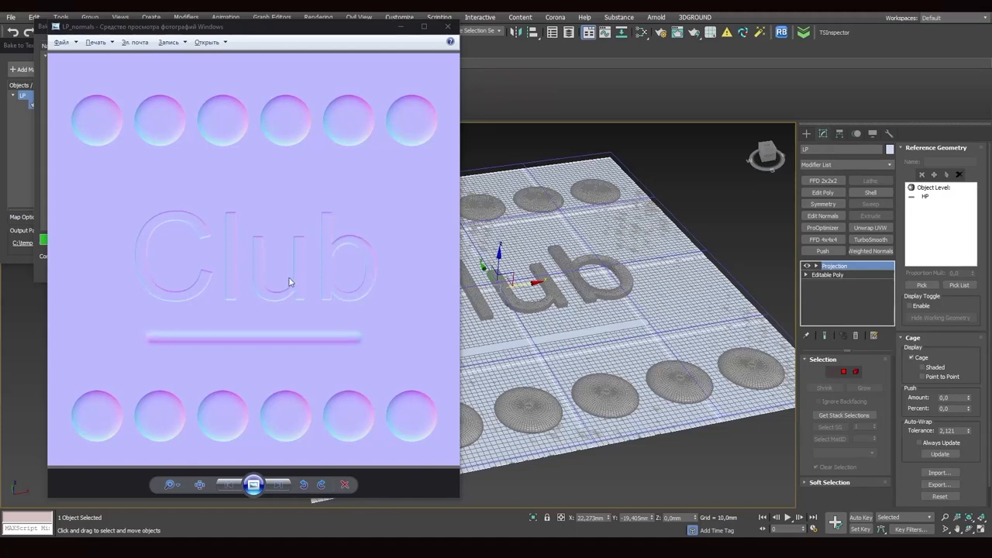
mouse_move(302, 310)
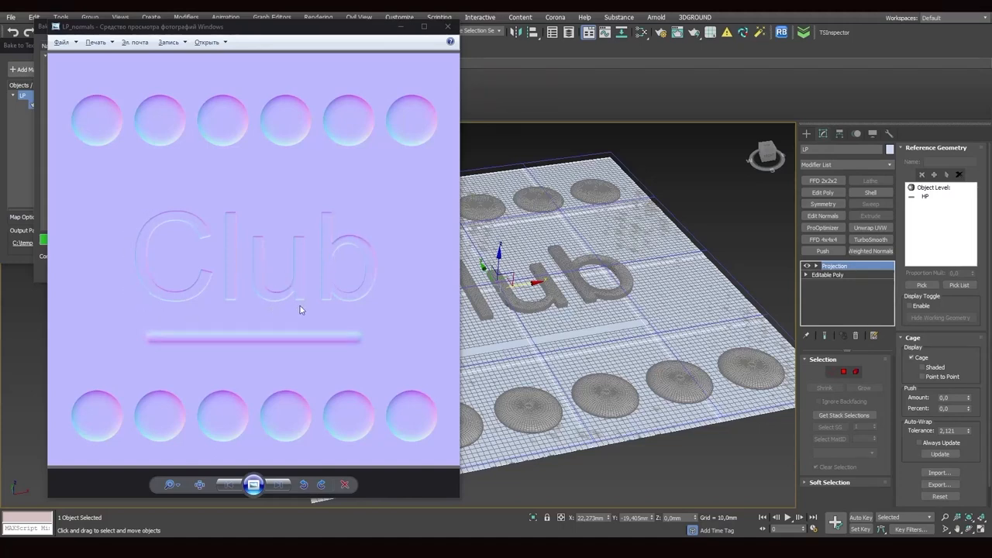
mouse_move(440, 111)
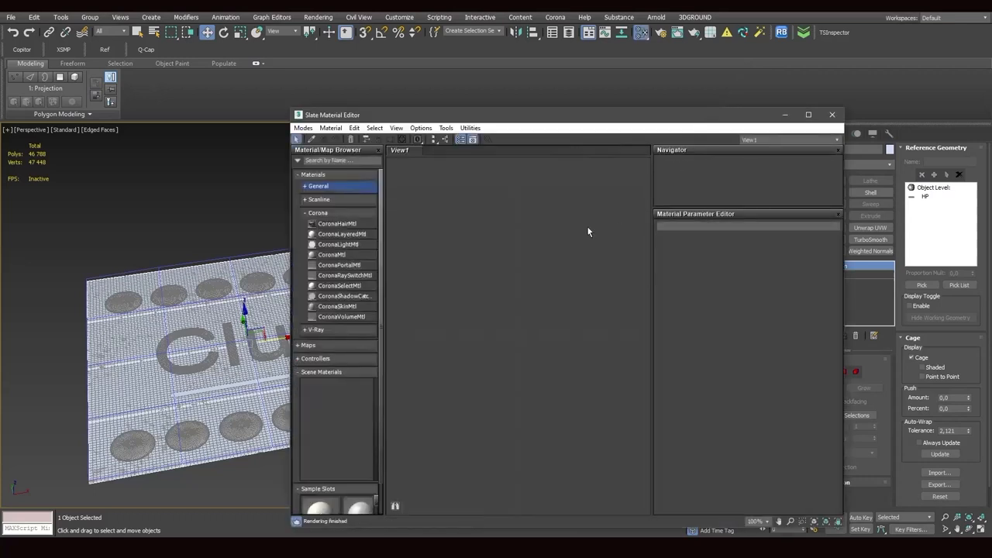
Place a CoronaMtl node, add CoronaNormal from Maps > Corona, and wire it to Bump
left_click(331, 254)
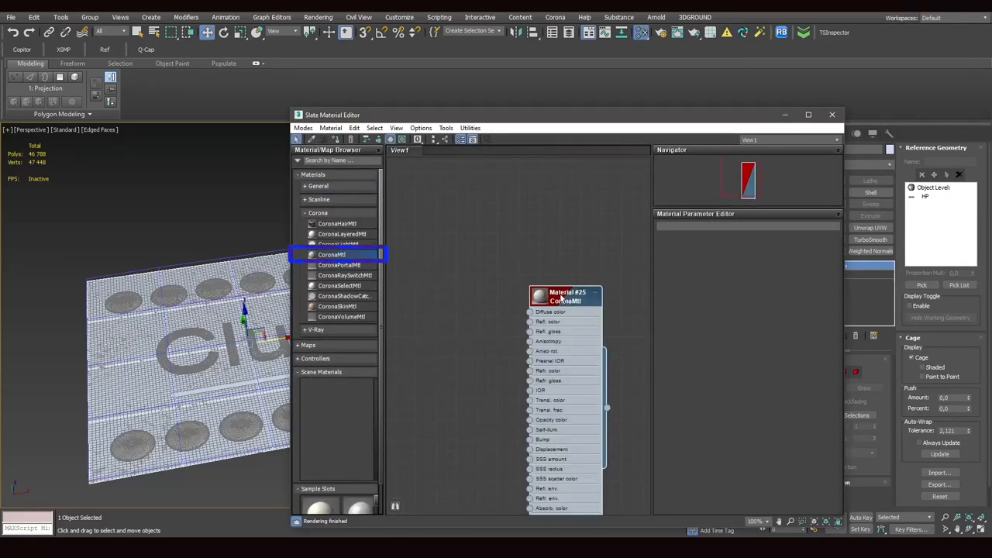
left_click_drag(566, 296, 597, 224)
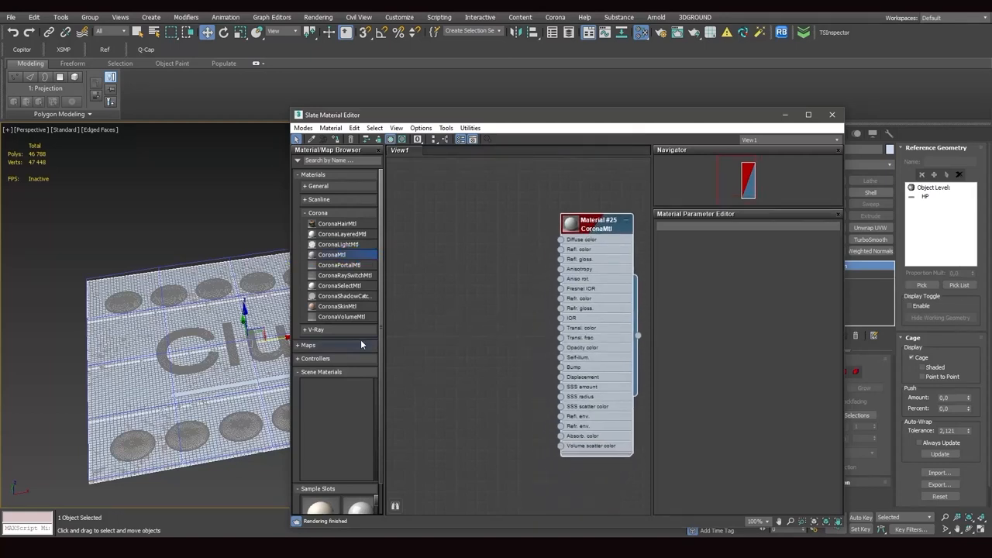
mouse_move(361, 344)
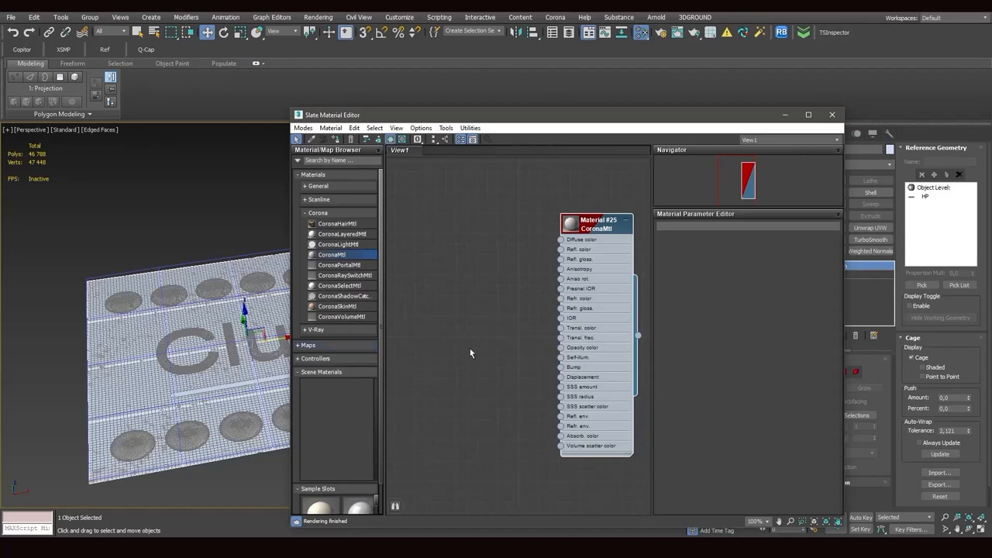
mouse_move(558, 373)
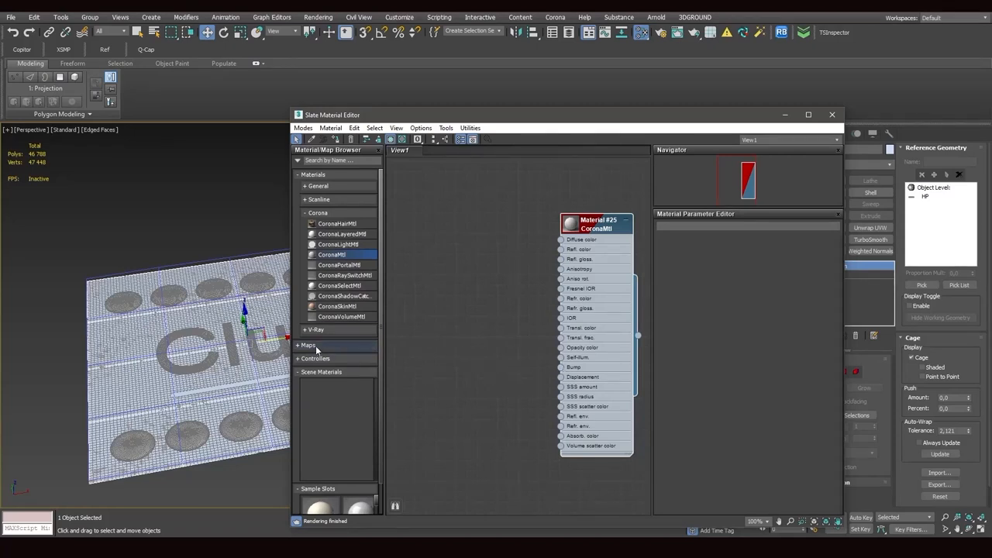
left_click(309, 345)
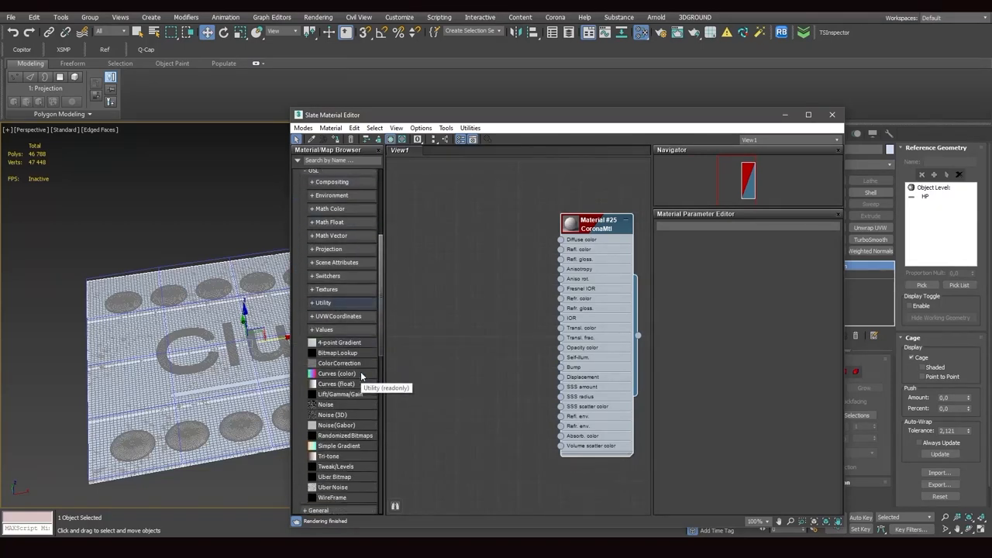
scroll("up", 3)
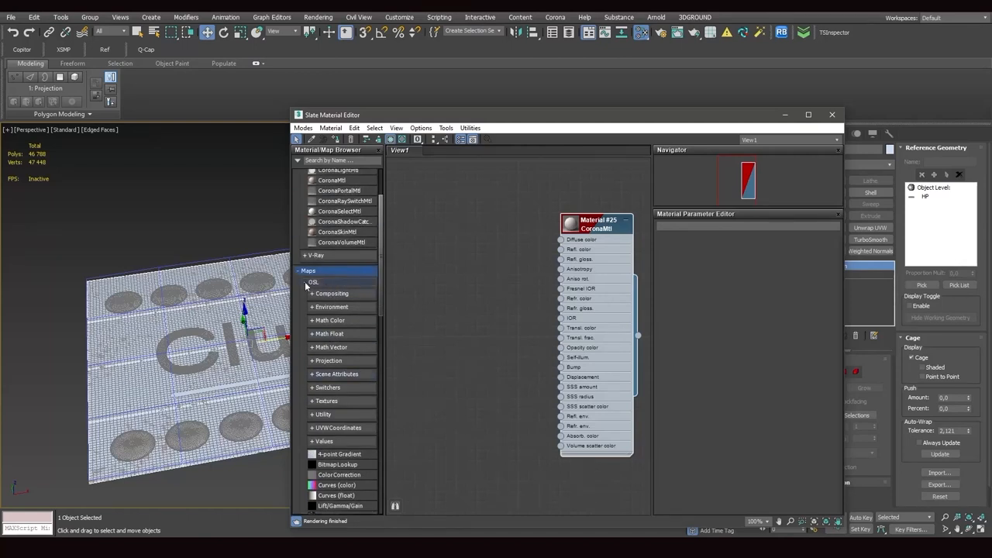
left_click(317, 272)
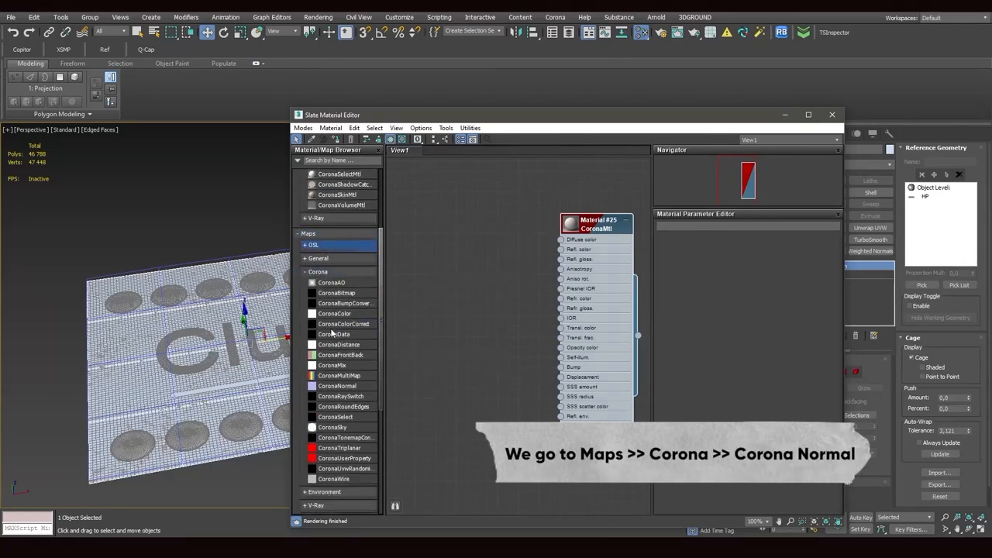
left_click(337, 386)
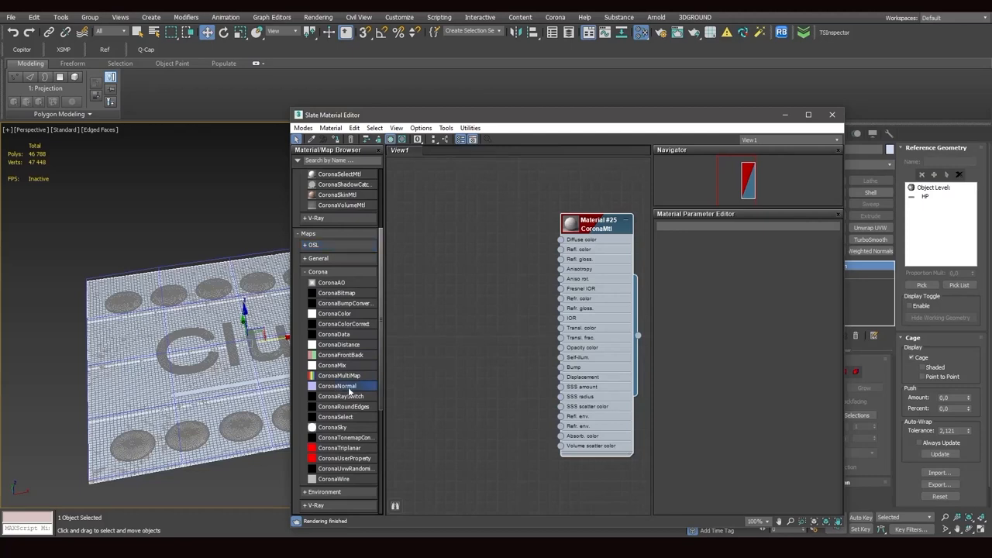
double_click(337, 386)
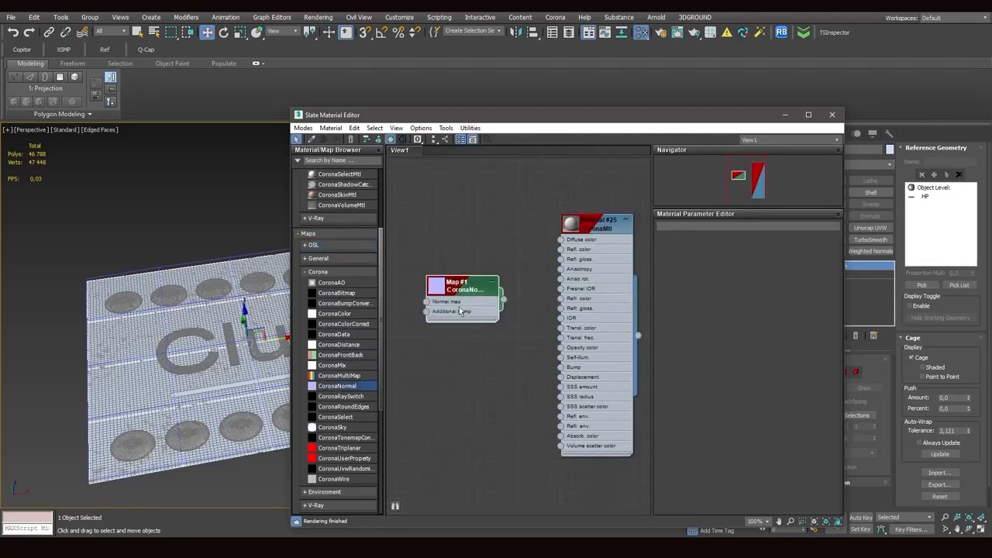
left_click_drag(503, 299, 558, 370)
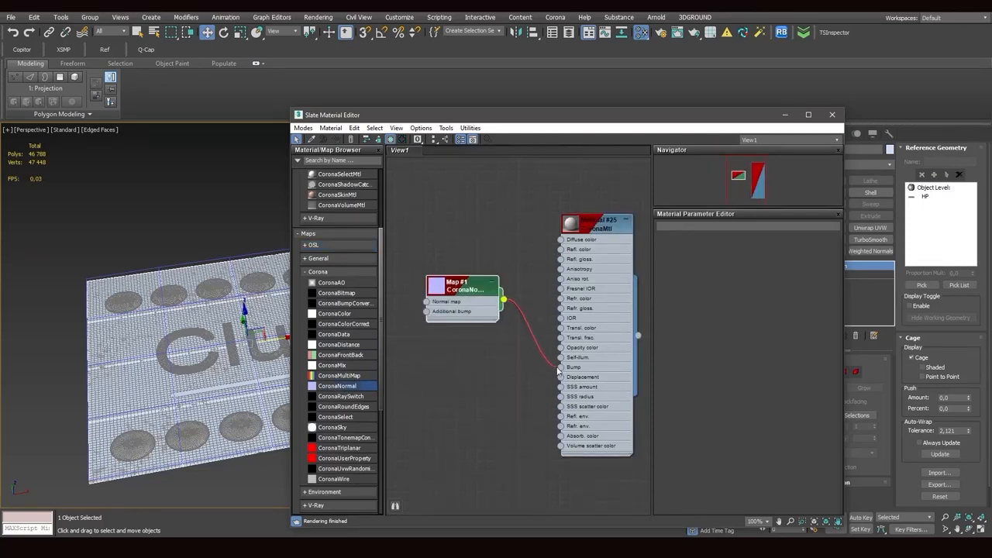
left_click_drag(458, 291, 470, 356)
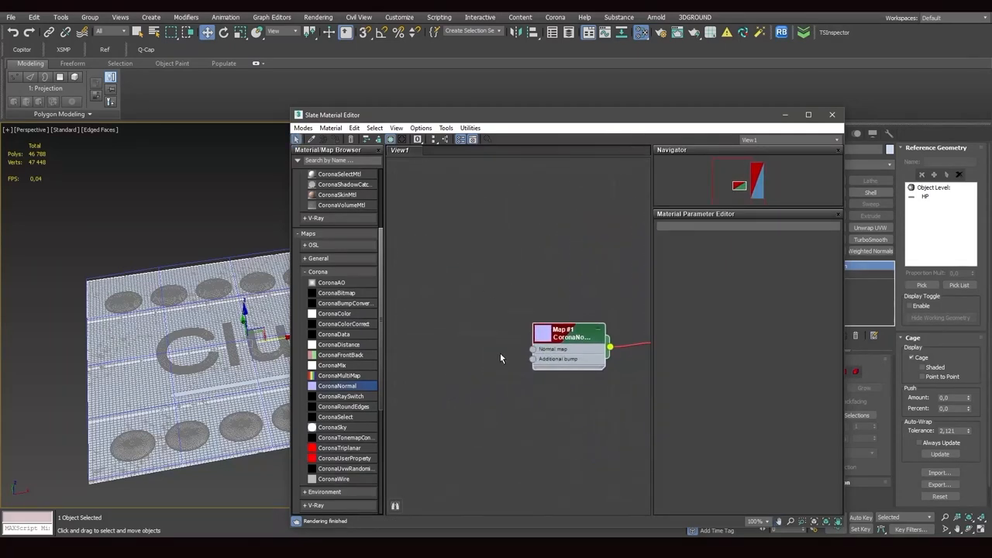
mouse_move(403, 341)
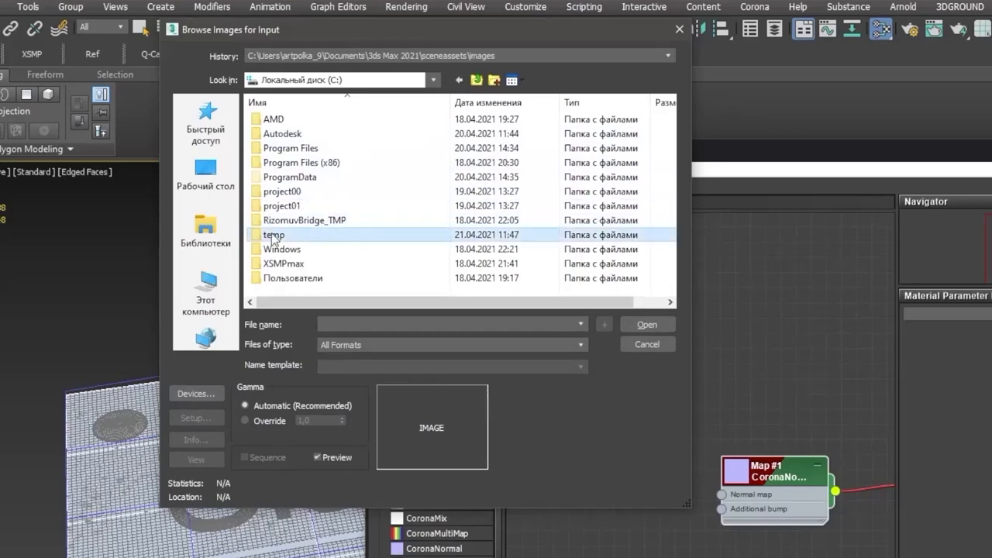
Open the temp folder that holds the baked LP_normals map
double_click(274, 234)
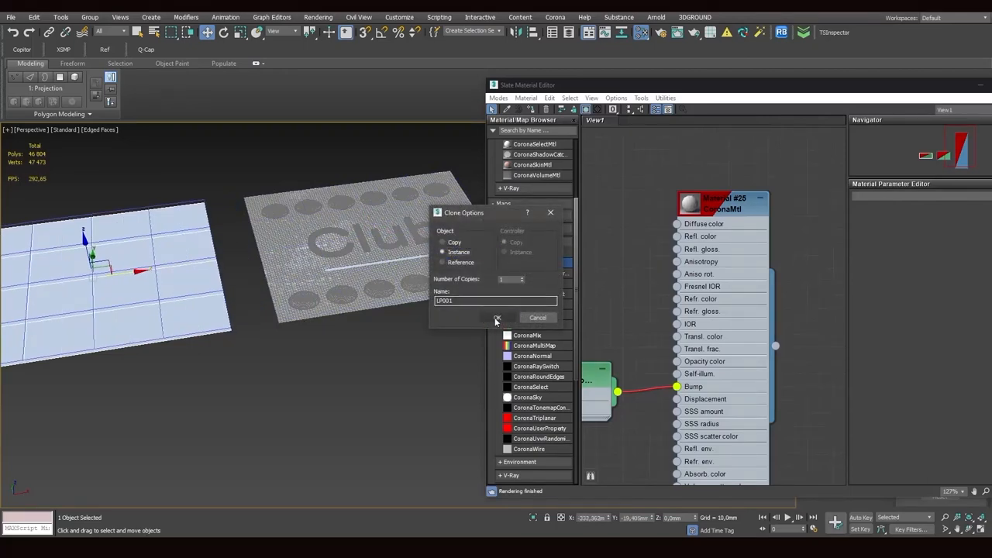
Confirm the LP001 instance, check the Bump amount, and close the Slate Material Editor
left_click(496, 317)
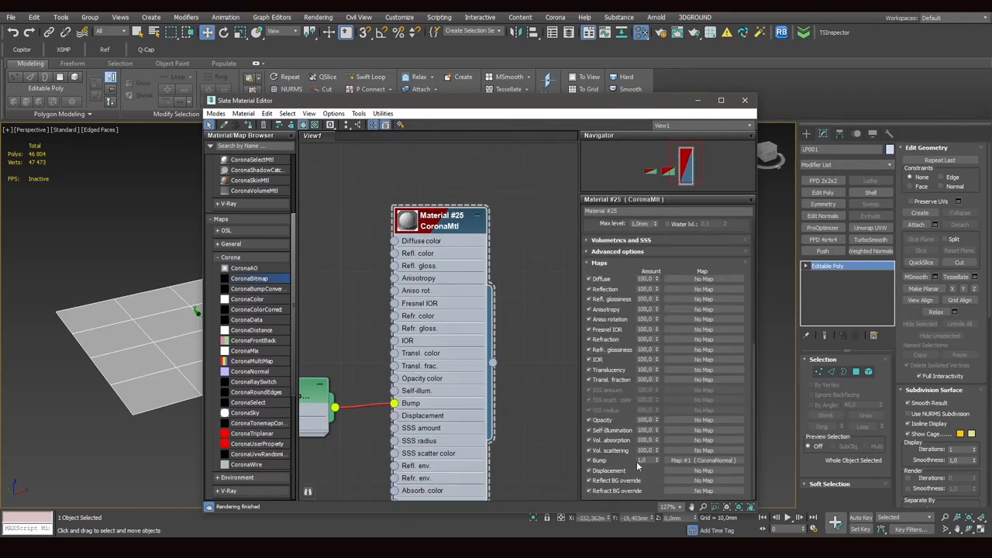
triple_click(646, 459)
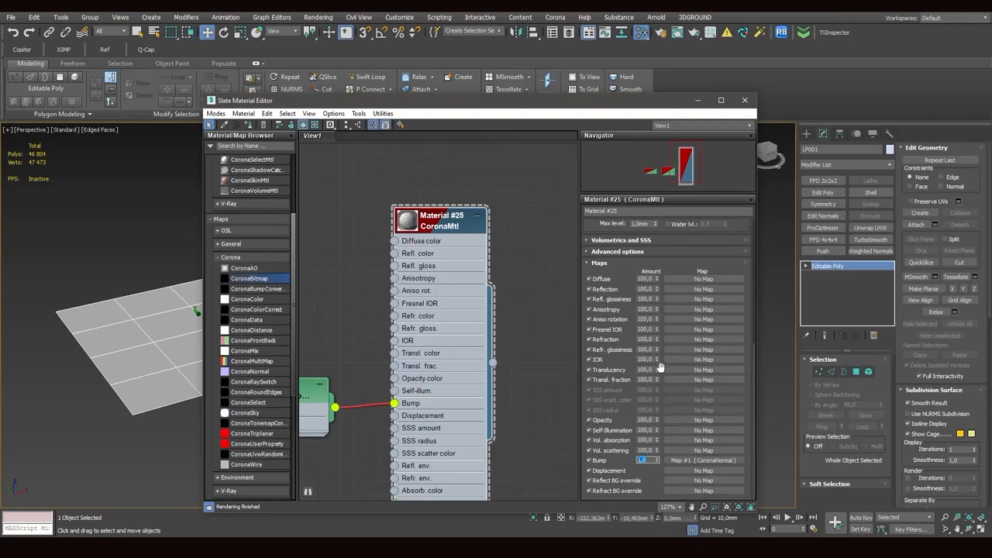
mouse_move(689, 100)
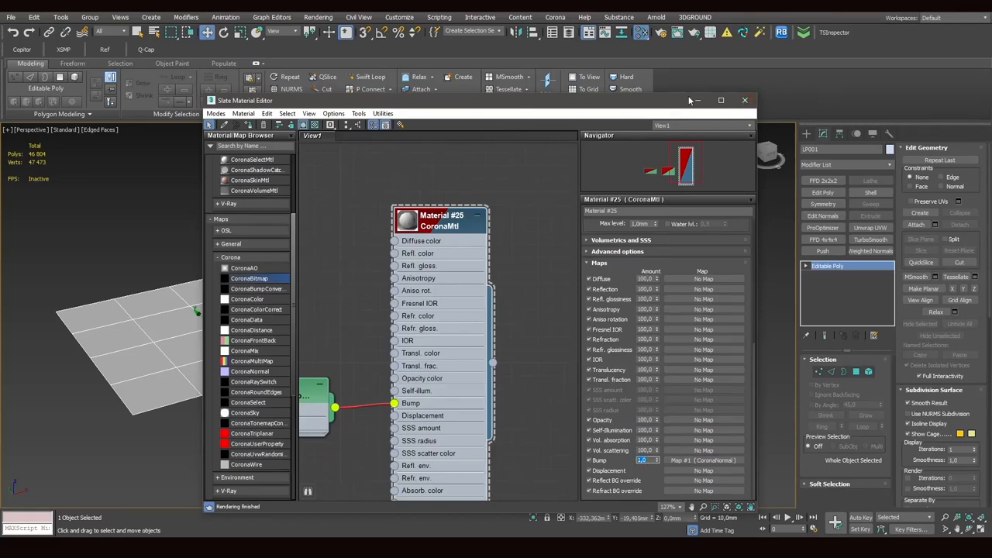
left_click(744, 100)
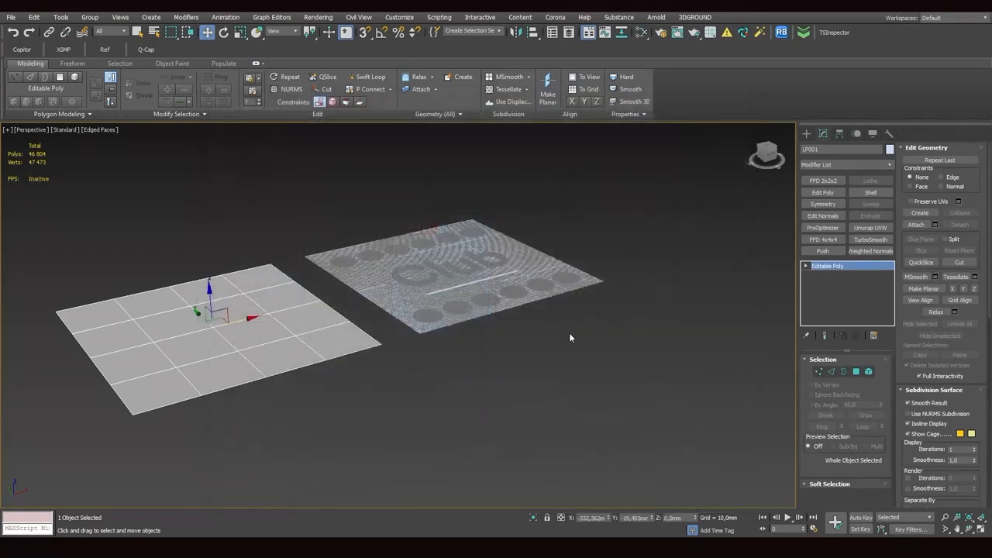
left_click(805, 133)
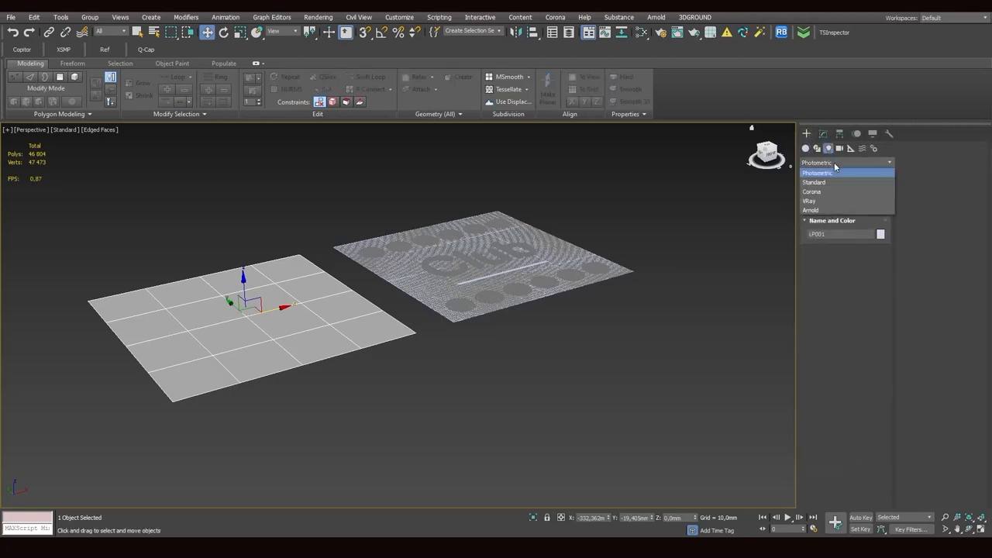
Place a CoronaLight and a CoronaCam framing the low-poly plane
left_click(811, 191)
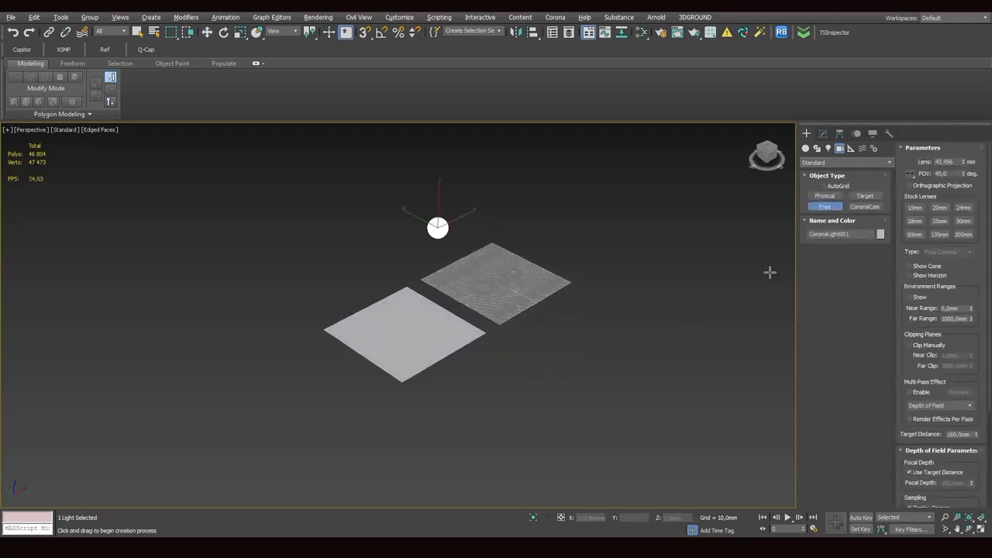
left_click(865, 206)
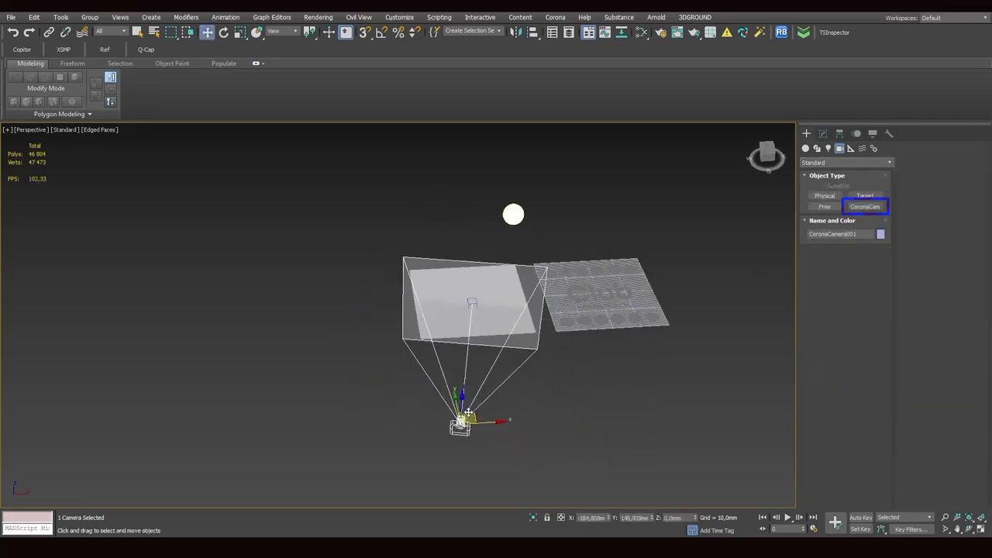
left_click_drag(468, 419, 431, 407)
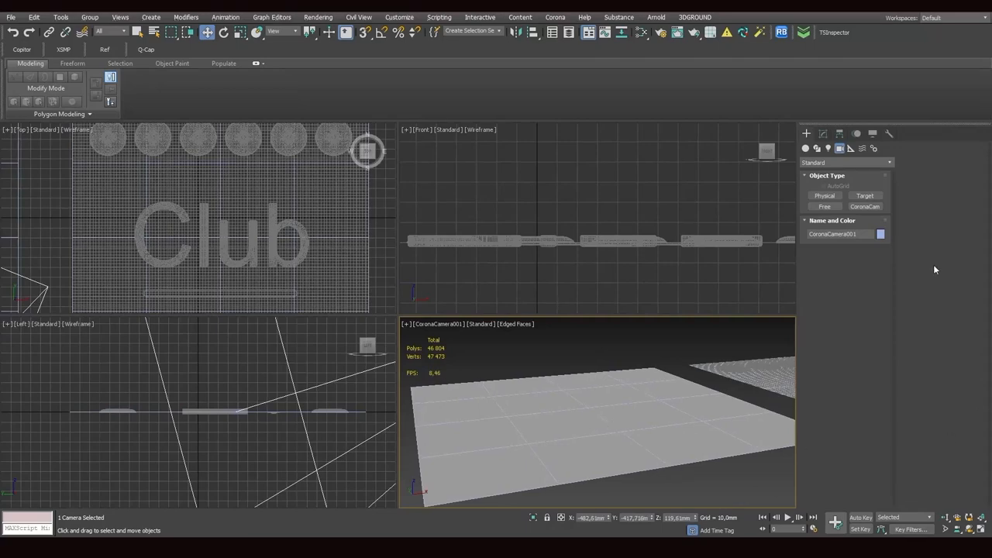
mouse_move(767, 99)
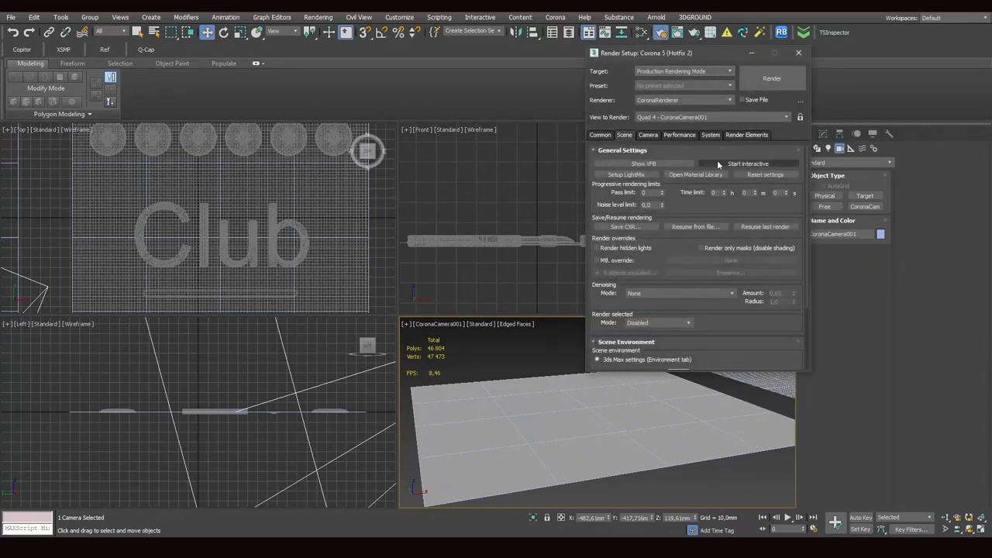
mouse_move(748, 163)
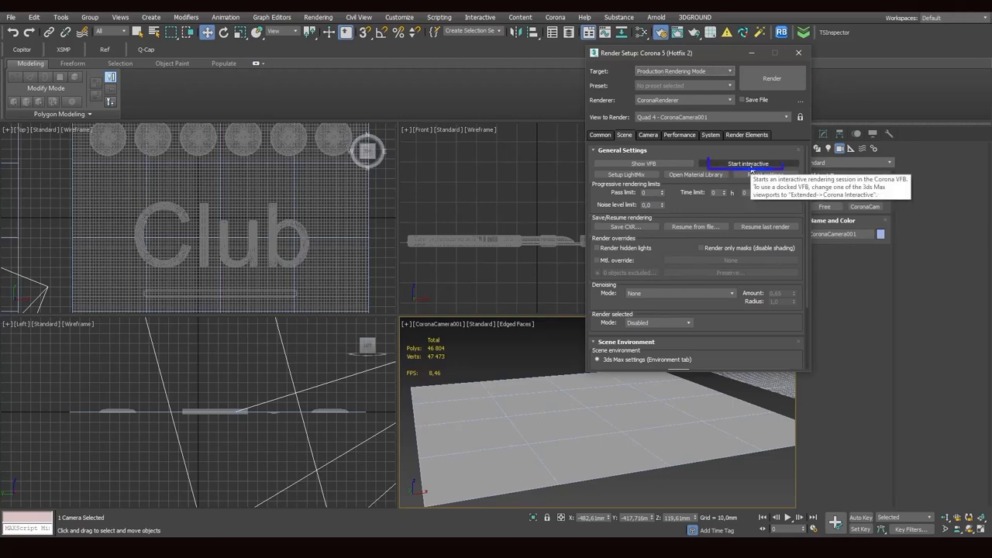
Start the Corona interactive render through CoronaCamera001
left_click(746, 163)
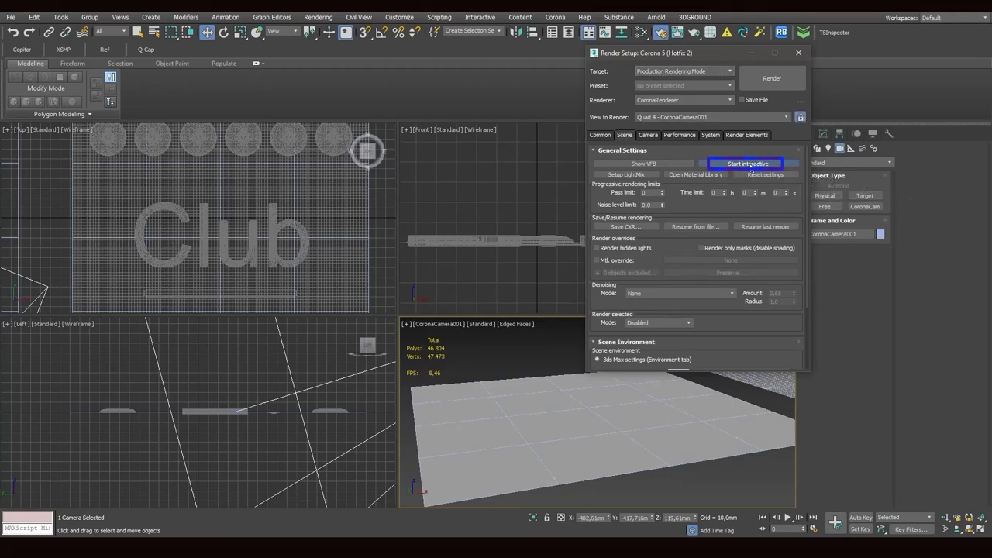
left_click(745, 163)
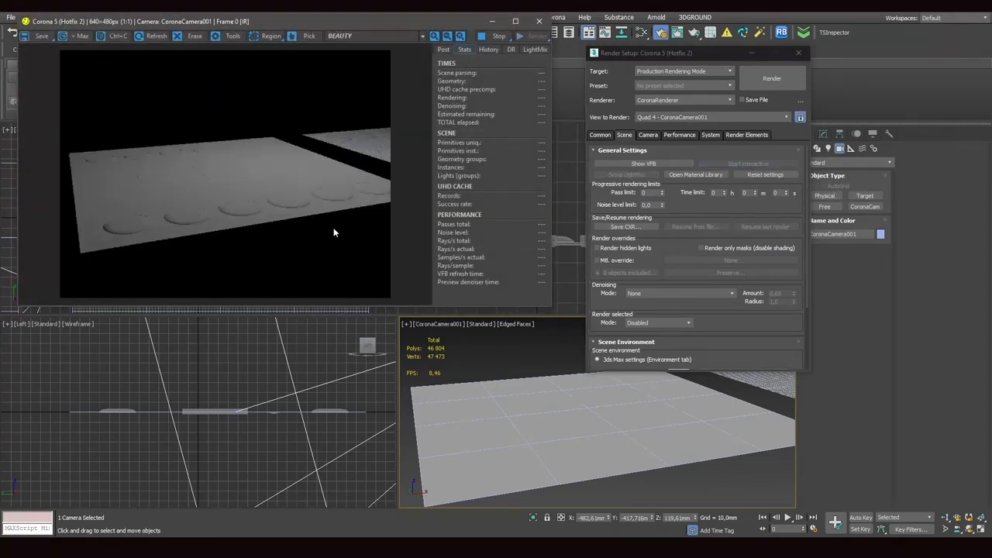
left_click(771, 77)
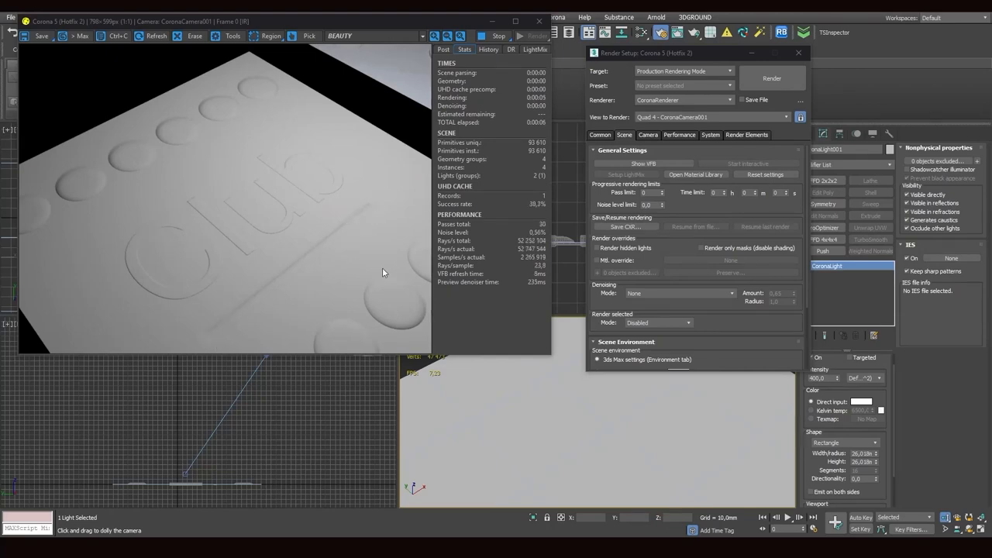
mouse_move(186, 115)
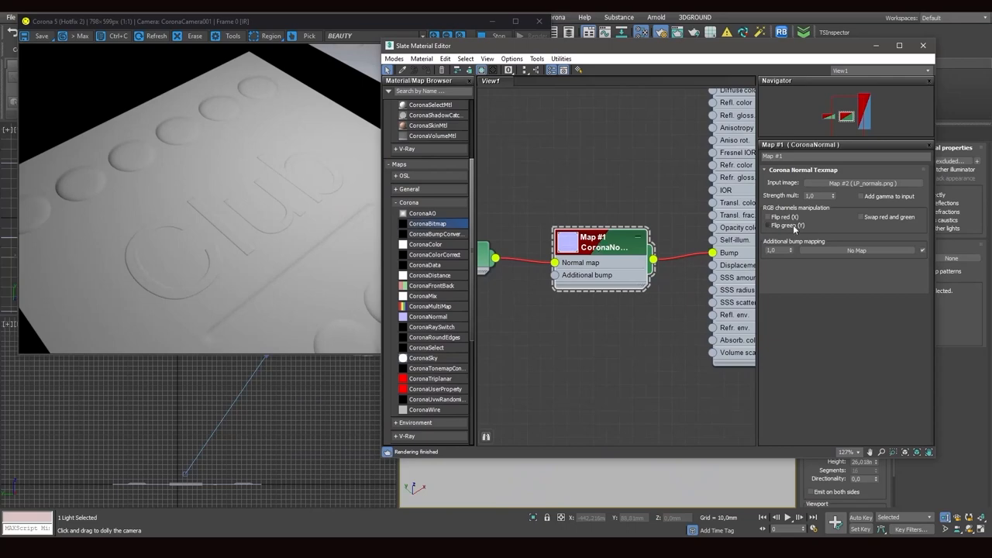
Tick Flip red (X) and Flip green (Y) on CoronaNormal, then close Render Setup
left_click(768, 226)
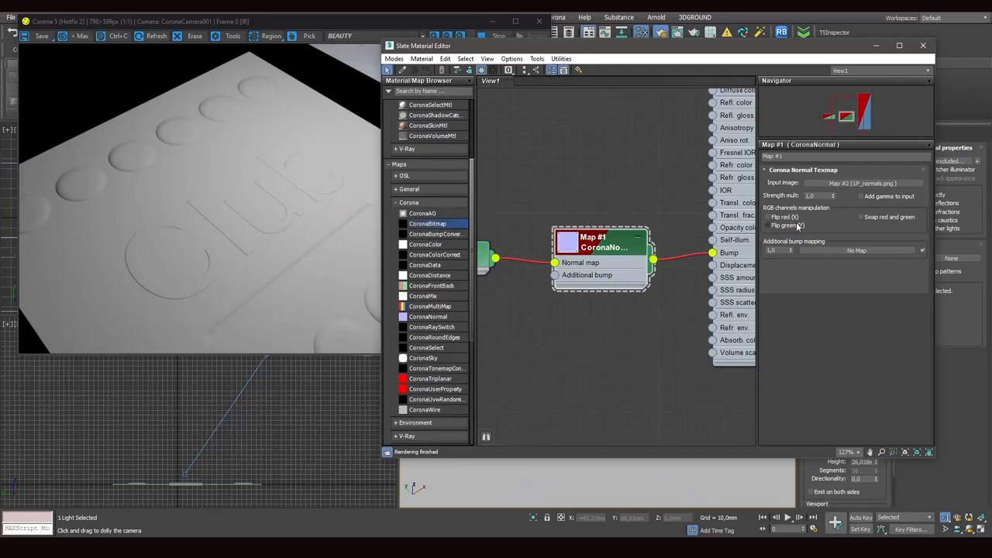
left_click(769, 226)
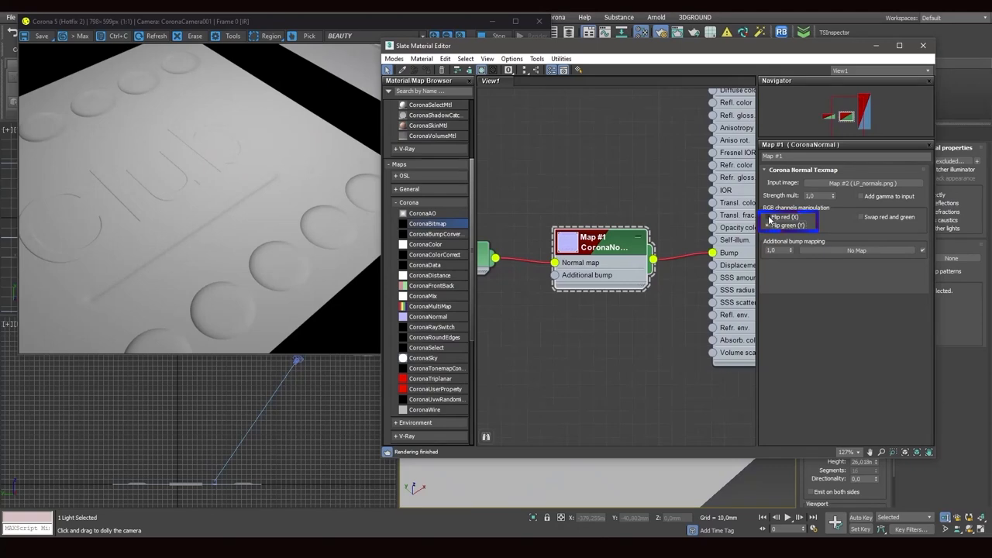
left_click(768, 225)
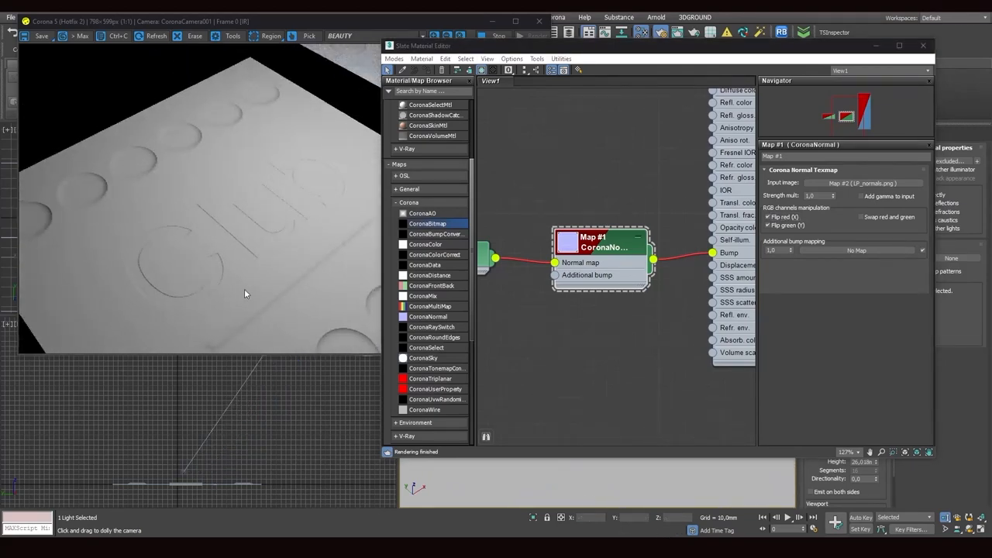
mouse_move(293, 287)
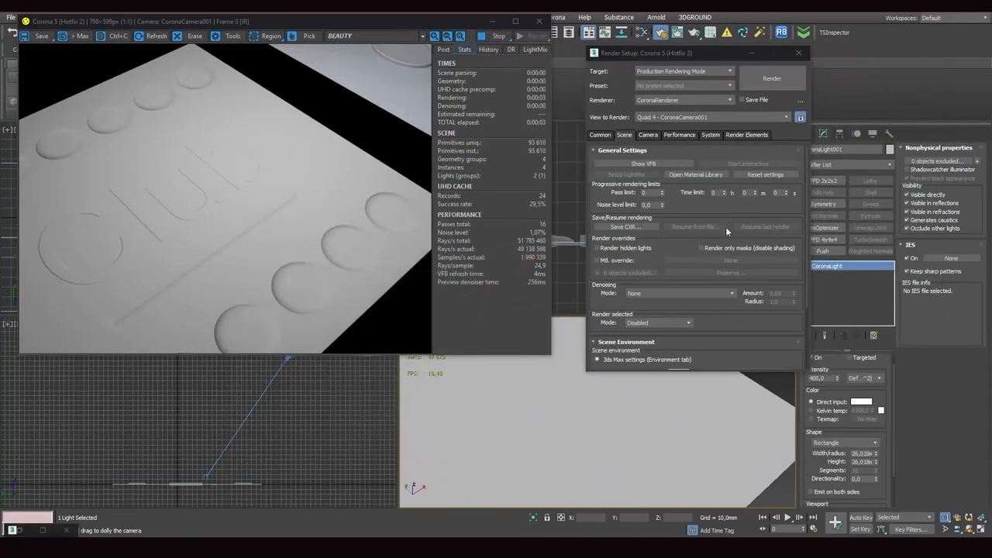
left_click(798, 53)
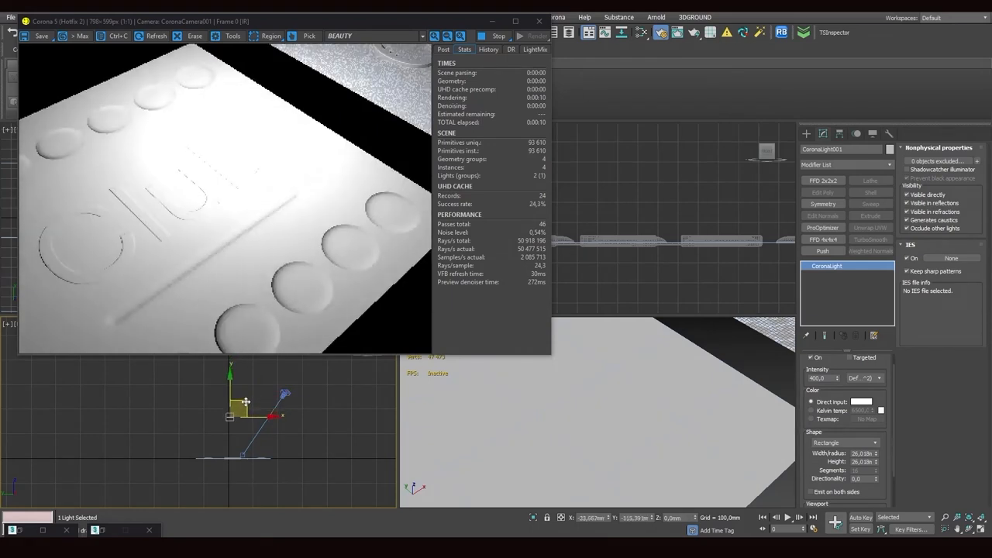
Drag the CoronaLight across the scene and up above both planes
left_click_drag(246, 402, 257, 407)
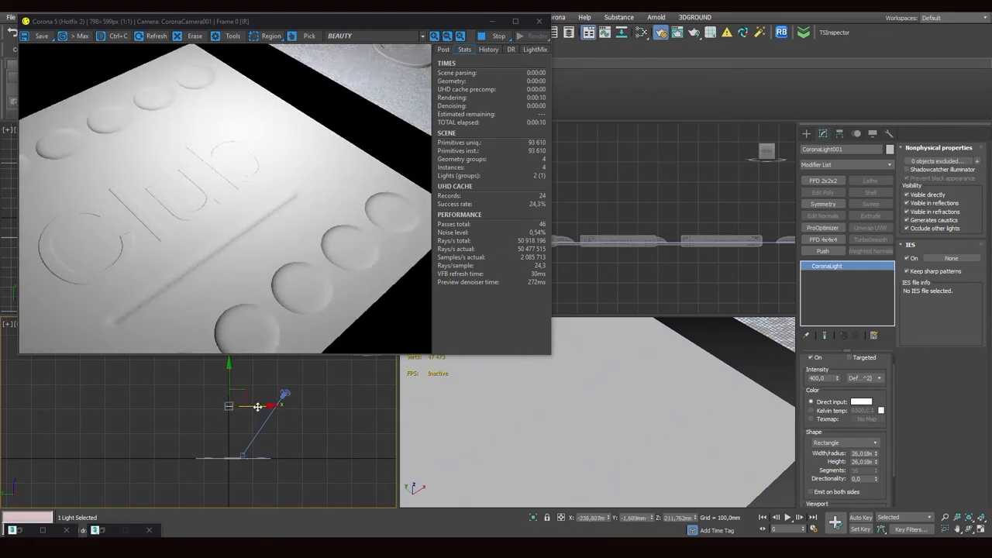
left_click_drag(256, 407, 222, 408)
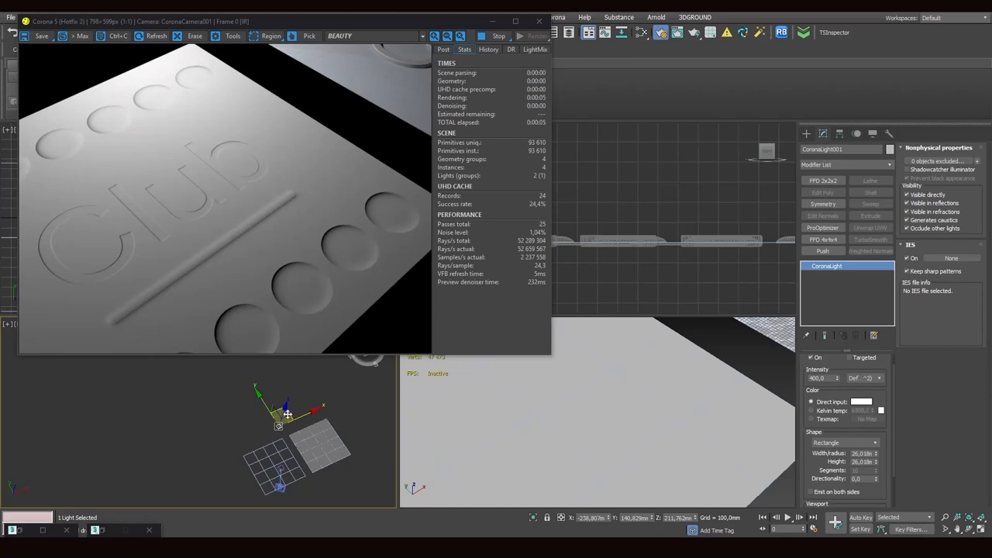
left_click_drag(278, 414, 278, 468)
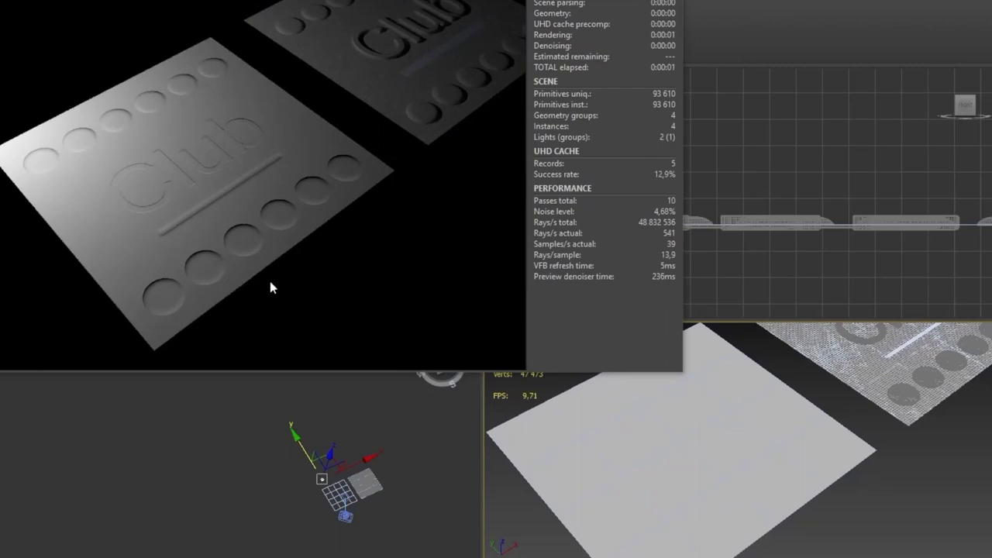
mouse_move(403, 325)
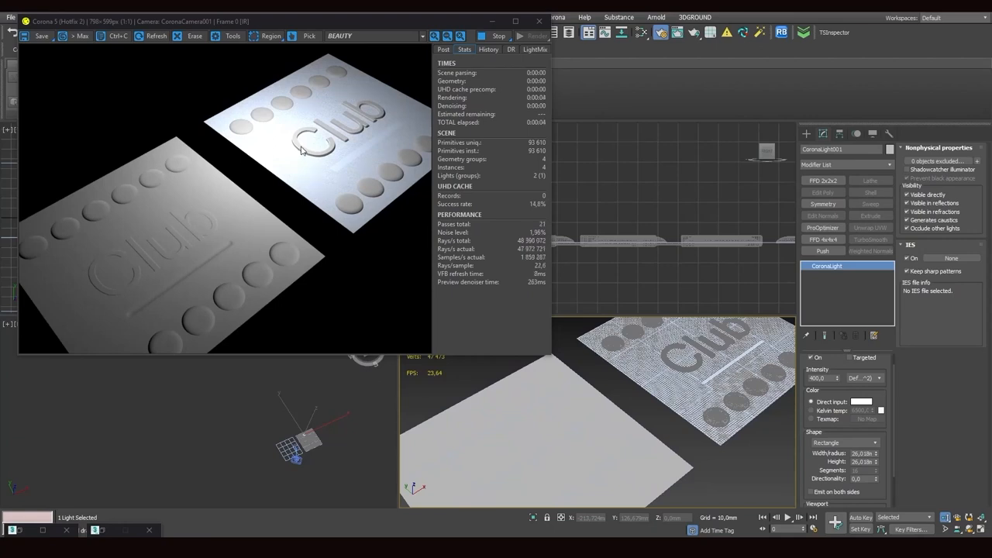
mouse_move(386, 107)
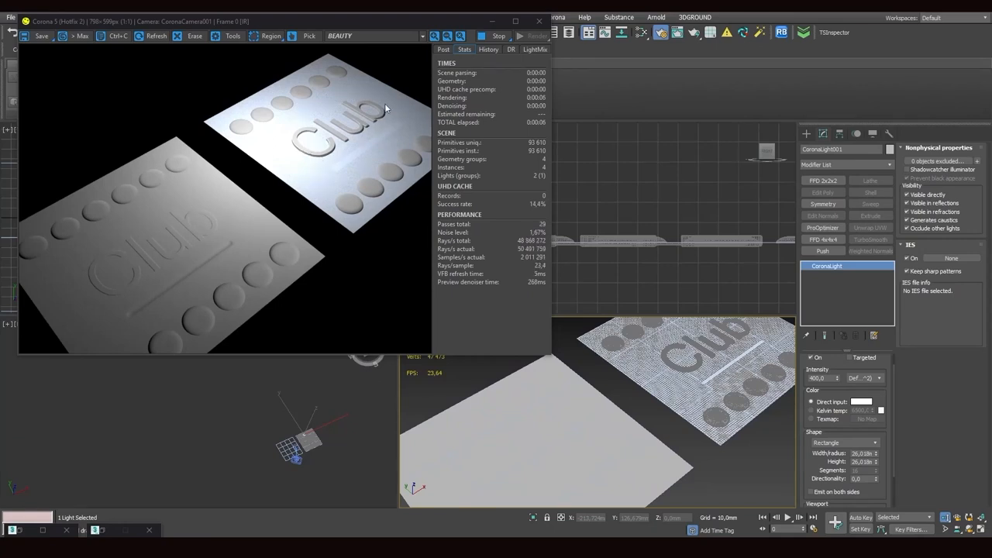
mouse_move(332, 112)
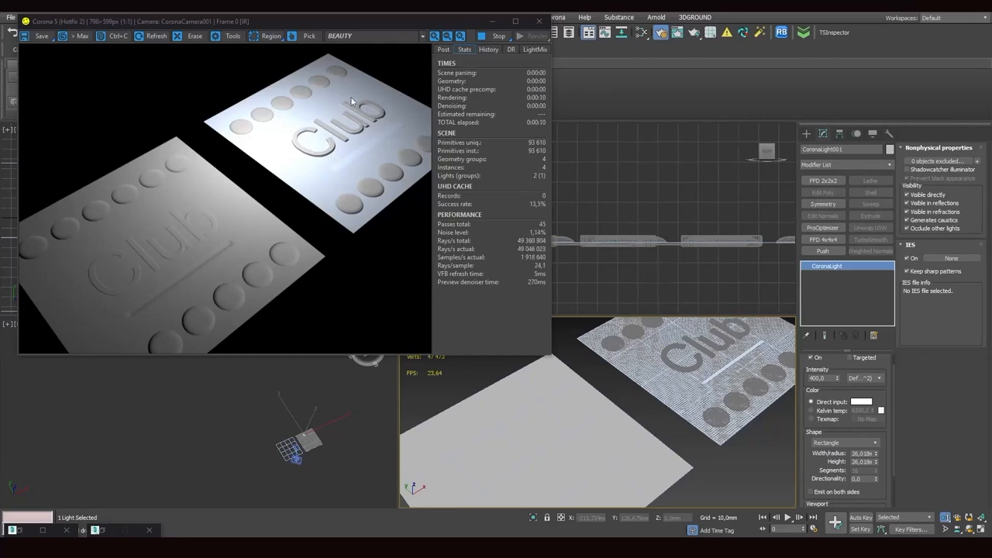
mouse_move(135, 223)
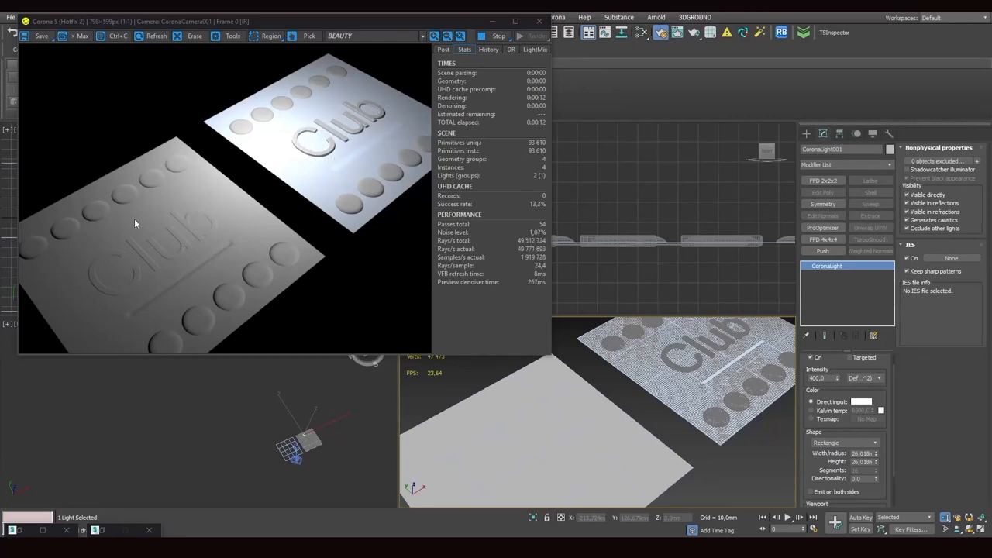